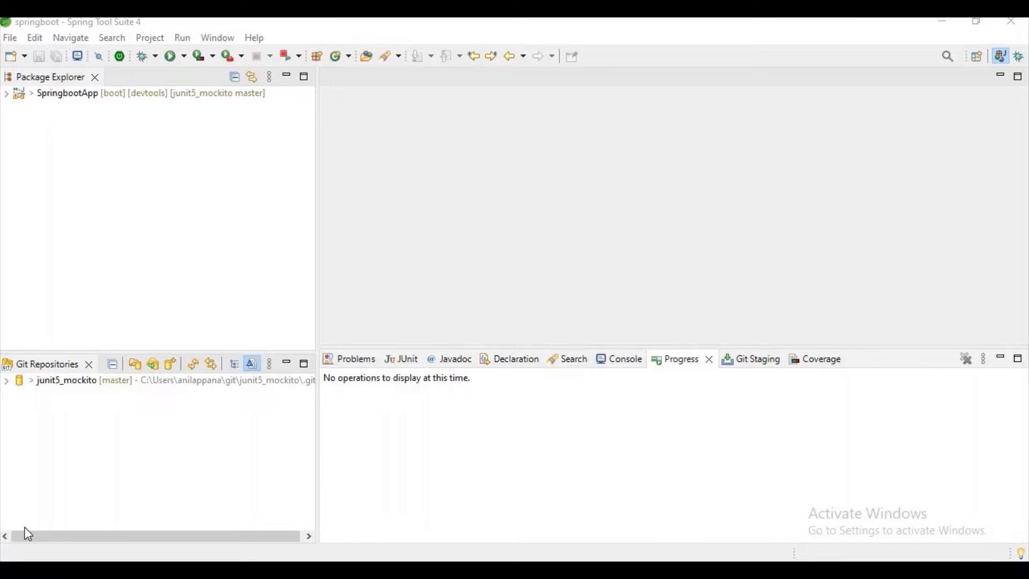
pyautogui.moveTo(350, 474)
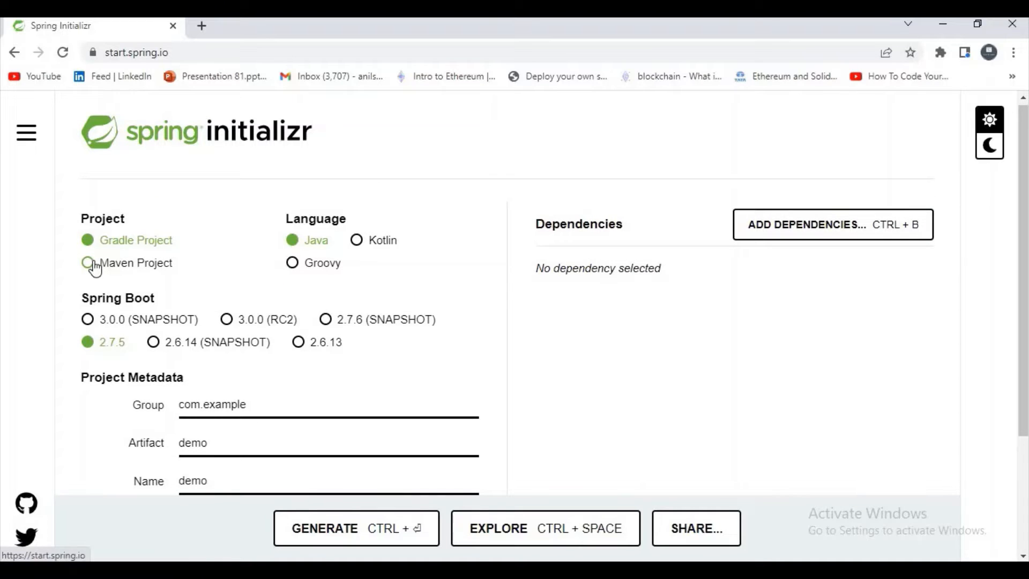
# Choose Maven and Java 8, with group com.lovetolearn and artifact SpringbootMongoDB.
pyautogui.click(87, 262)
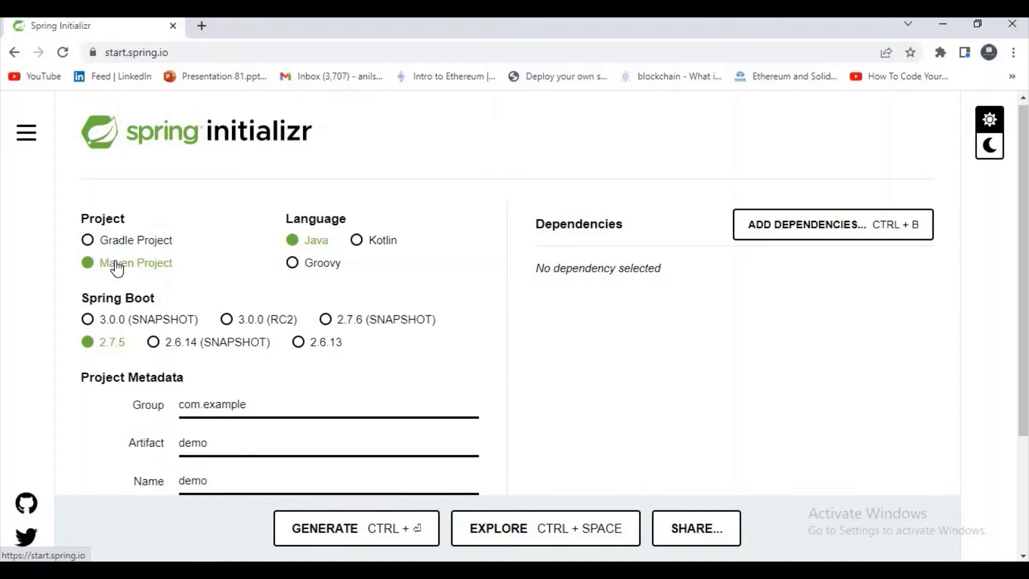
pyautogui.scroll(-3)
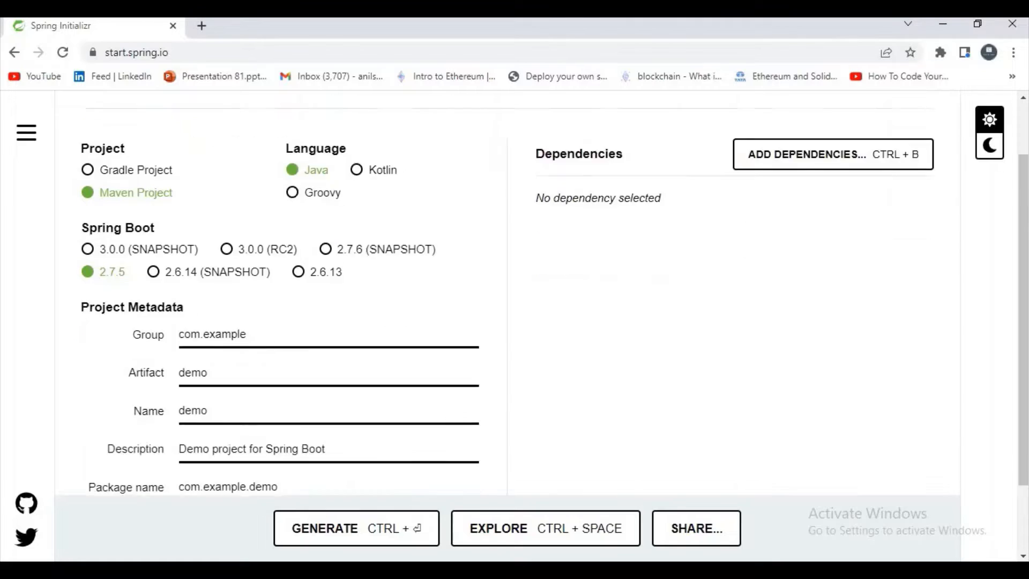
pyautogui.scroll(-3)
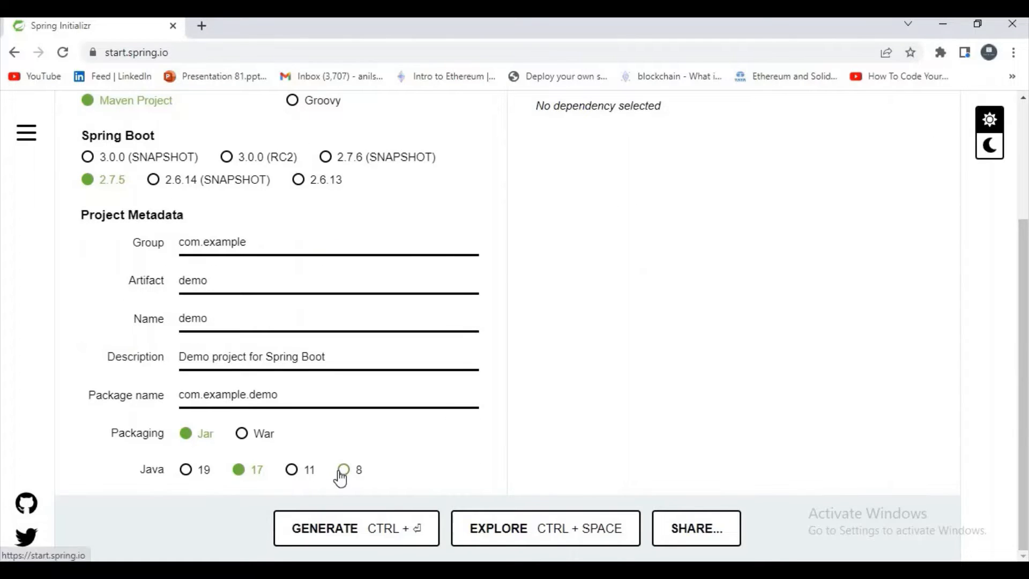
pyautogui.click(343, 469)
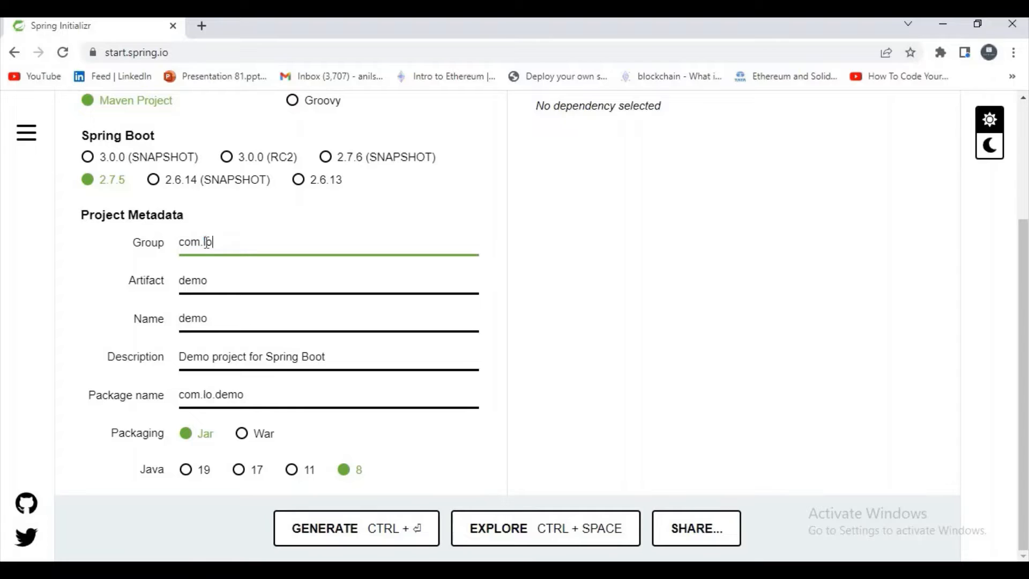
pyautogui.write('vetoleae')
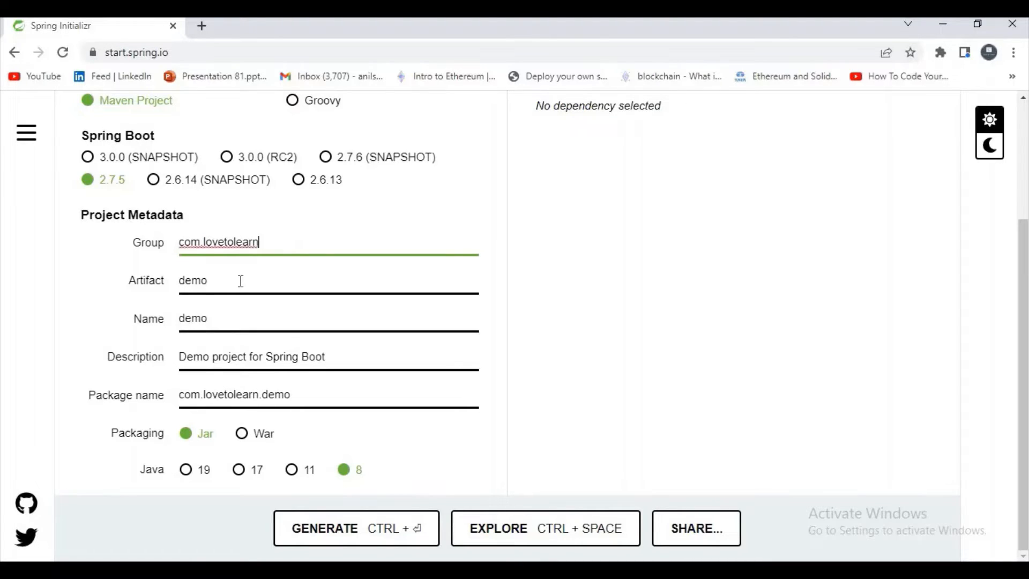
pyautogui.write('SpringbootMongoDB')
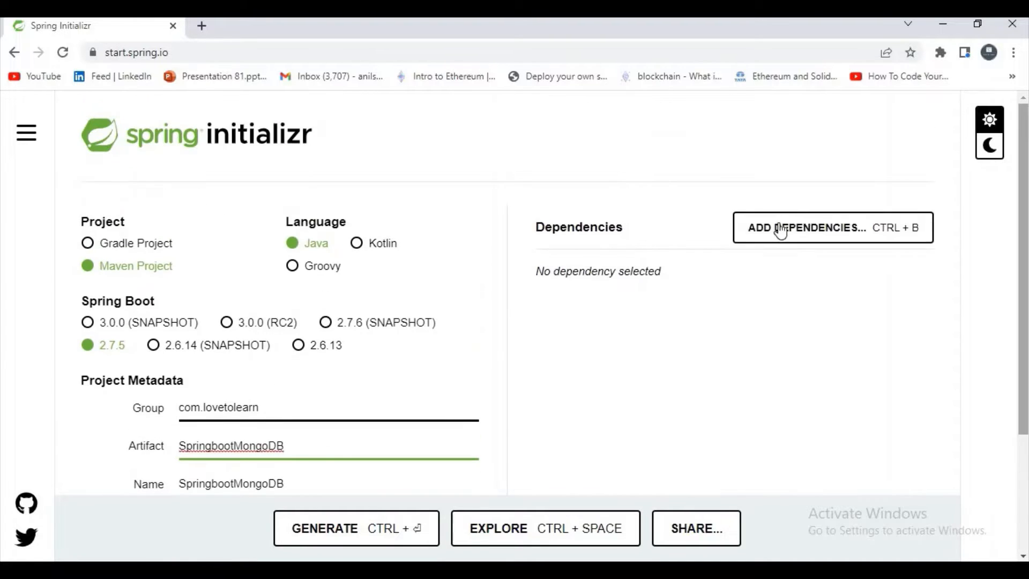
# Add the Lombok and Spring Data MongoDB dependencies, then generate and download the project.
pyautogui.click(810, 227)
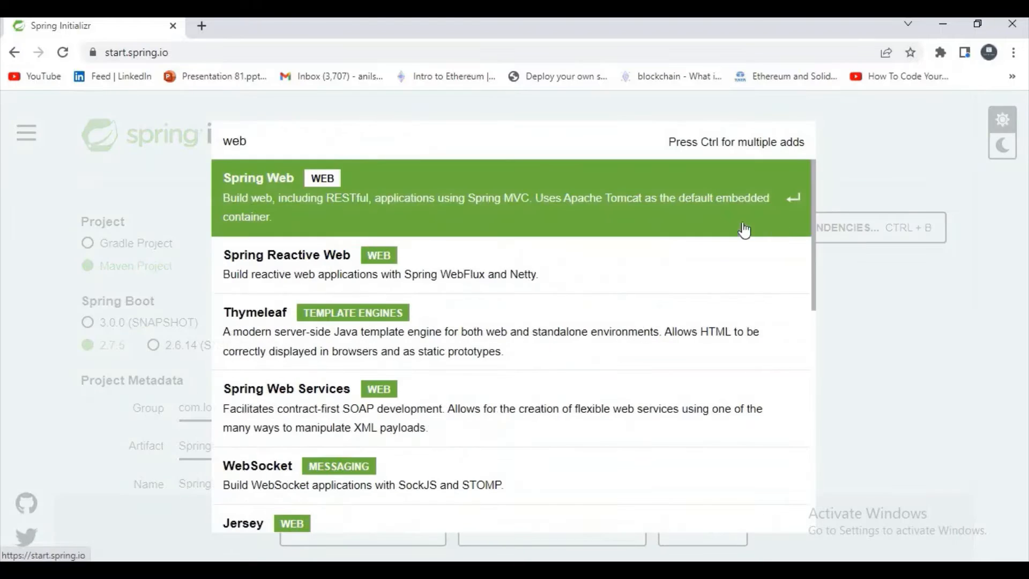
pyautogui.write('lo')
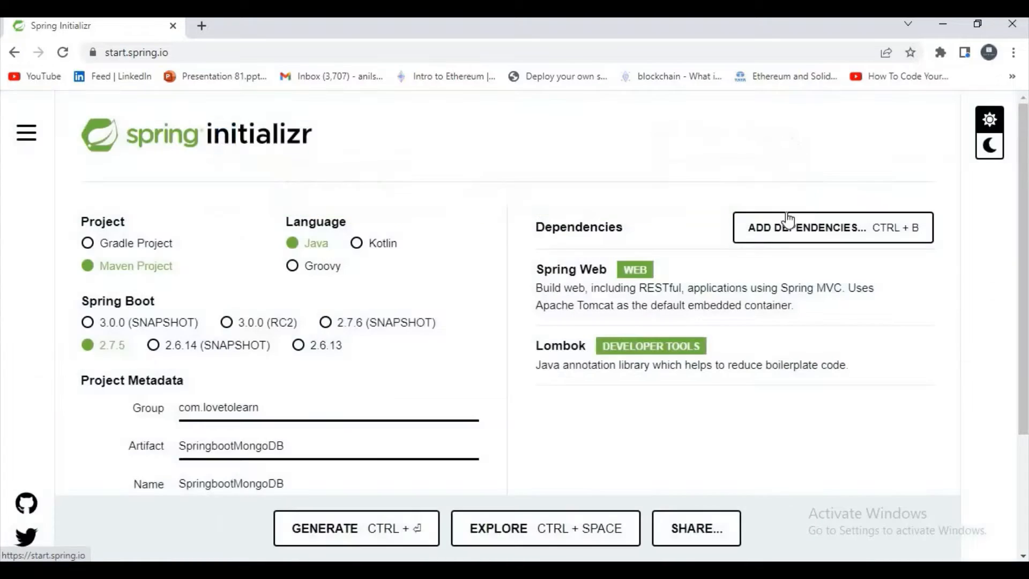
pyautogui.moveTo(774, 227)
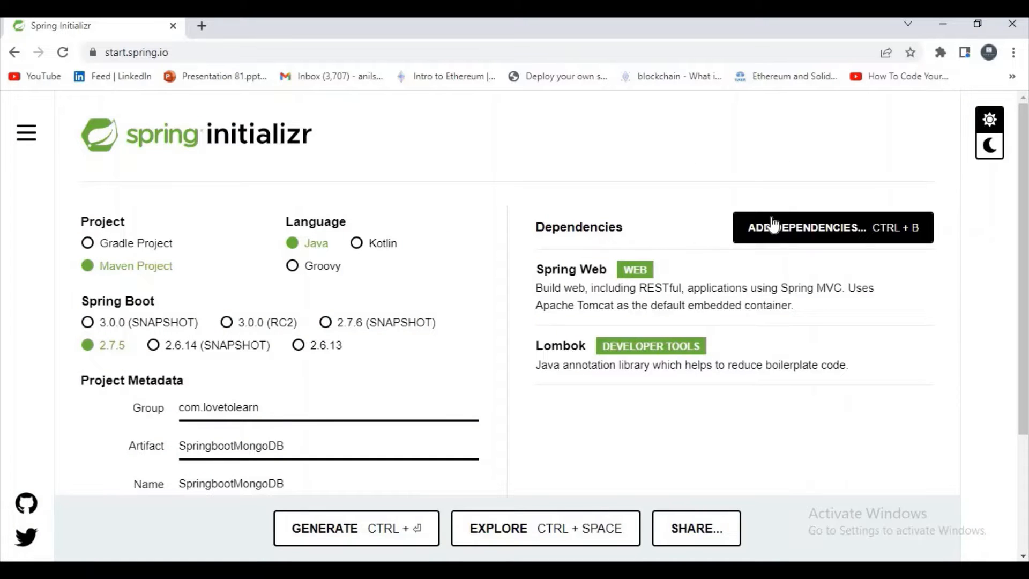
pyautogui.click(831, 227)
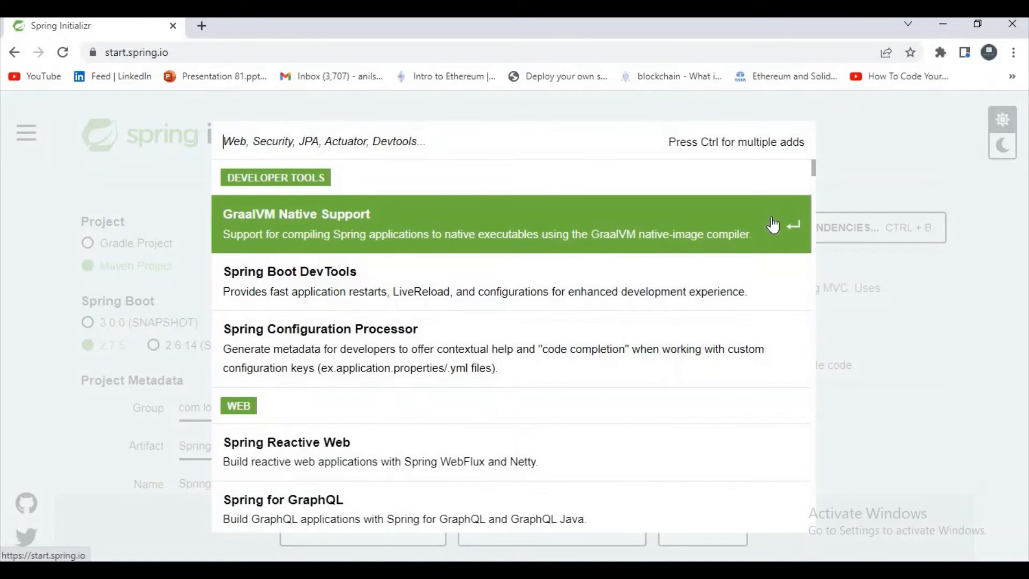
pyautogui.write('mong')
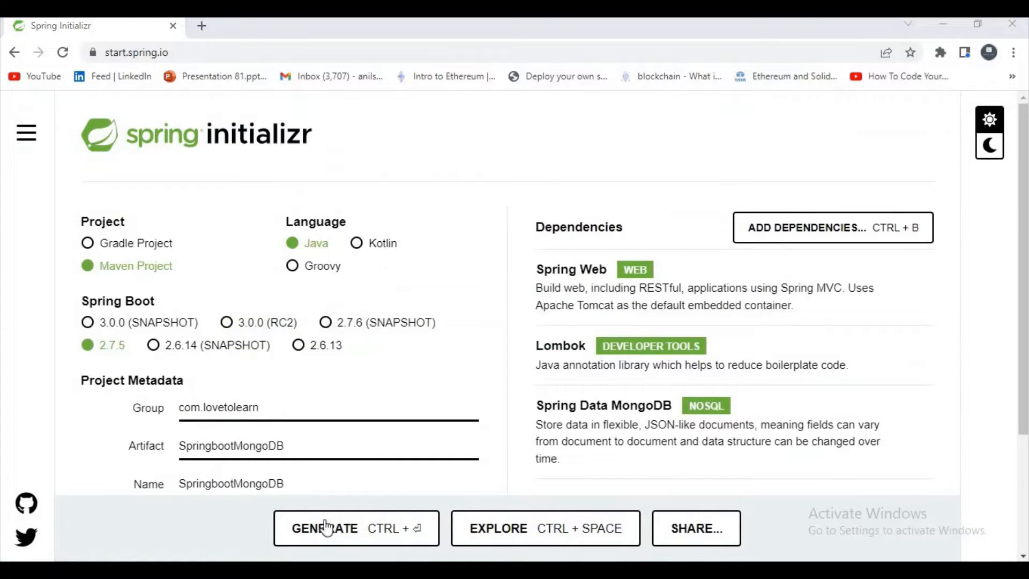
pyautogui.moveTo(1017, 384)
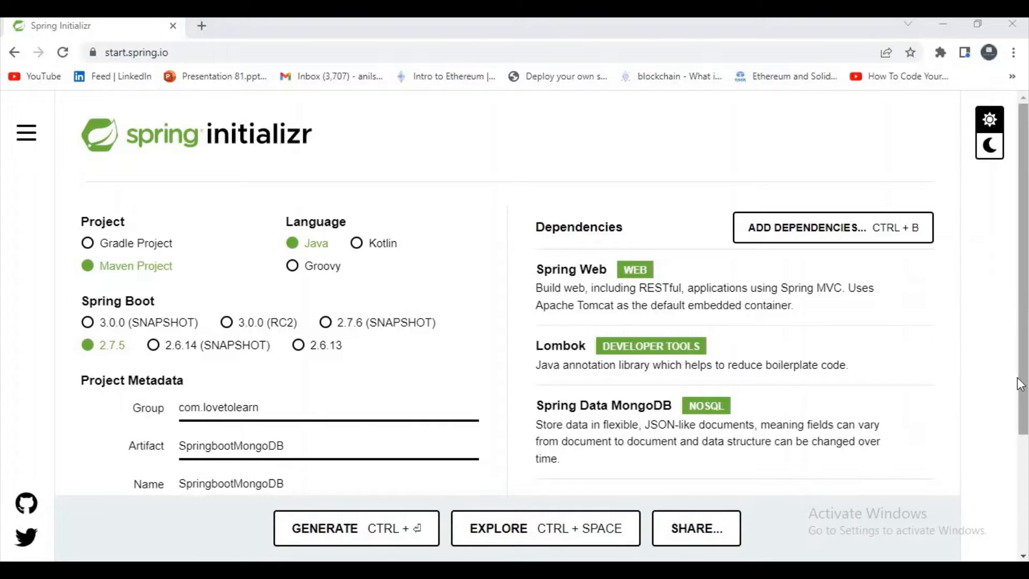
pyautogui.click(324, 528)
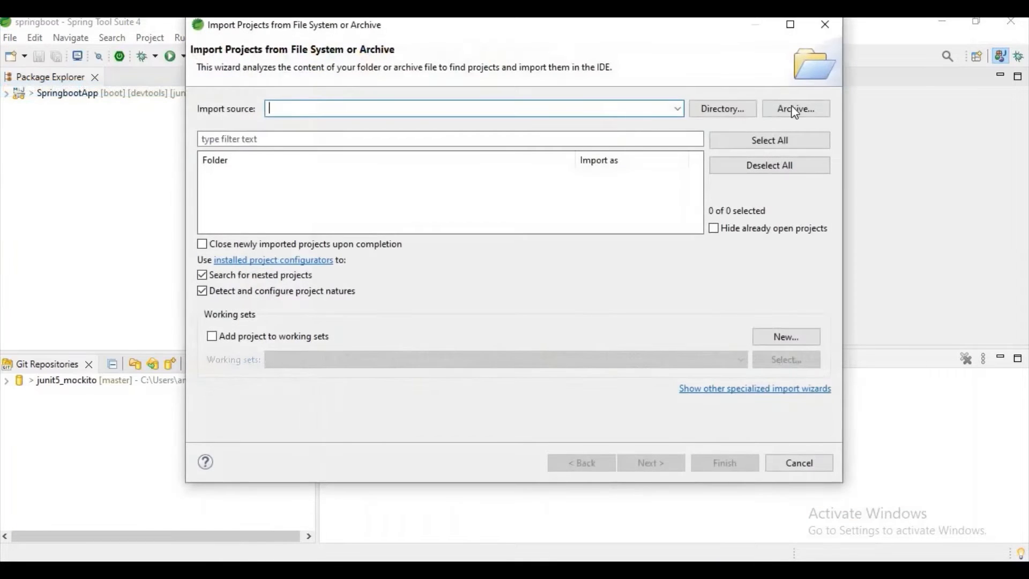
# Import SpringbootMongoDB.zip as a Maven project, overwriting the previously expanded archive.
pyautogui.click(795, 108)
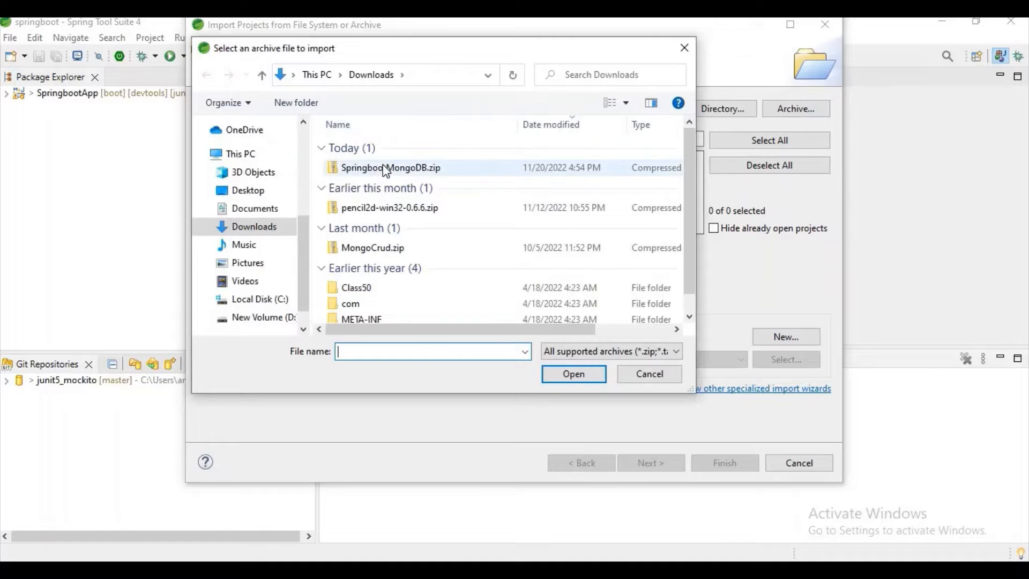
pyautogui.click(573, 374)
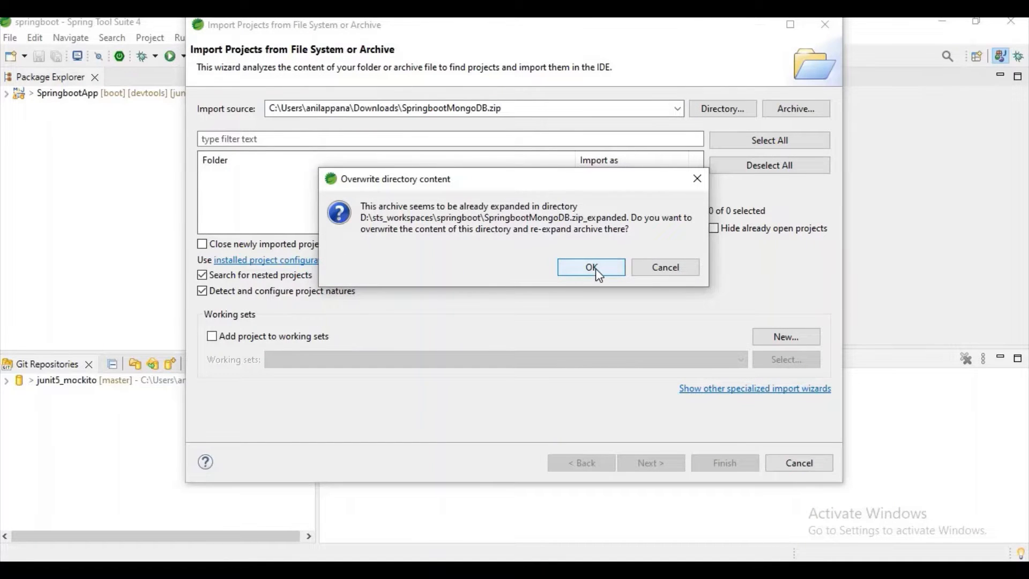
pyautogui.click(589, 267)
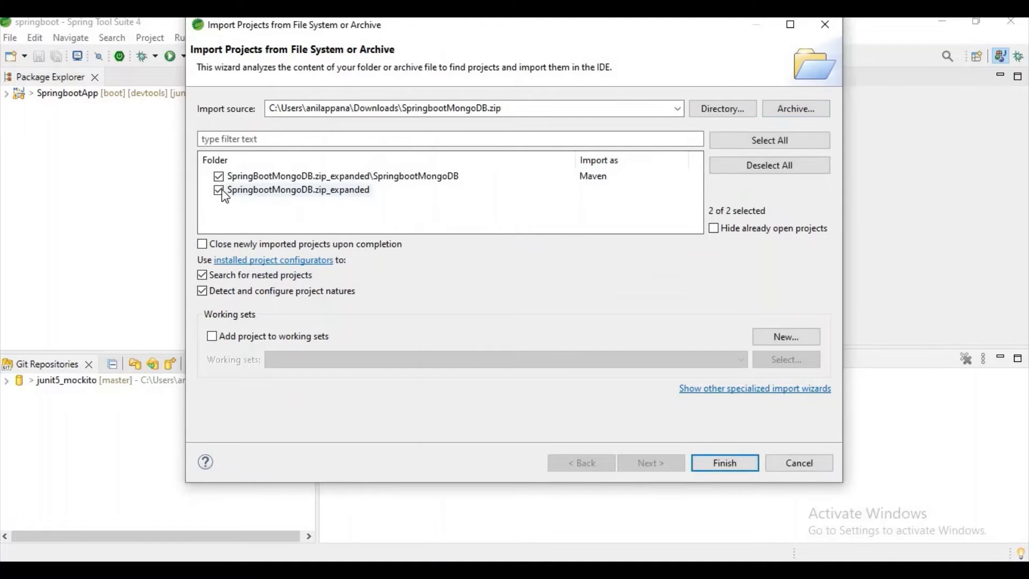
pyautogui.click(723, 463)
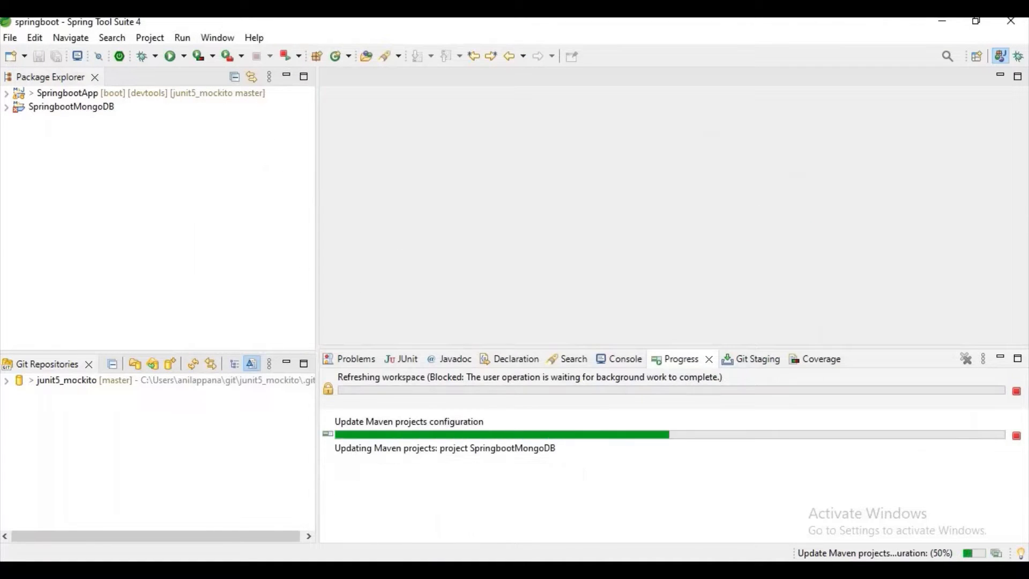
pyautogui.click(6, 106)
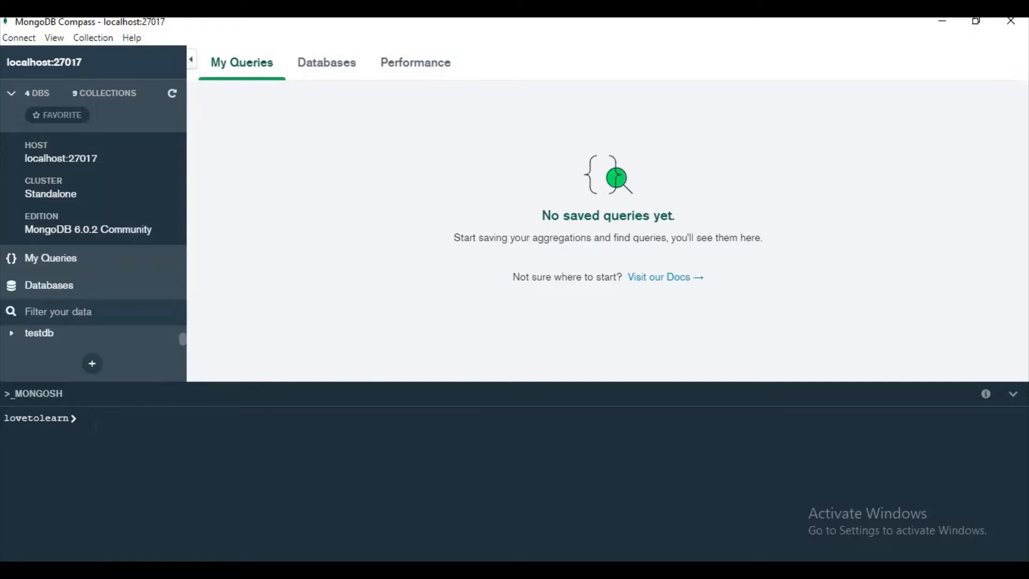
# Start typing a use command for the employee details database in mongosh.
pyautogui.write('use')
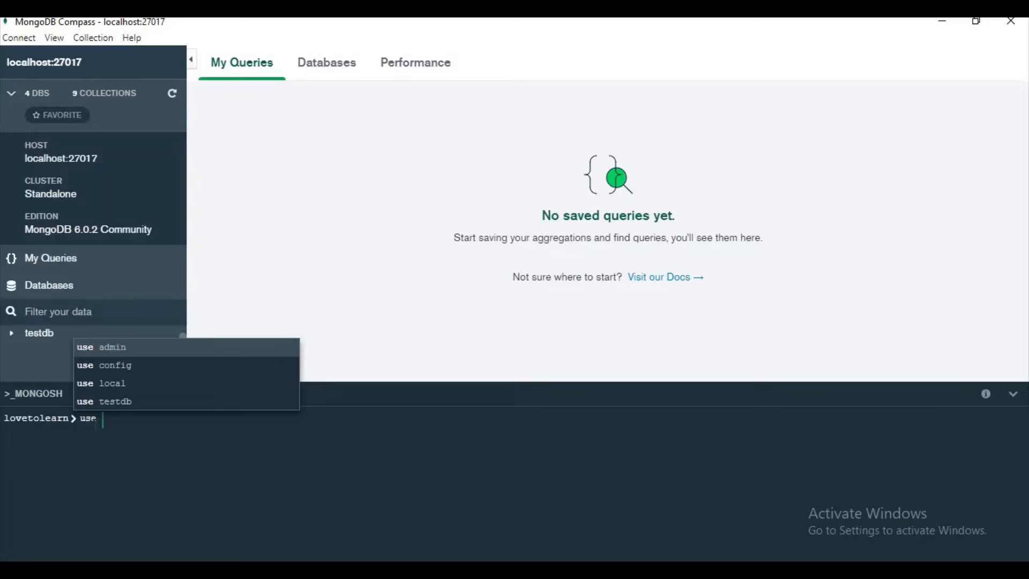
pyautogui.write('employe')
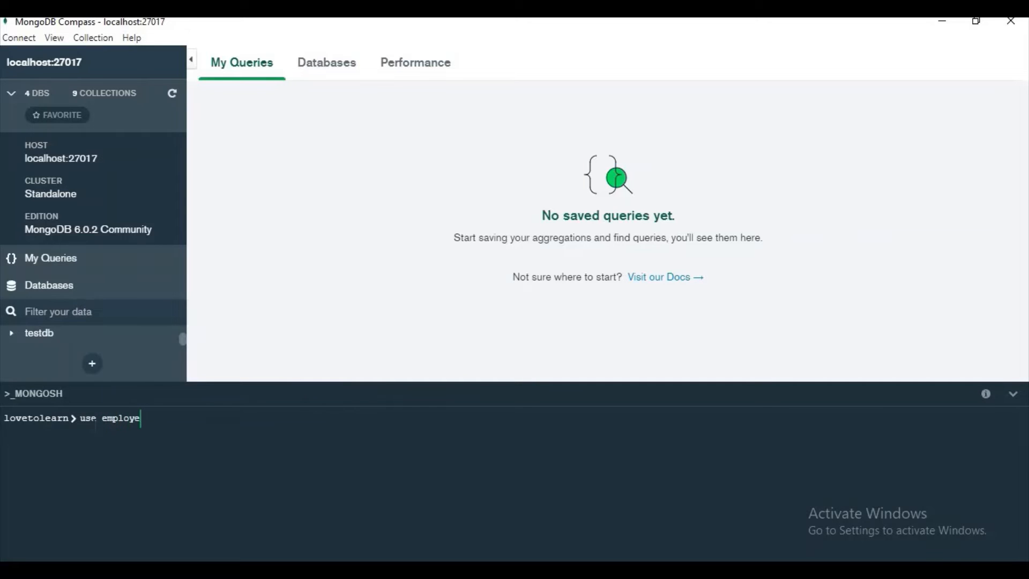
pyautogui.write('edeta')
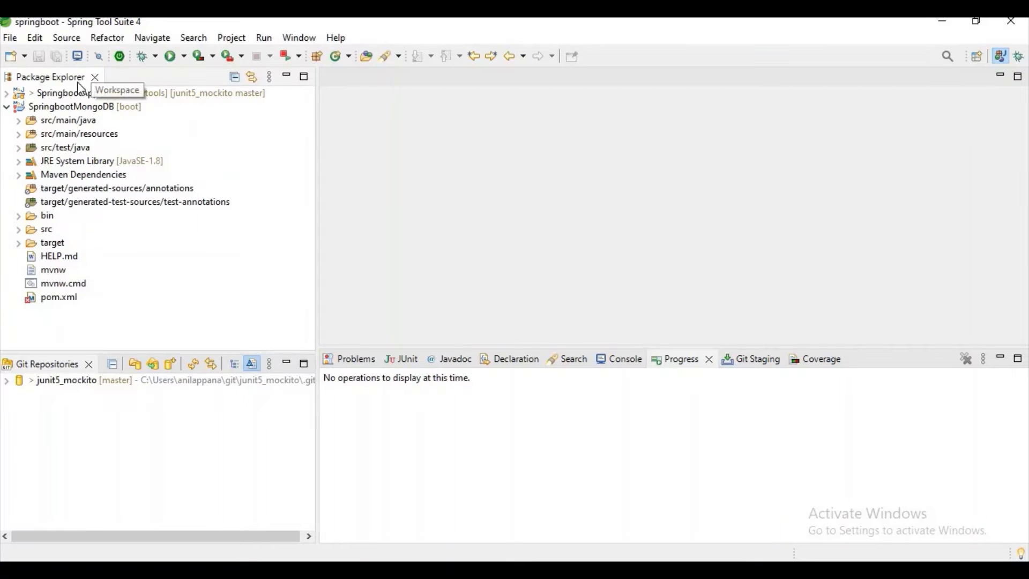
# Expand src/main/java, the base package and src/main/resources, then open application.properties.
pyautogui.click(19, 120)
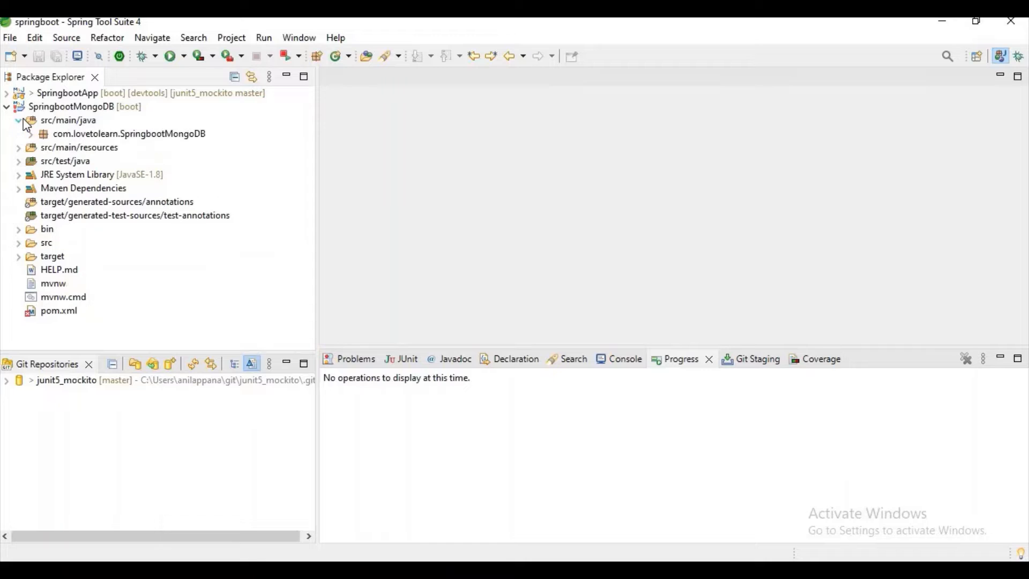
pyautogui.click(19, 134)
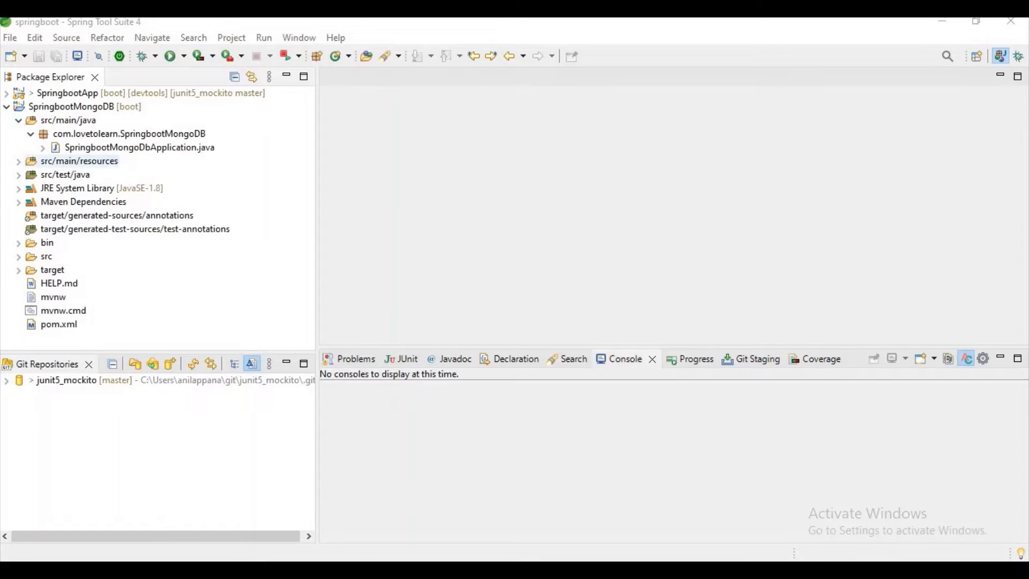
pyautogui.click(18, 161)
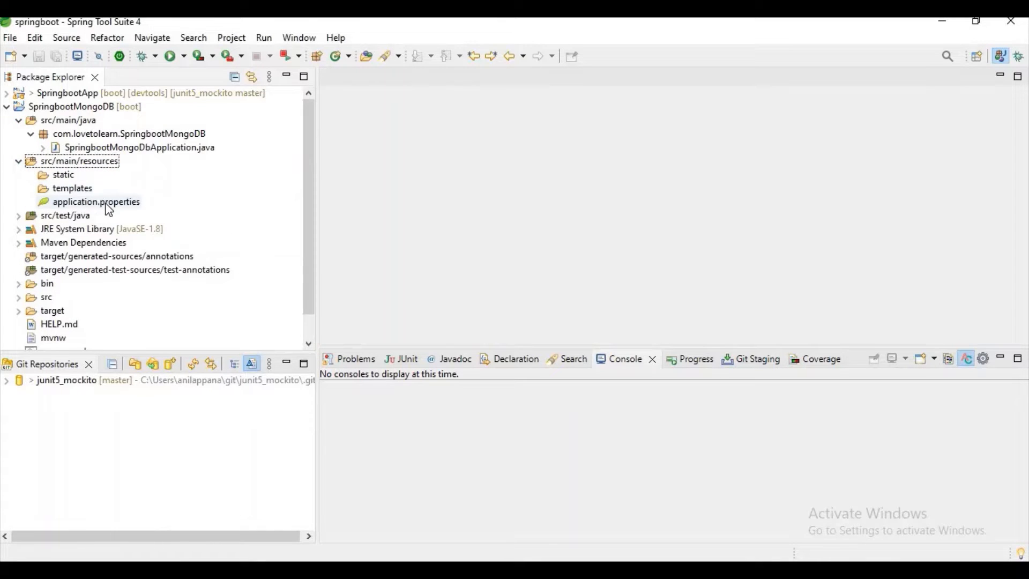
pyautogui.doubleClick(95, 201)
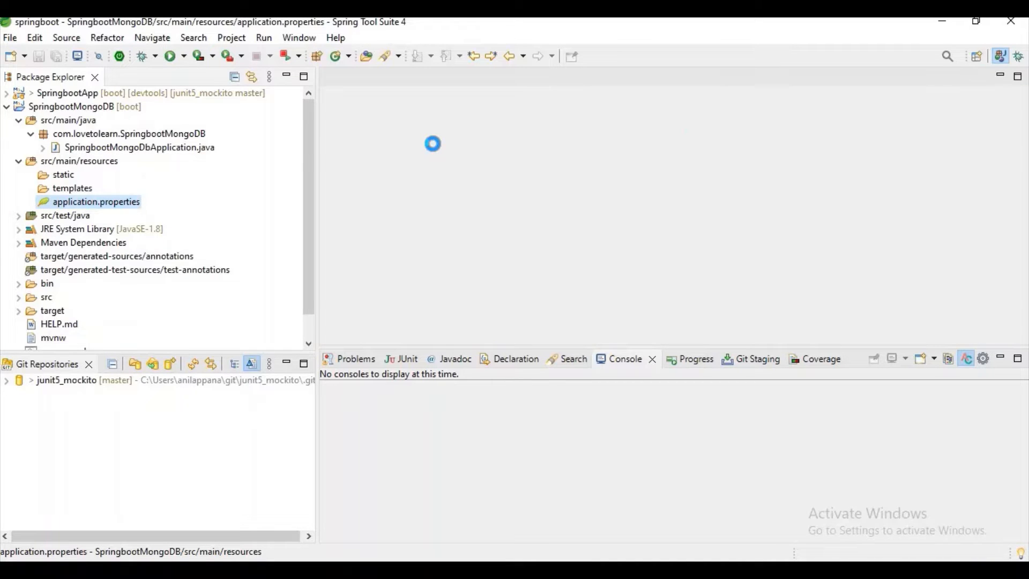
# Add the spring.data.mongodb.port property with value 27017.
pyautogui.doubleClick(95, 201)
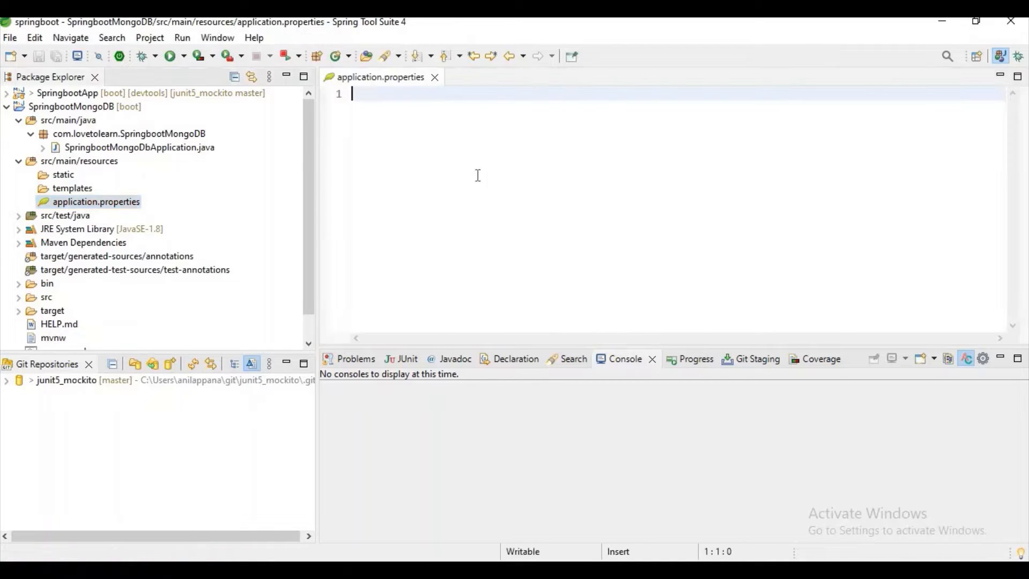
pyautogui.write('spring')
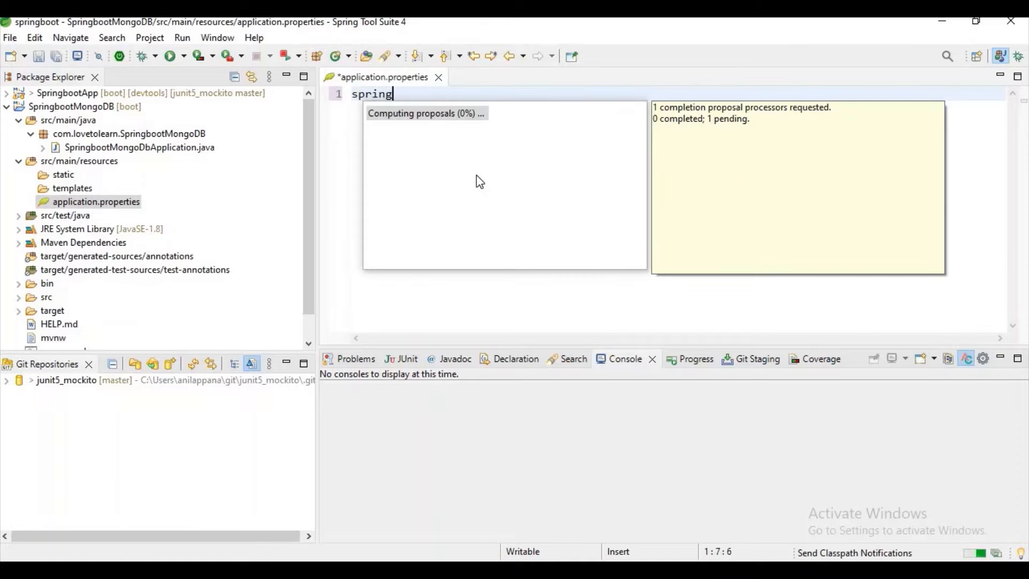
pyautogui.write('.data')
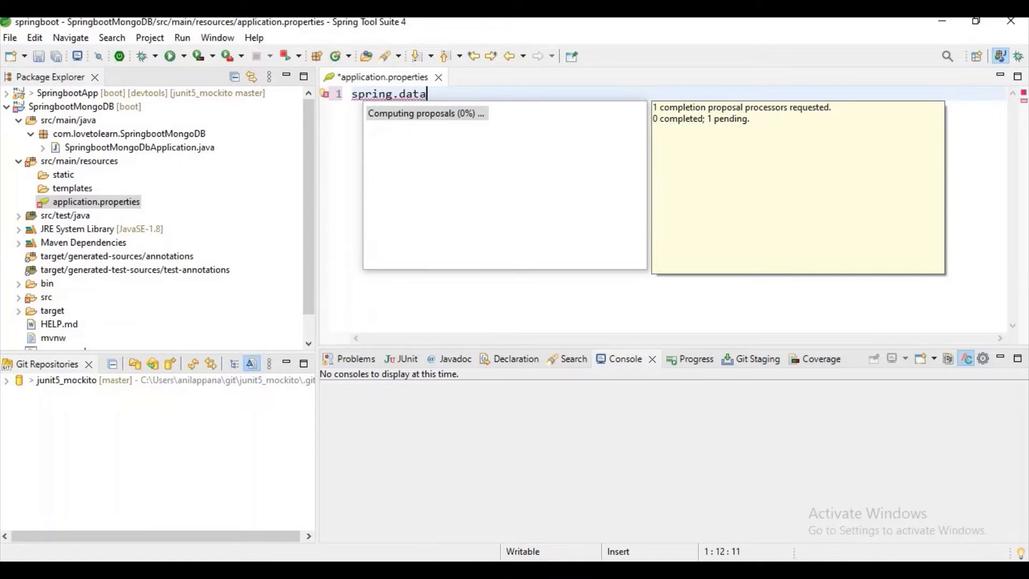
pyautogui.write('.mongo')
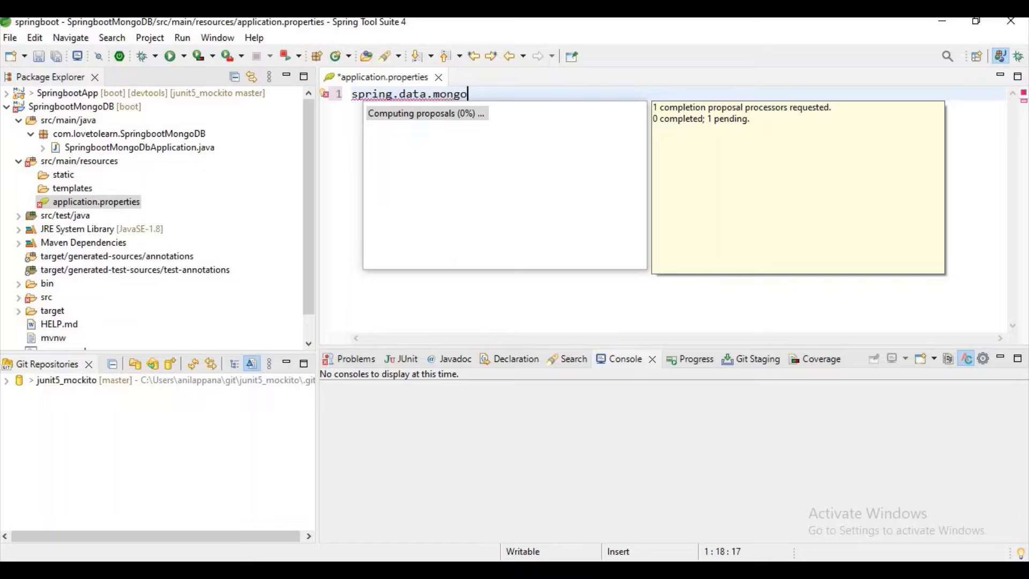
pyautogui.write('db.po')
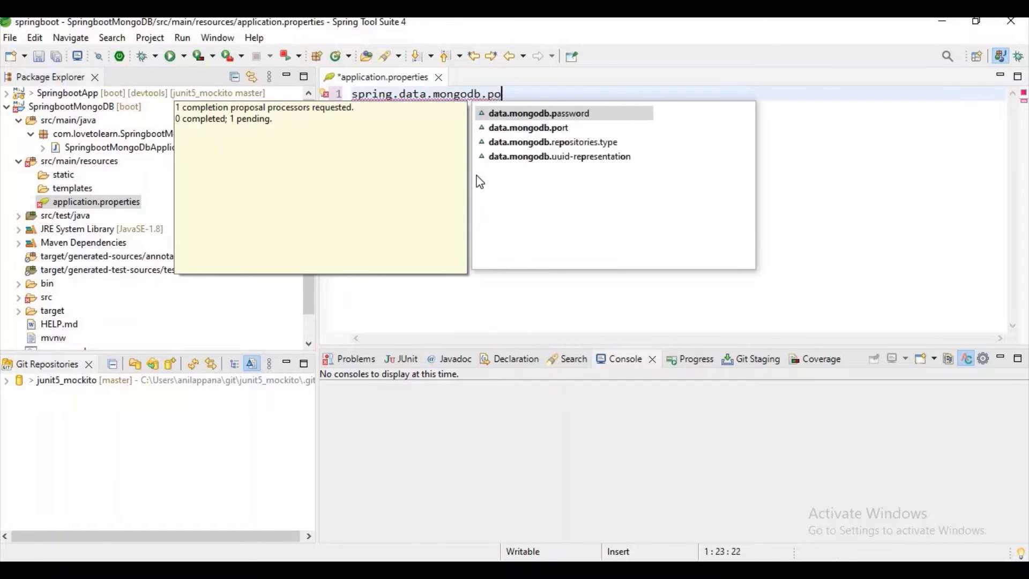
pyautogui.click(527, 127)
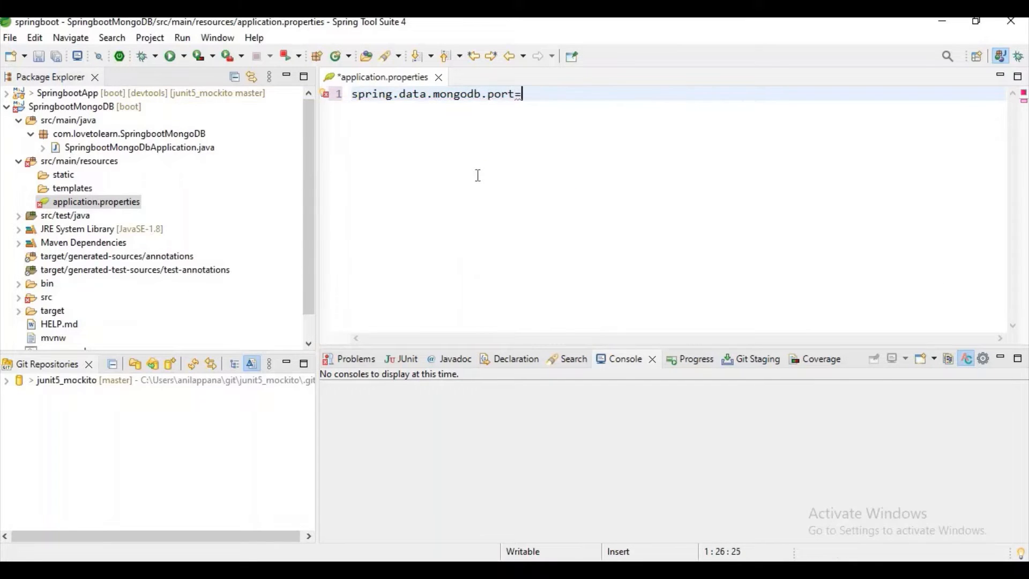
pyautogui.write('2')
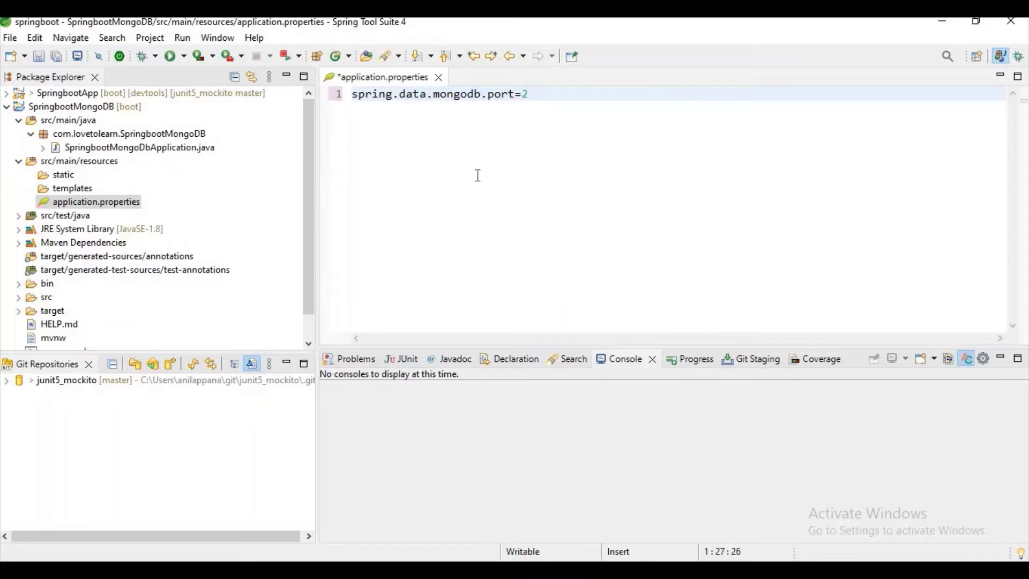
pyautogui.write('7027')
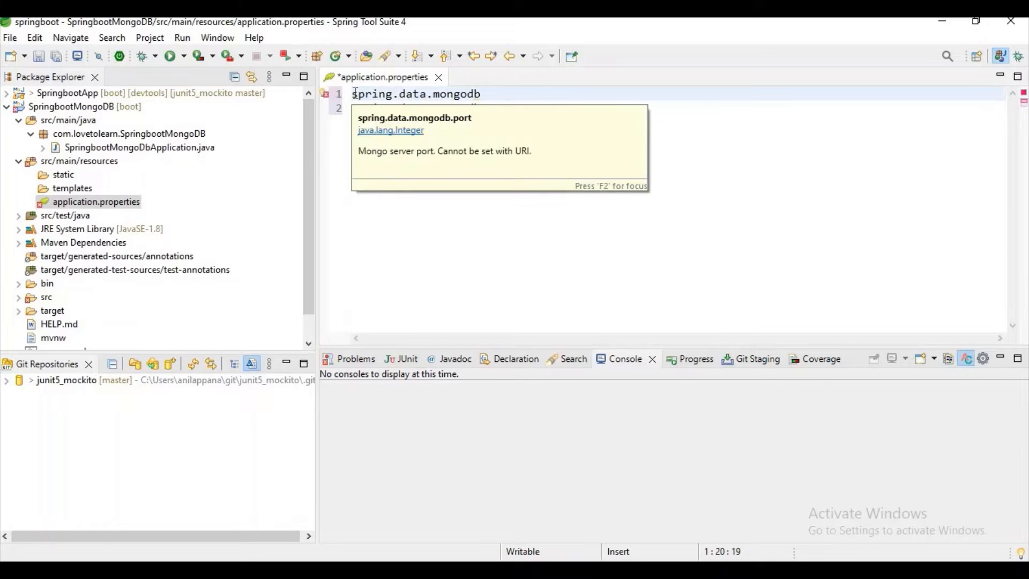
# Set the database to employee_details and matching-strategy to ant-path-matcher.
pyautogui.write('.database')
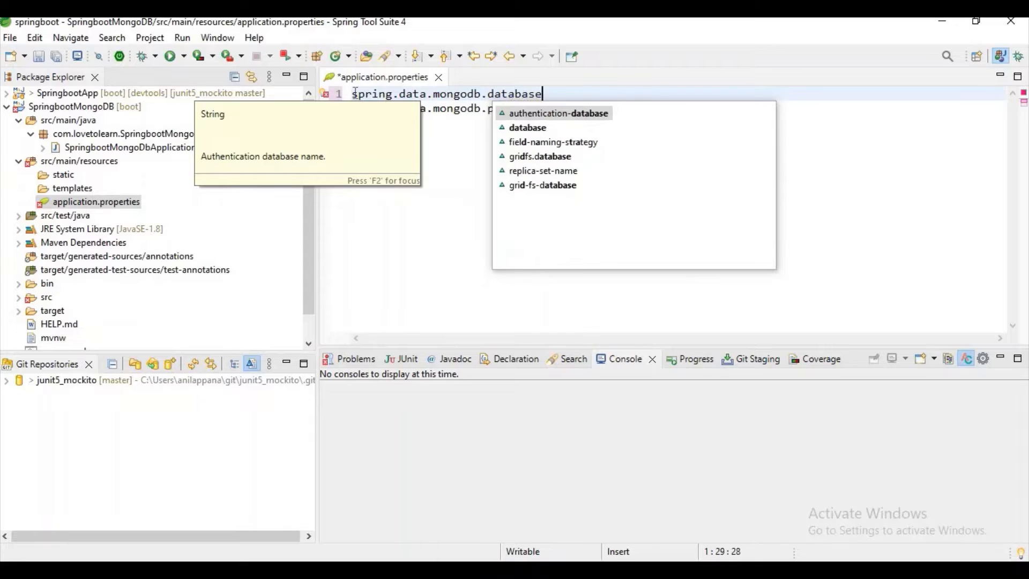
pyautogui.write('=')
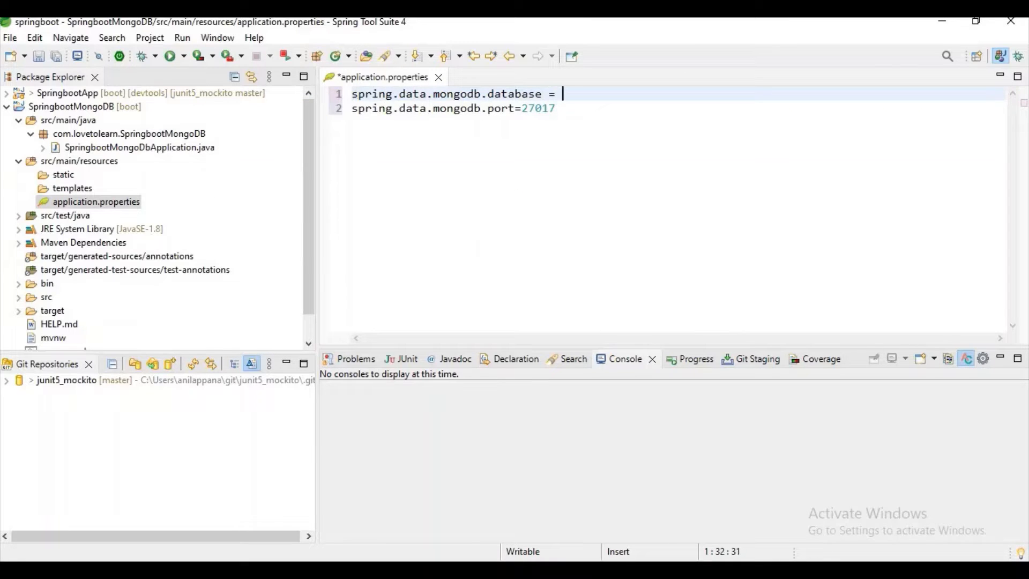
pyautogui.write('employee')
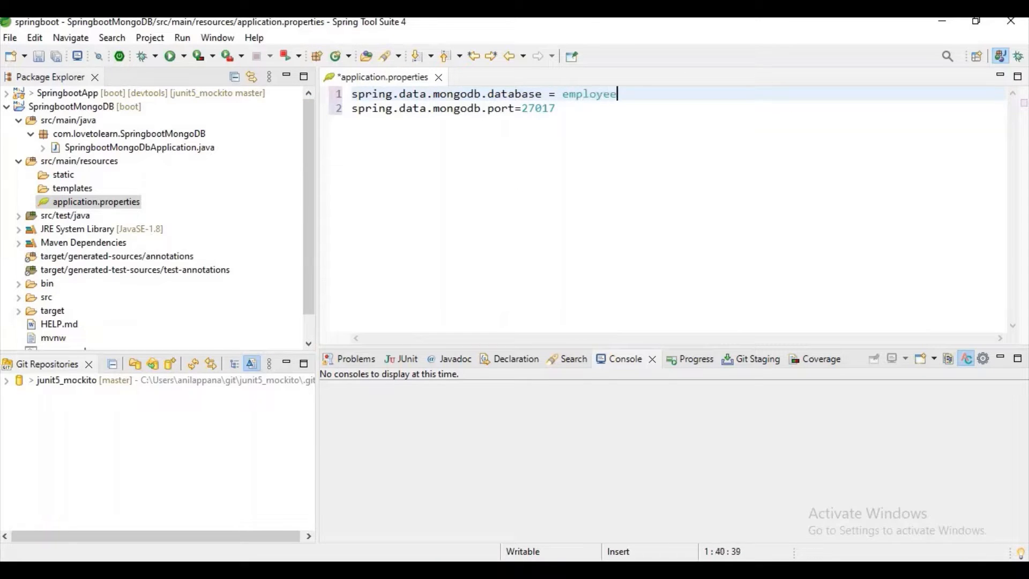
pyautogui.write('_detail')
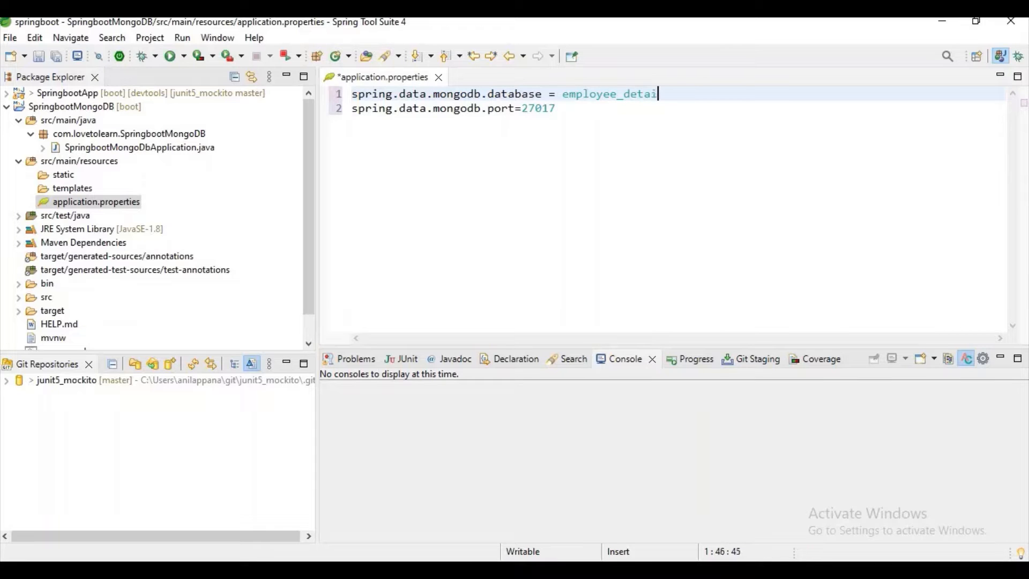
pyautogui.write('ls')
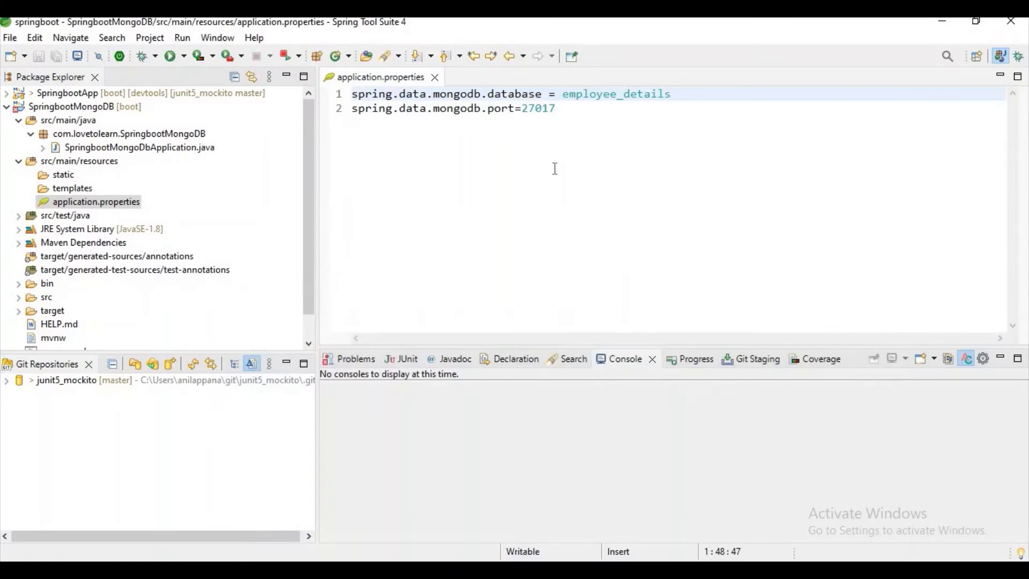
pyautogui.click(555, 108)
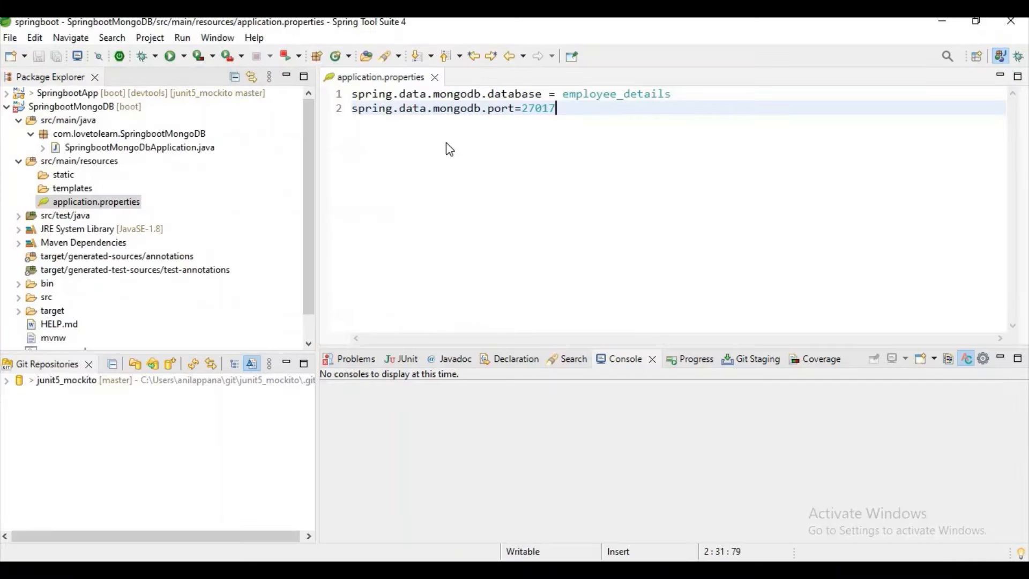
pyautogui.write('spring.mvc.pathmatch.matching-strategy=ant-path-matcher')
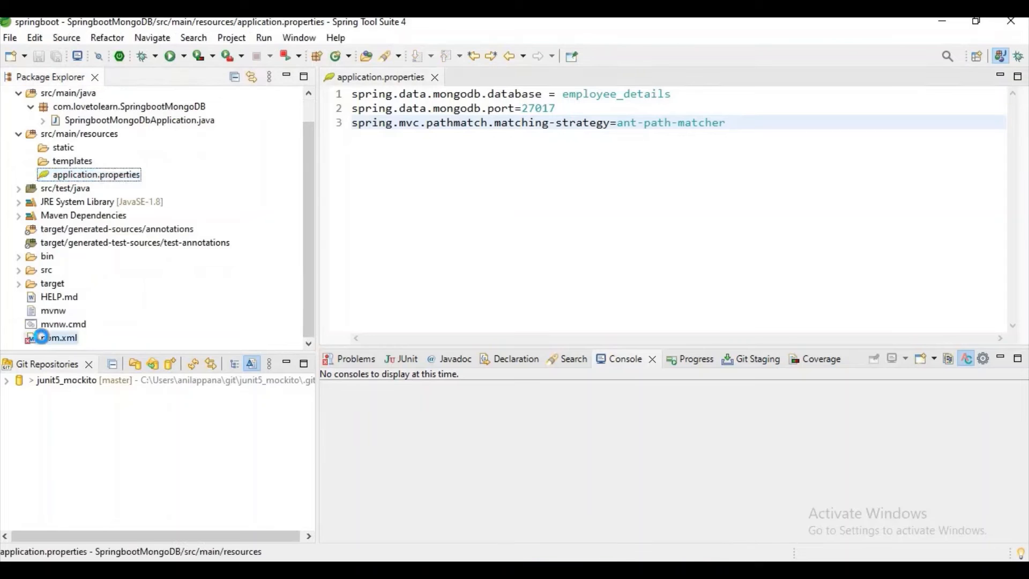
# Review pom.xml for the springfox 2.7.0 dependencies and open the main application class.
pyautogui.doubleClick(58, 337)
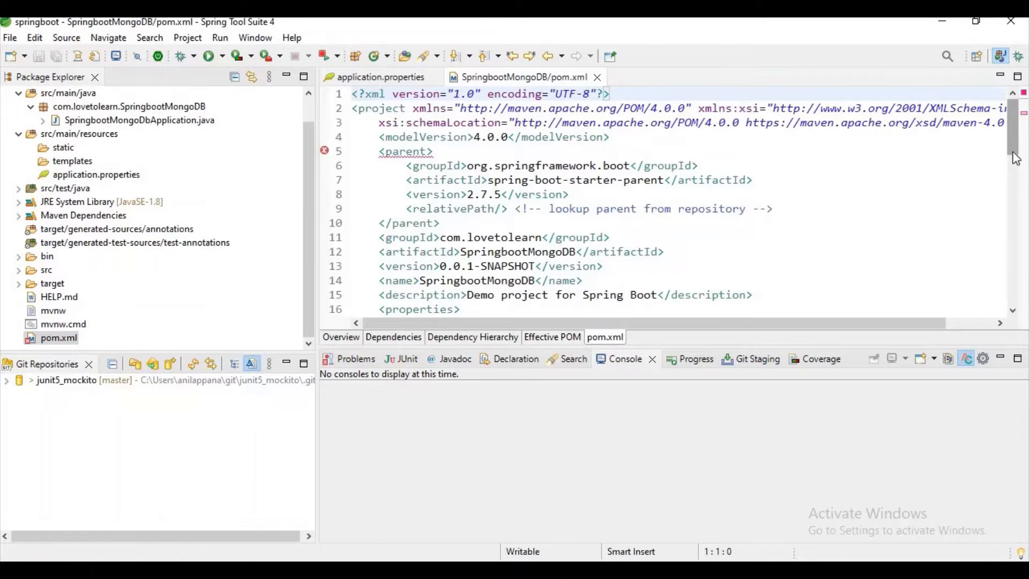
pyautogui.scroll(-3)
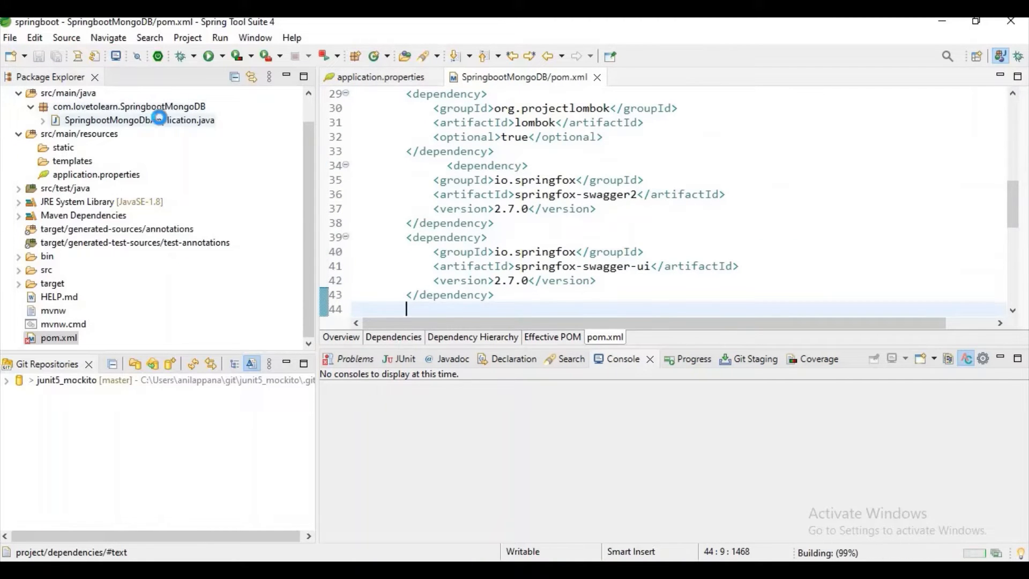
pyautogui.doubleClick(138, 120)
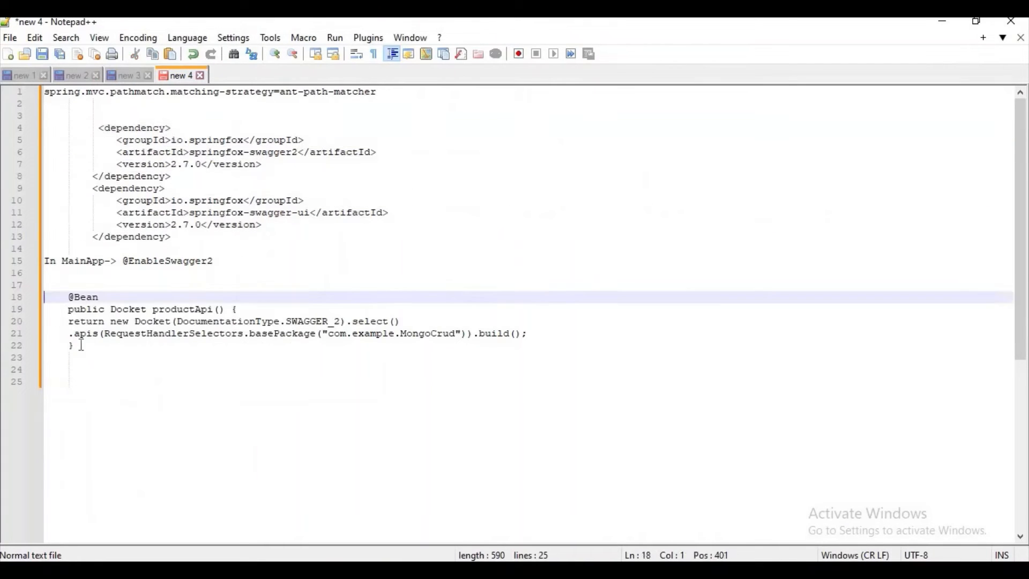
# Select the productApi Docket bean snippet in the Notepad++ notes.
pyautogui.moveTo(68, 296); pyautogui.dragTo(73, 345)
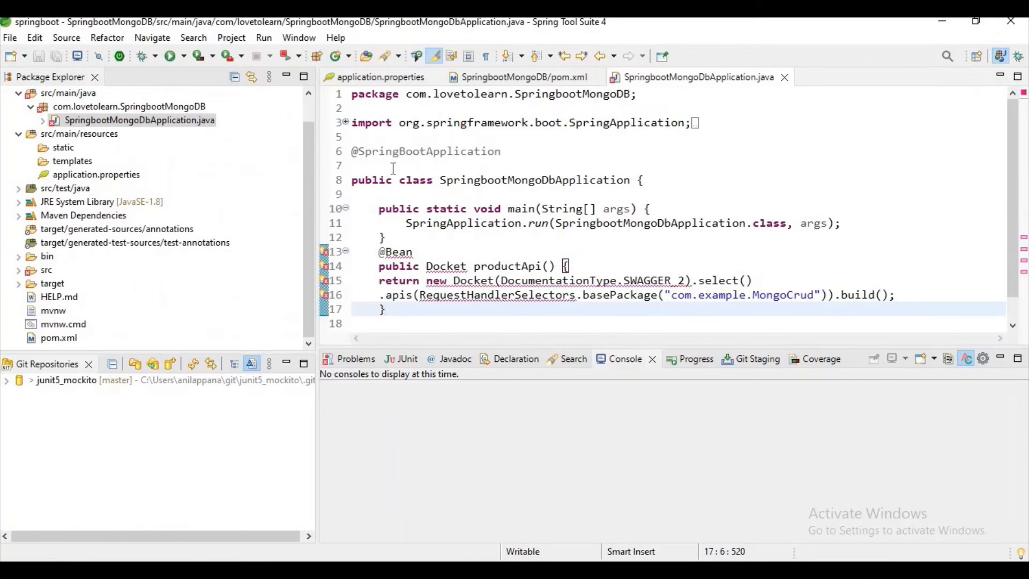
pyautogui.write('@EnableSwagger2')
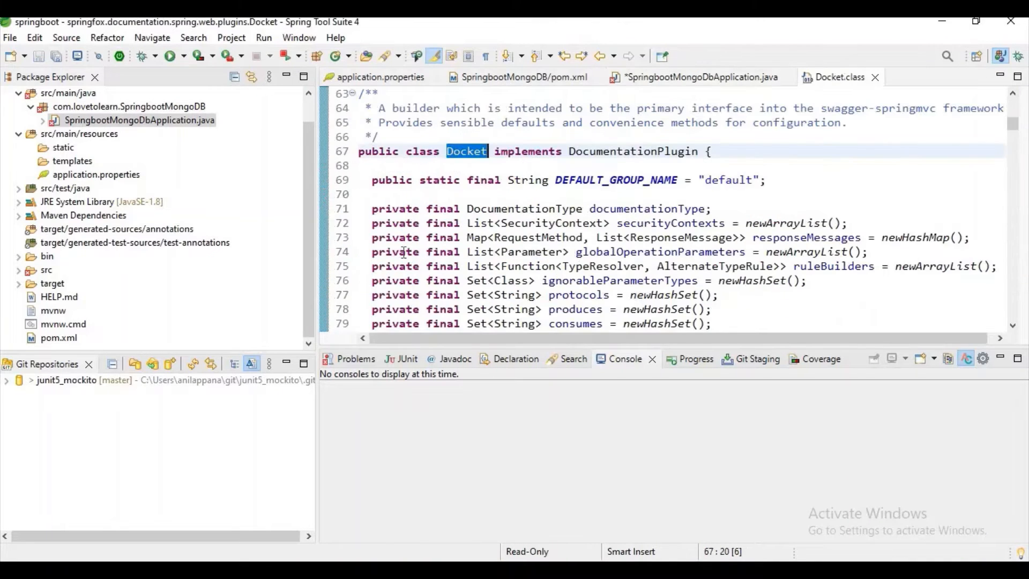
pyautogui.click(695, 76)
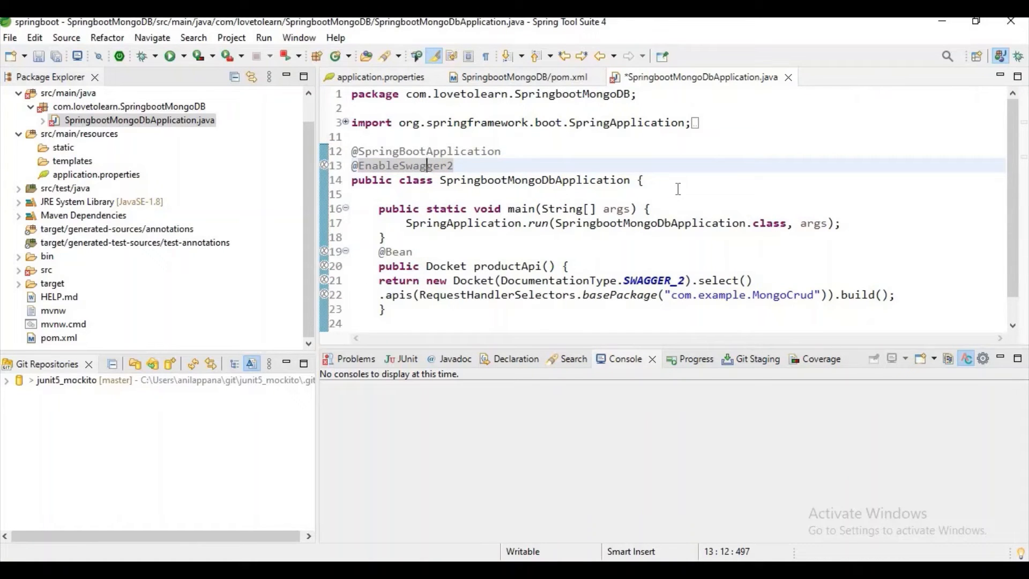
pyautogui.press('ctrl+s')
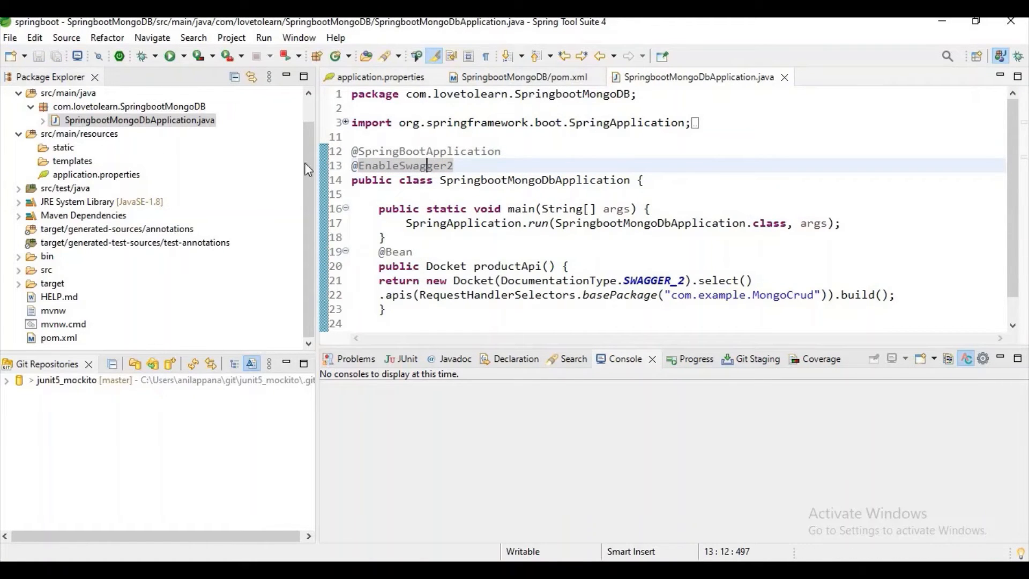
pyautogui.click(138, 146)
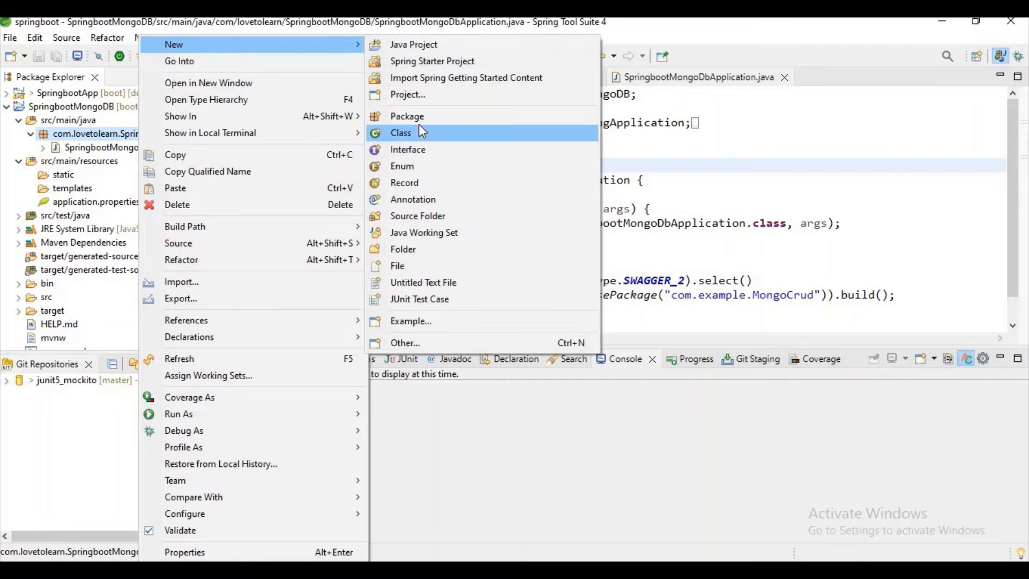
# Create the controller, entity and repo packages under the base package.
pyautogui.click(406, 116)
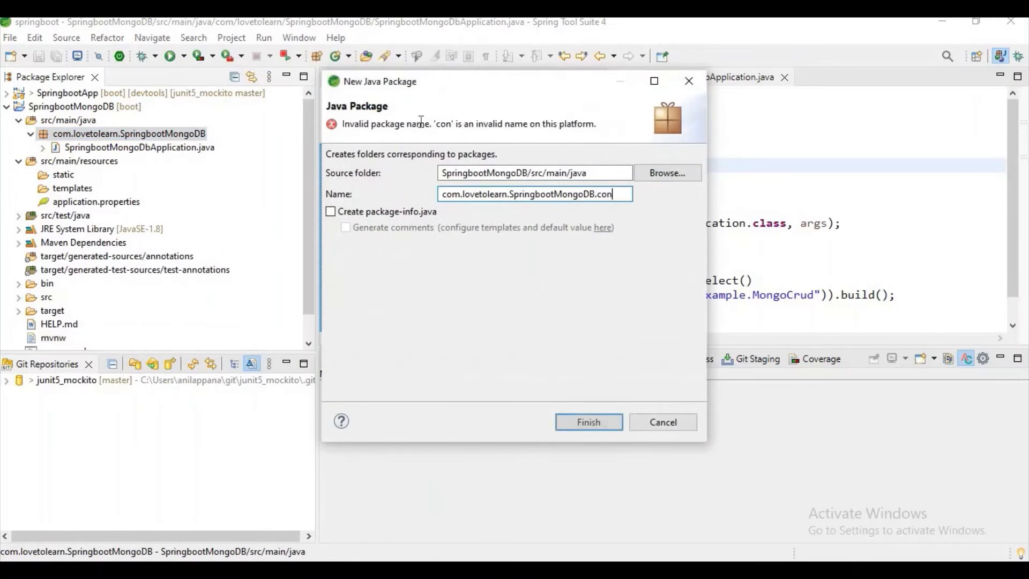
pyautogui.click(587, 421)
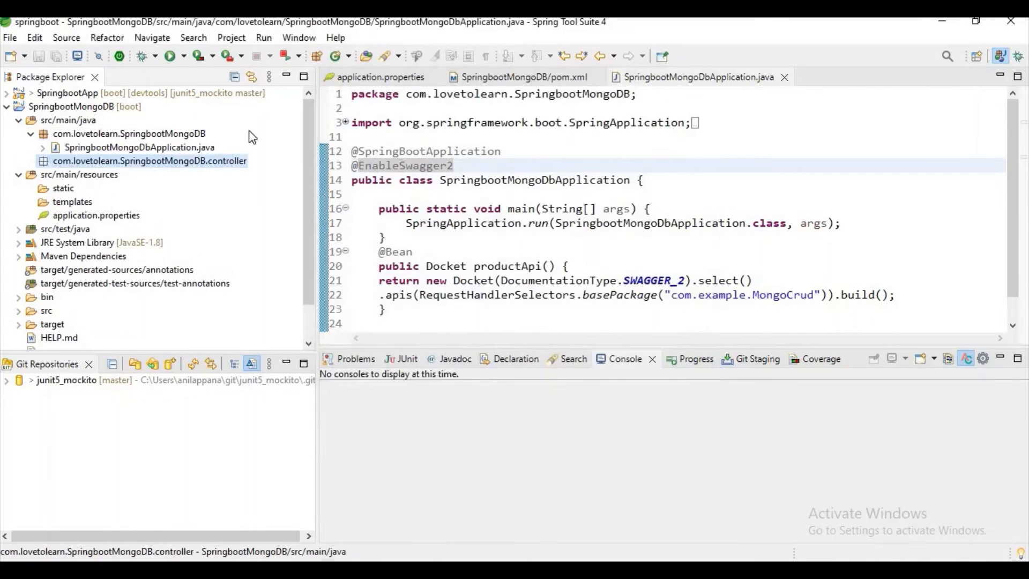
pyautogui.rightClick(148, 161)
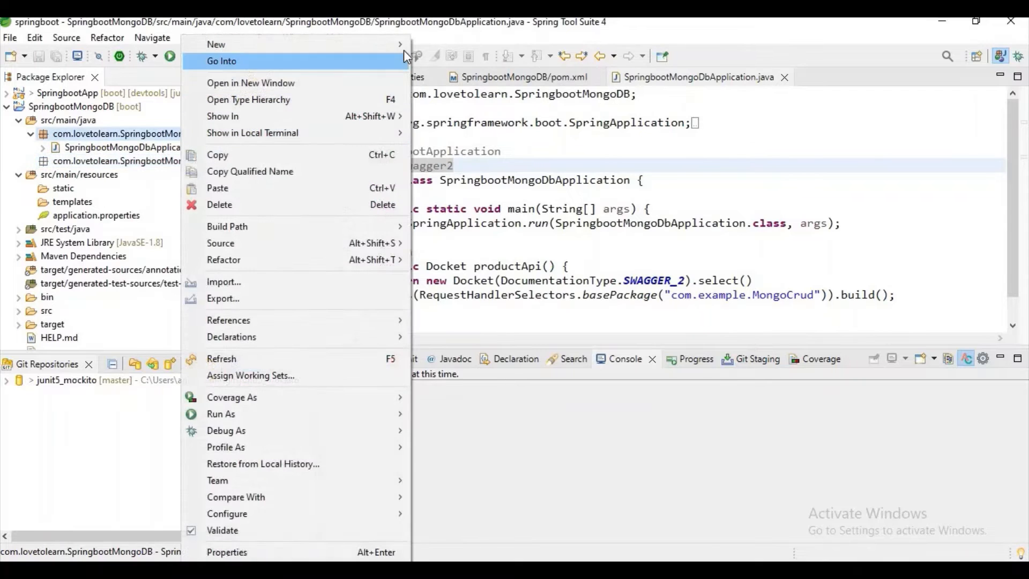
pyautogui.moveTo(216, 44)
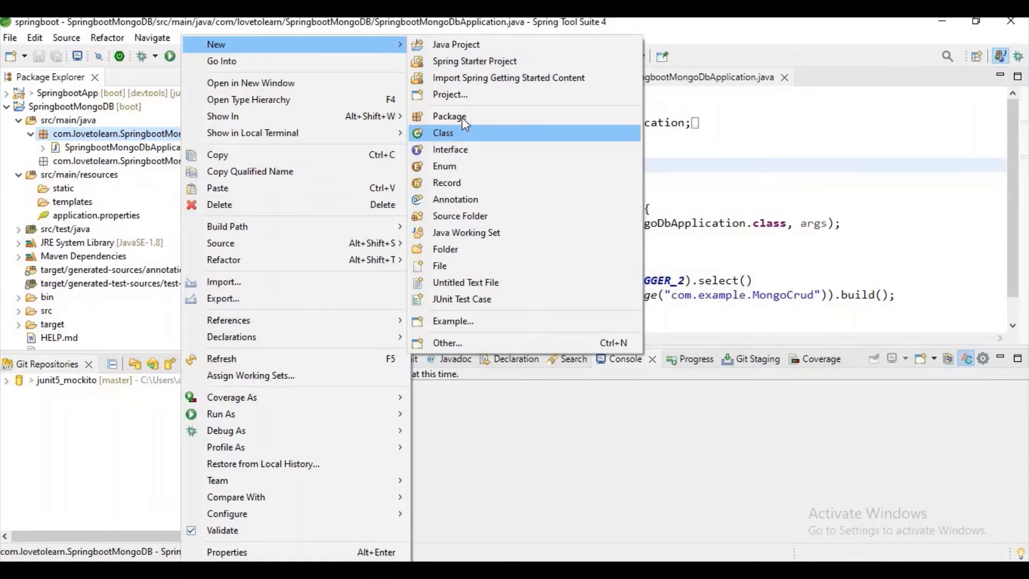
pyautogui.click(449, 116)
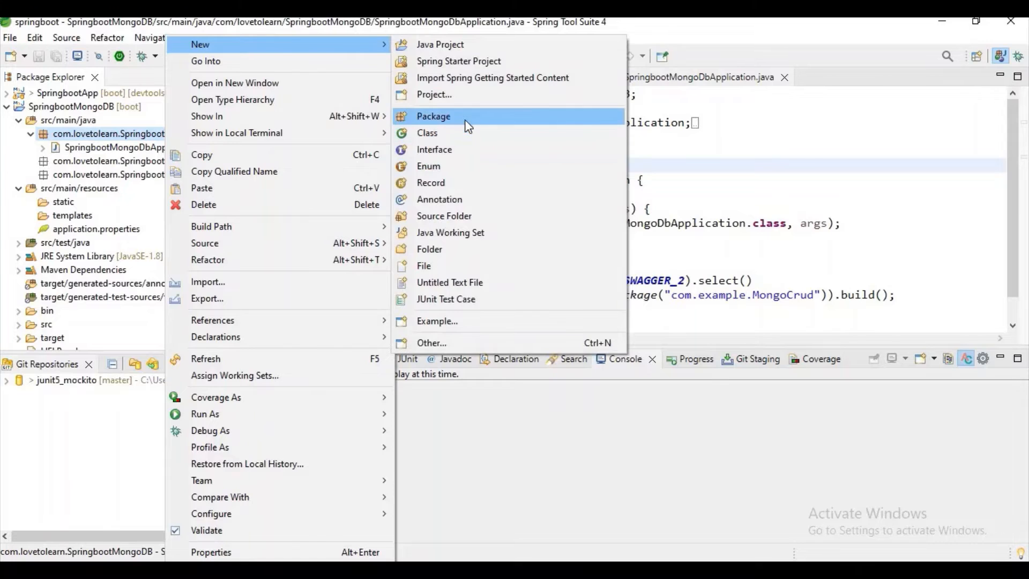
pyautogui.click(433, 117)
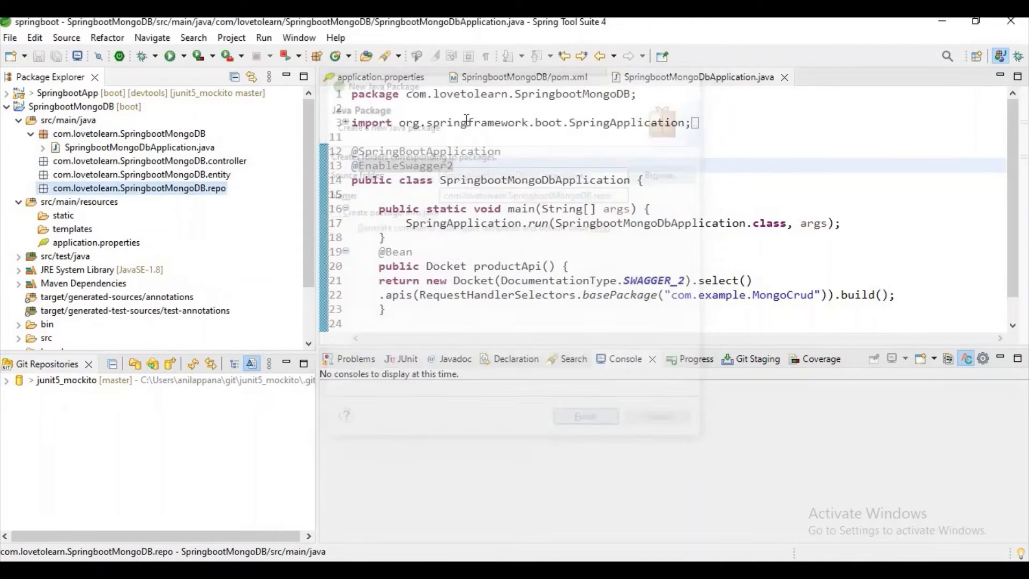
pyautogui.rightClick(137, 174)
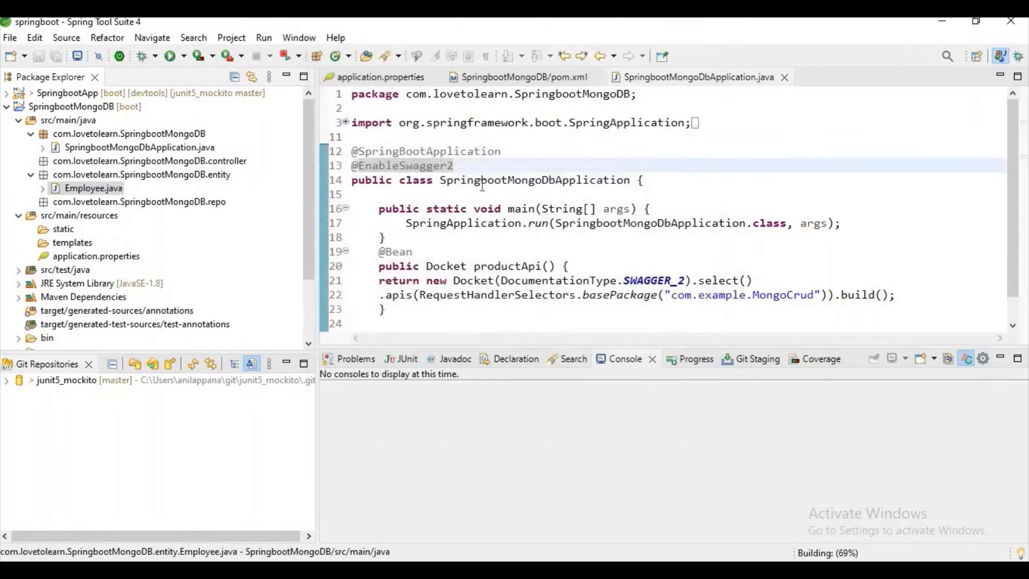
pyautogui.write('@')
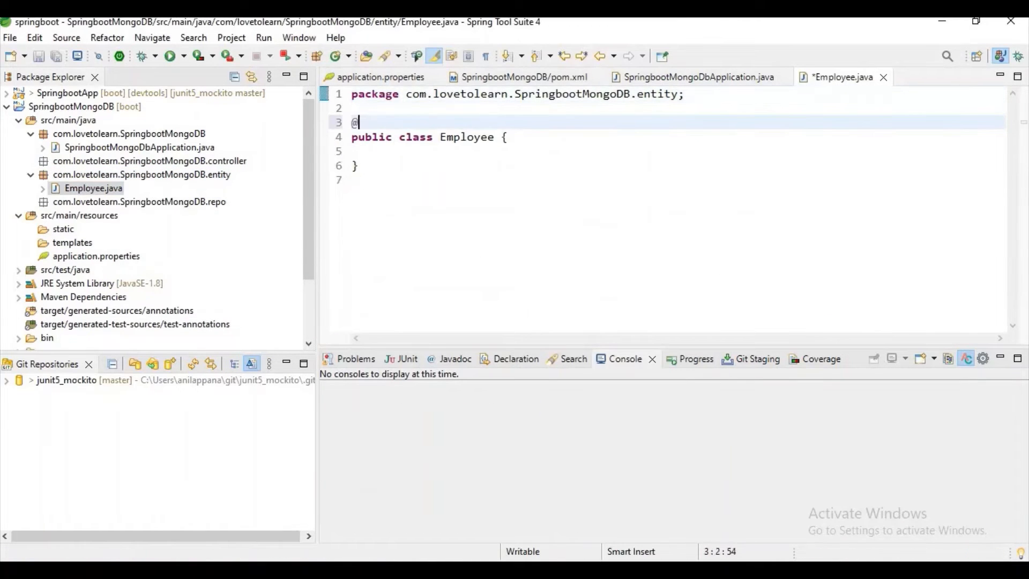
pyautogui.write('Dcoument')
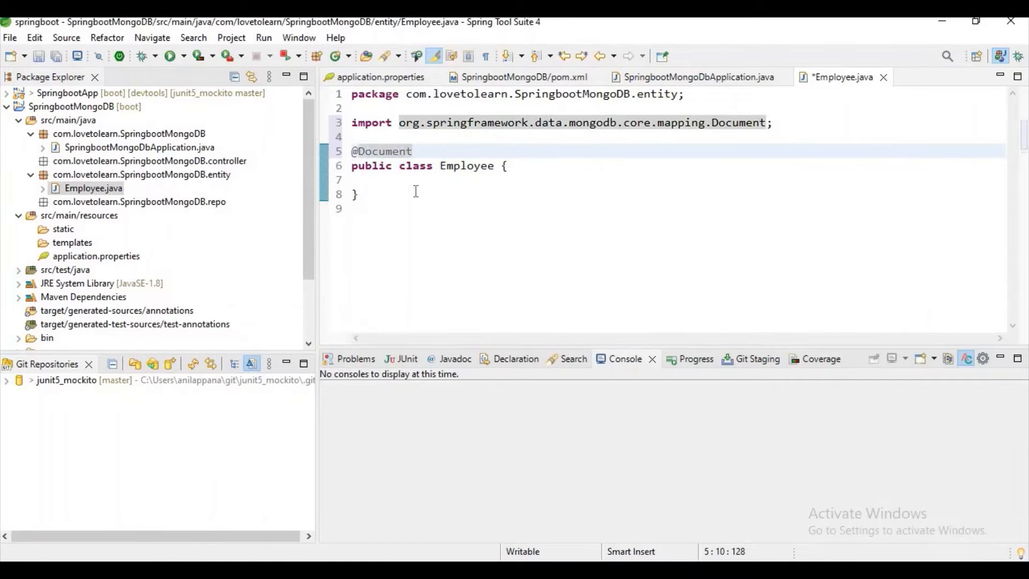
pyautogui.write('@Data')
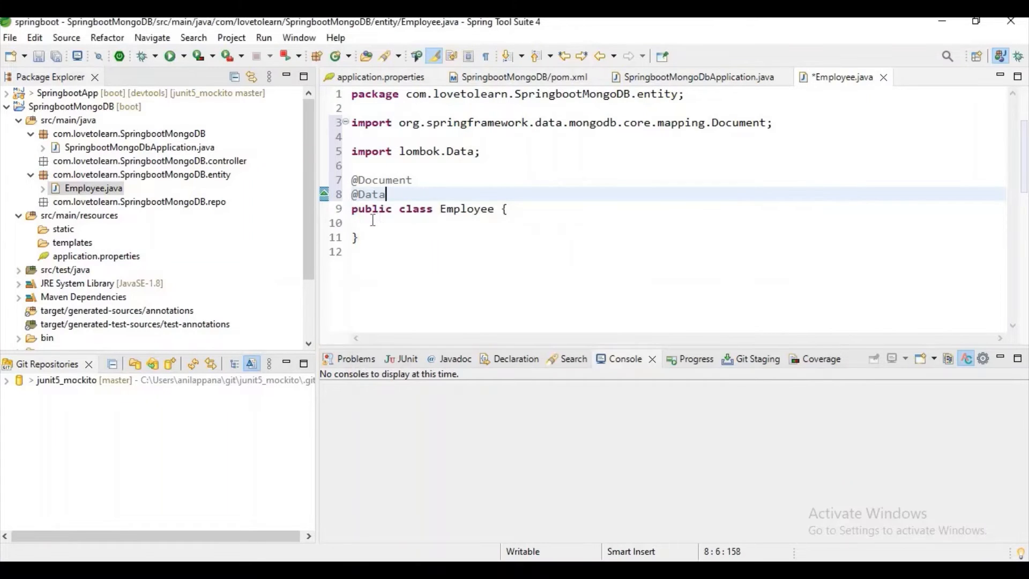
pyautogui.write('private String id;')
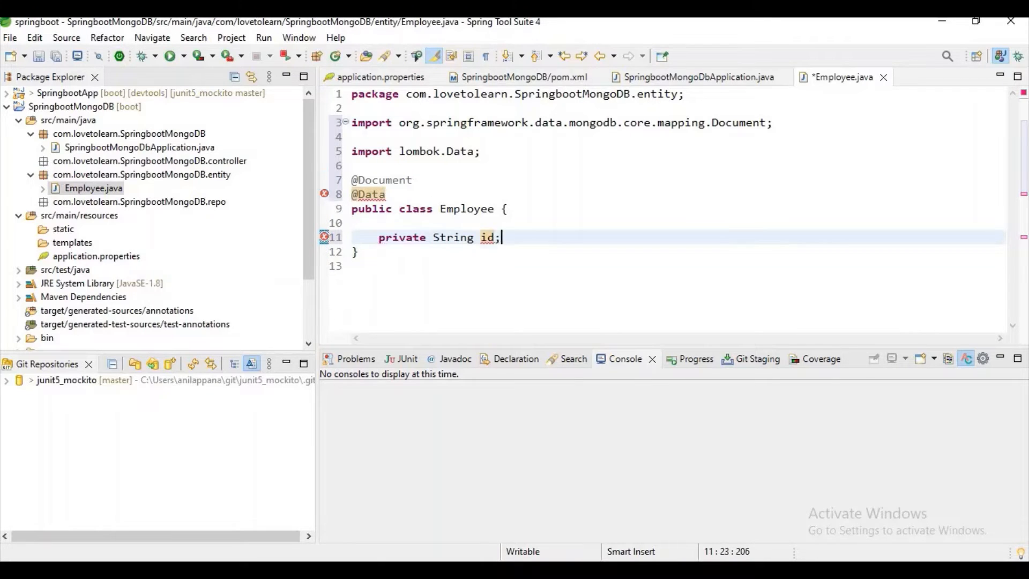
pyautogui.write('na')
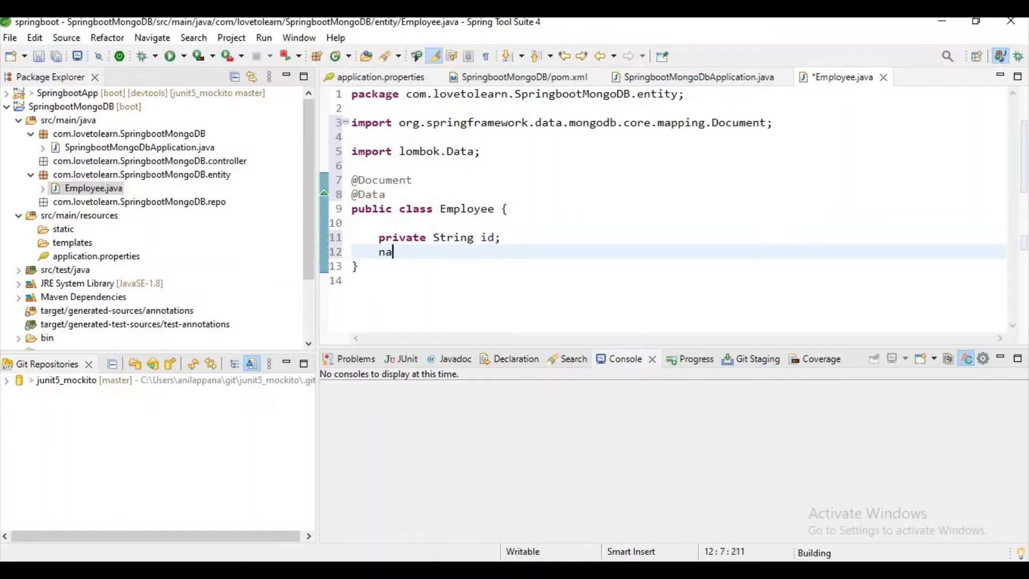
pyautogui.write('me;')
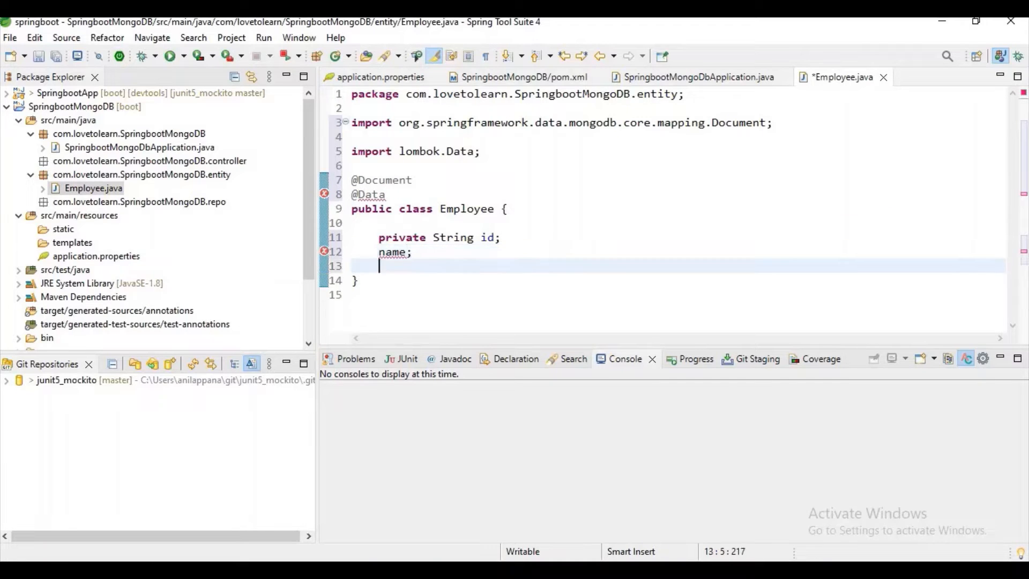
pyautogui.write('city;')
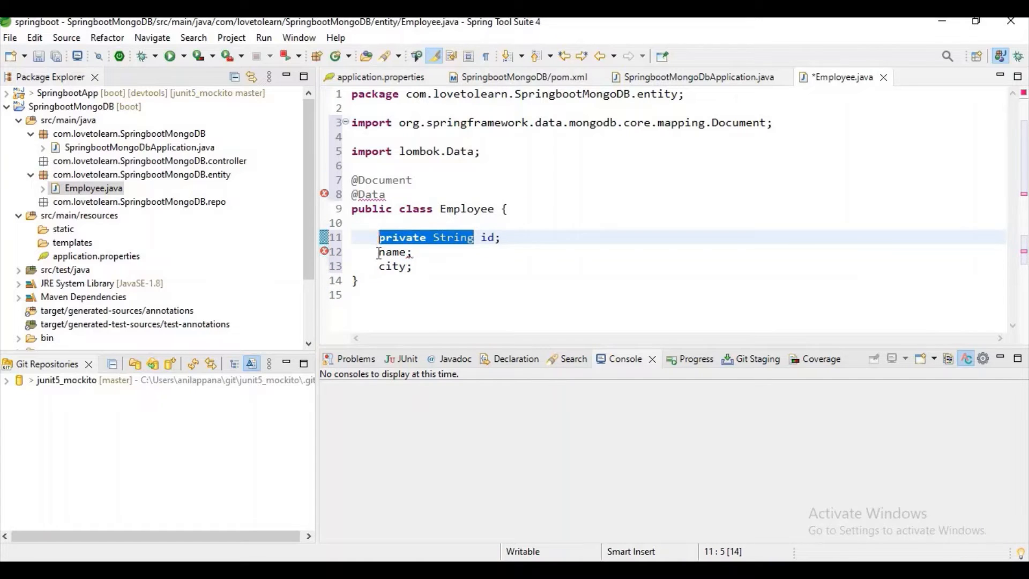
pyautogui.write('private String')
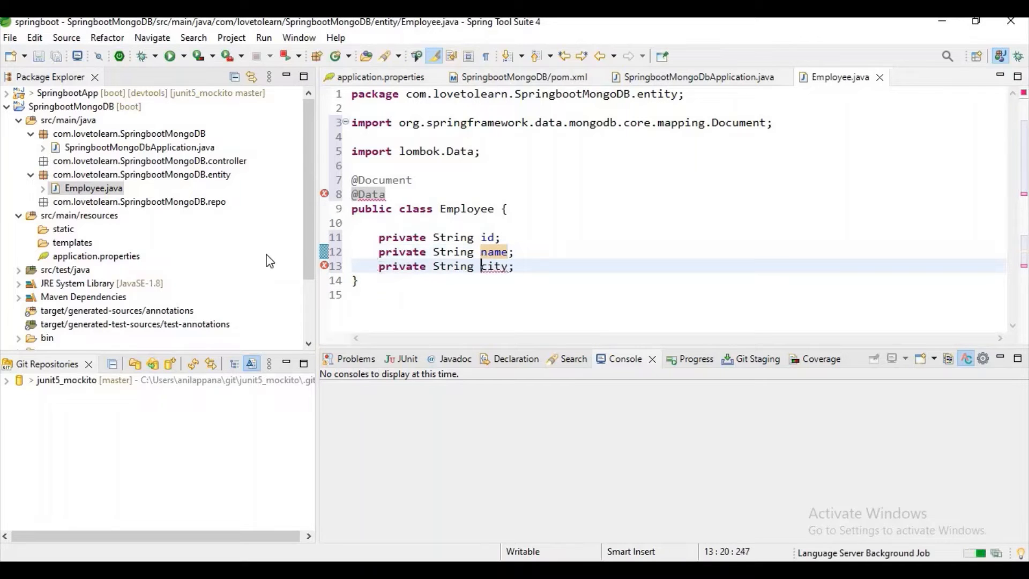
pyautogui.click(139, 202)
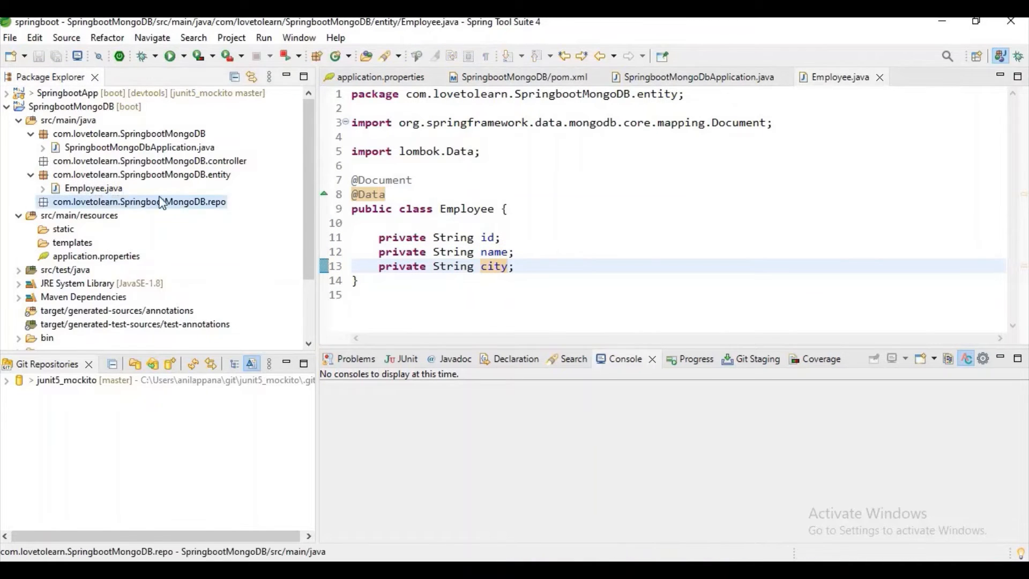
# Create the EmployeeRepo interface in repo extending MongoRepository<Employee, String>.
pyautogui.rightClick(138, 201)
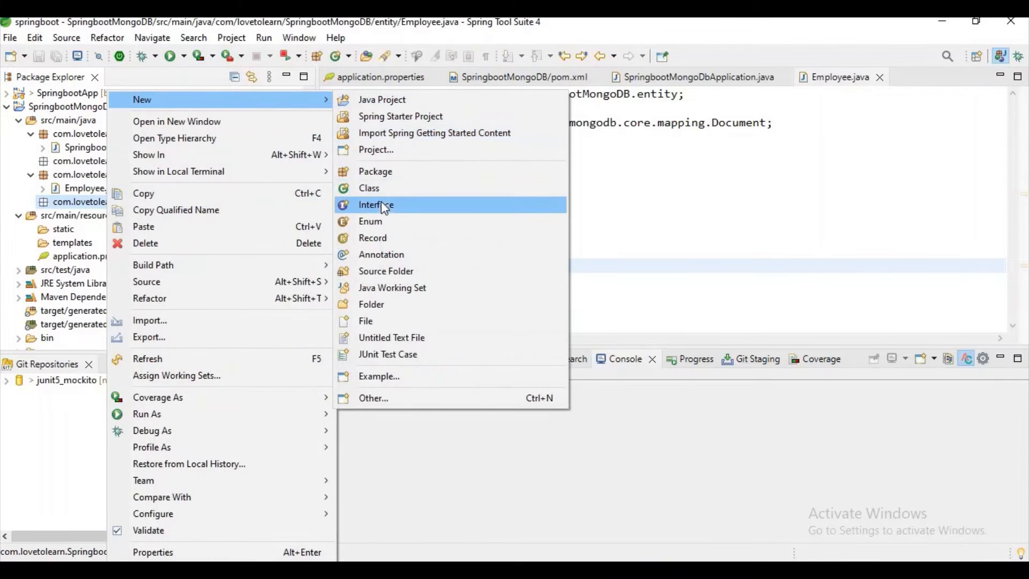
pyautogui.click(375, 204)
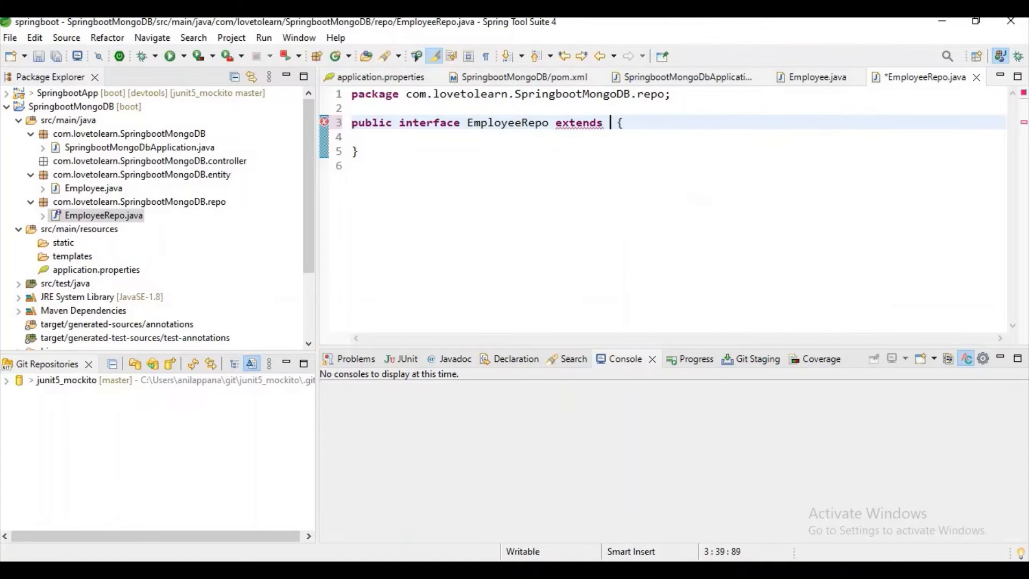
pyautogui.write('MongoRepository<T, ID>')
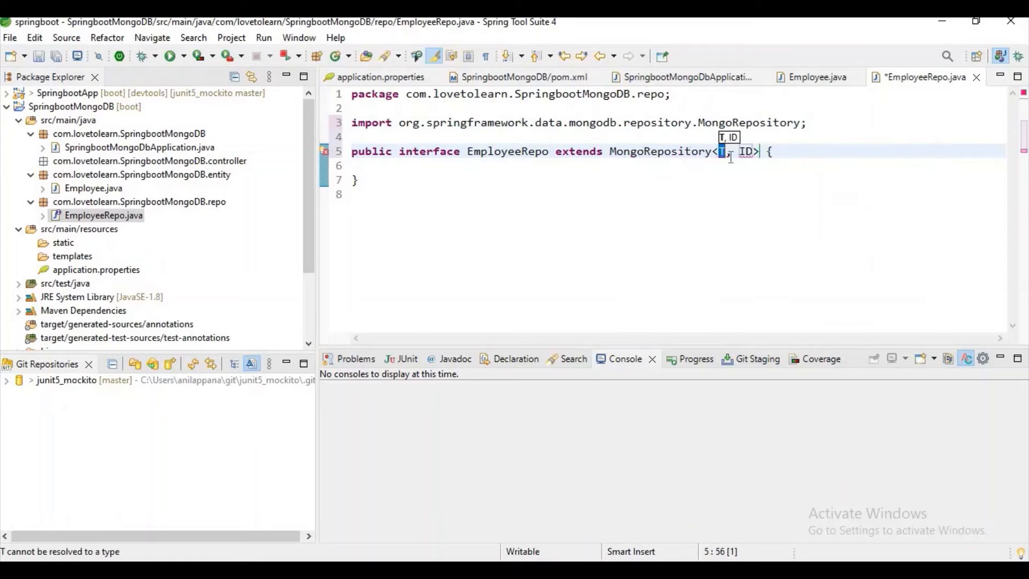
pyautogui.write('Empl')
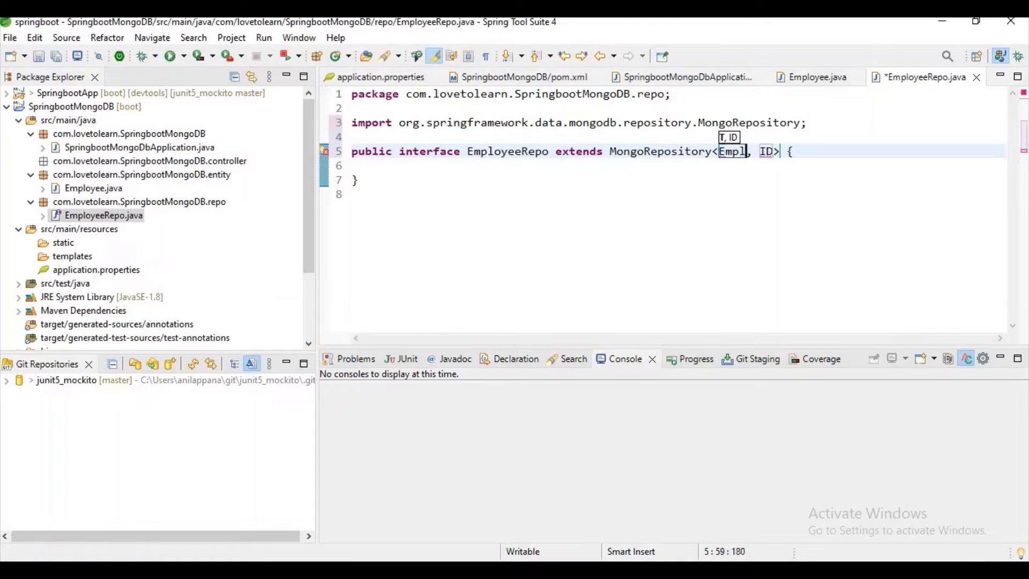
pyautogui.write('oyee, String> {')
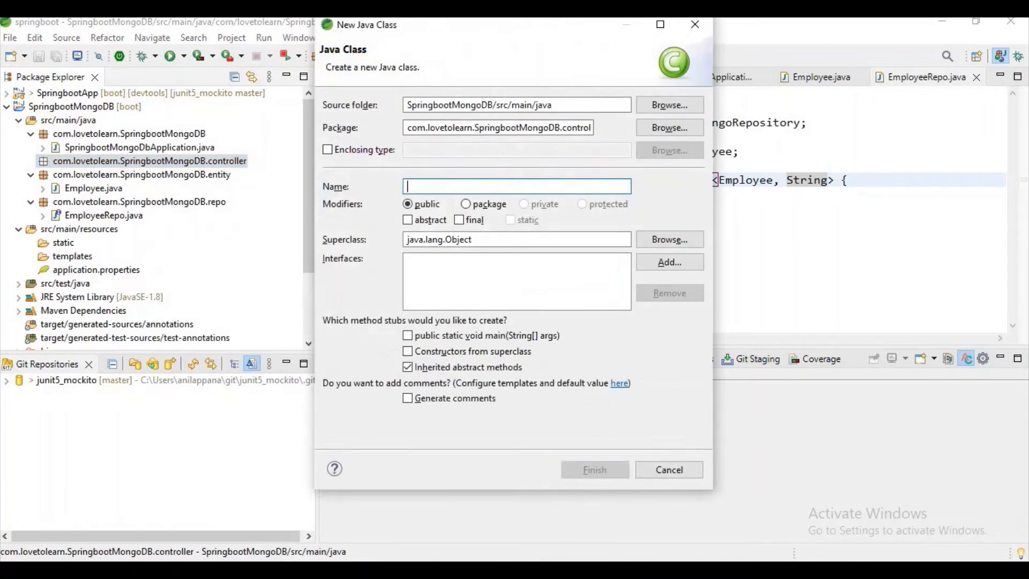
pyautogui.write('Employee')
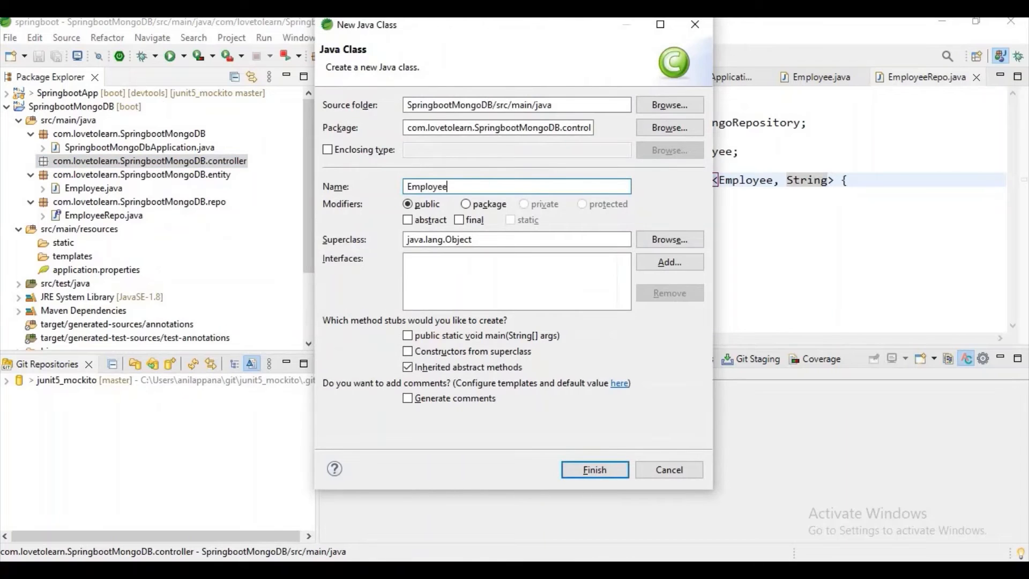
pyautogui.write('Controll')
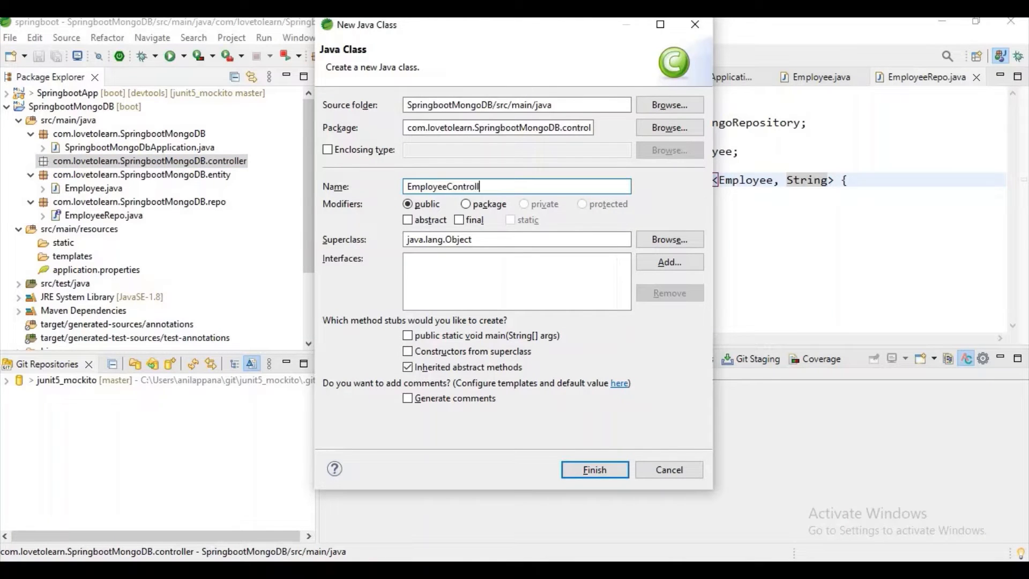
pyautogui.click(594, 469)
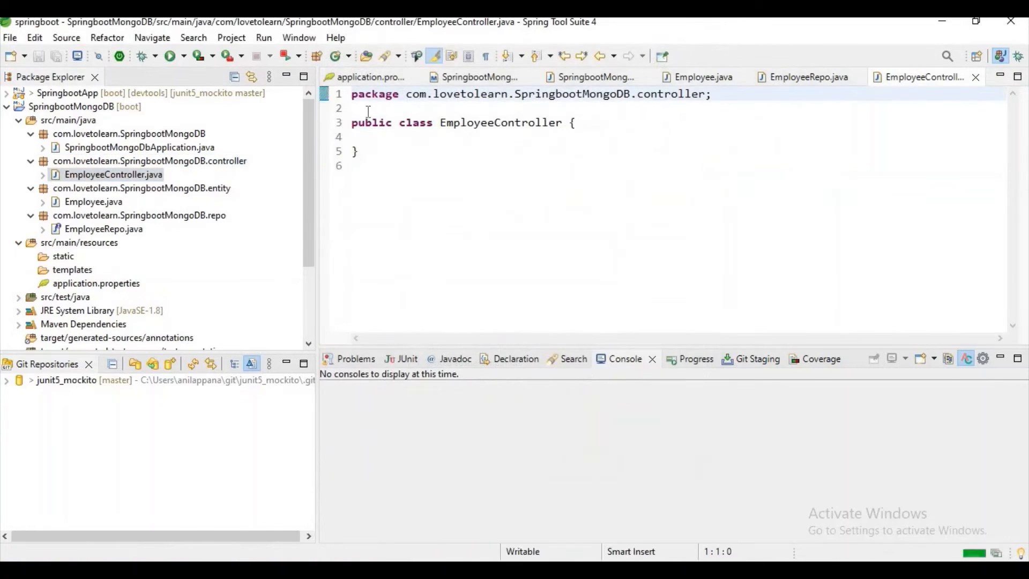
pyautogui.write('@re')
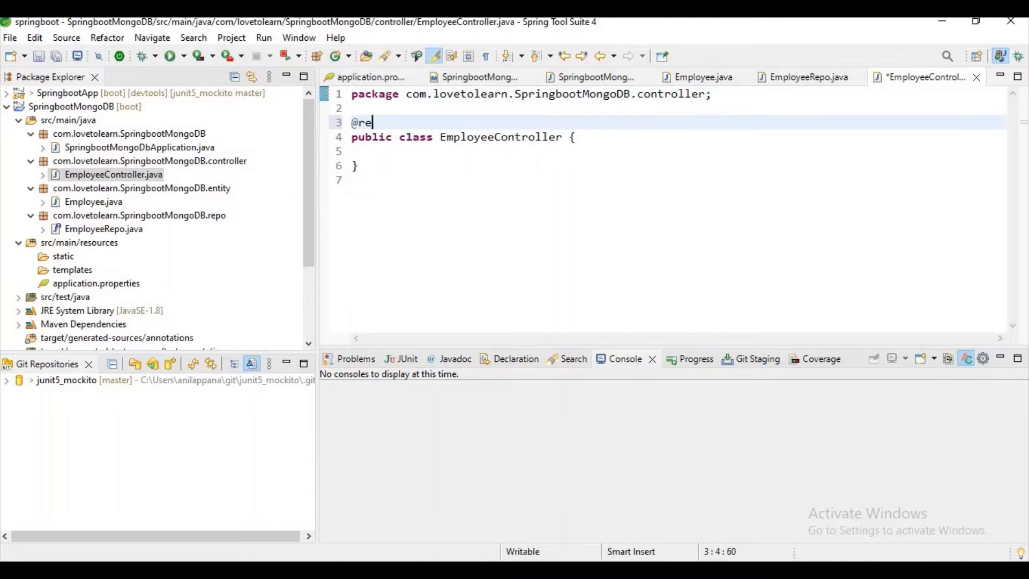
pyautogui.press('Enter')
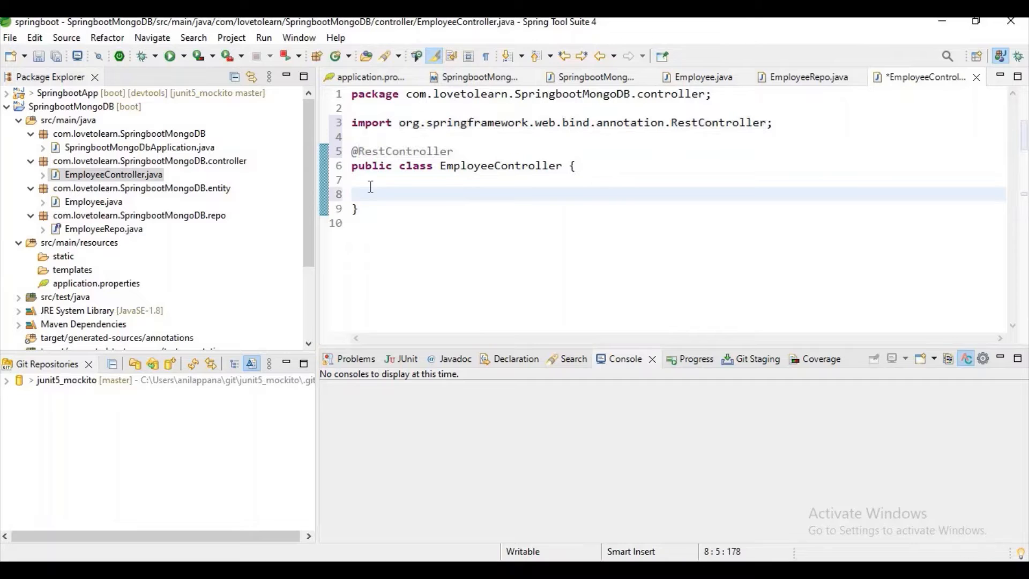
pyautogui.write('mp')
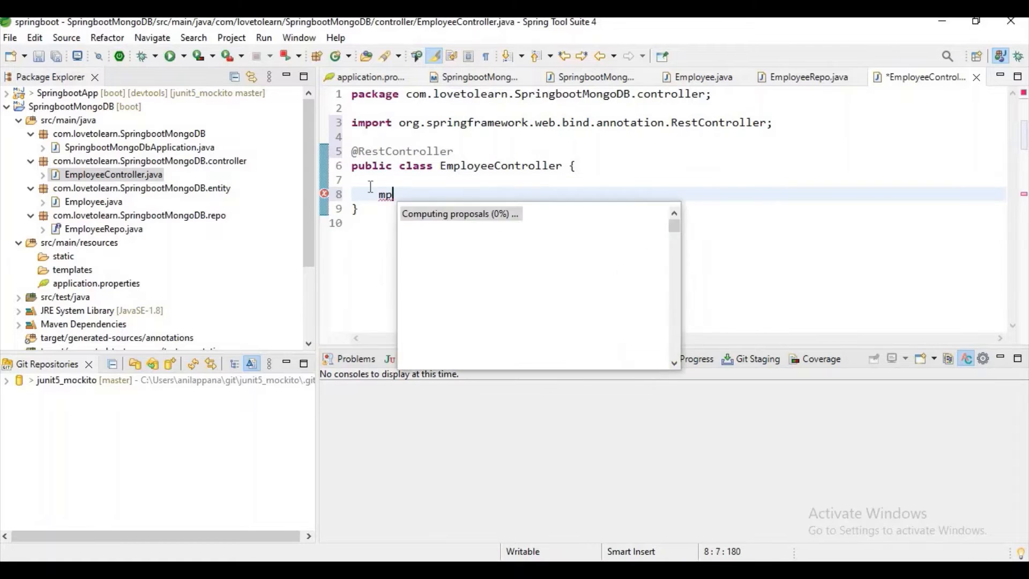
pyautogui.write('EMp')
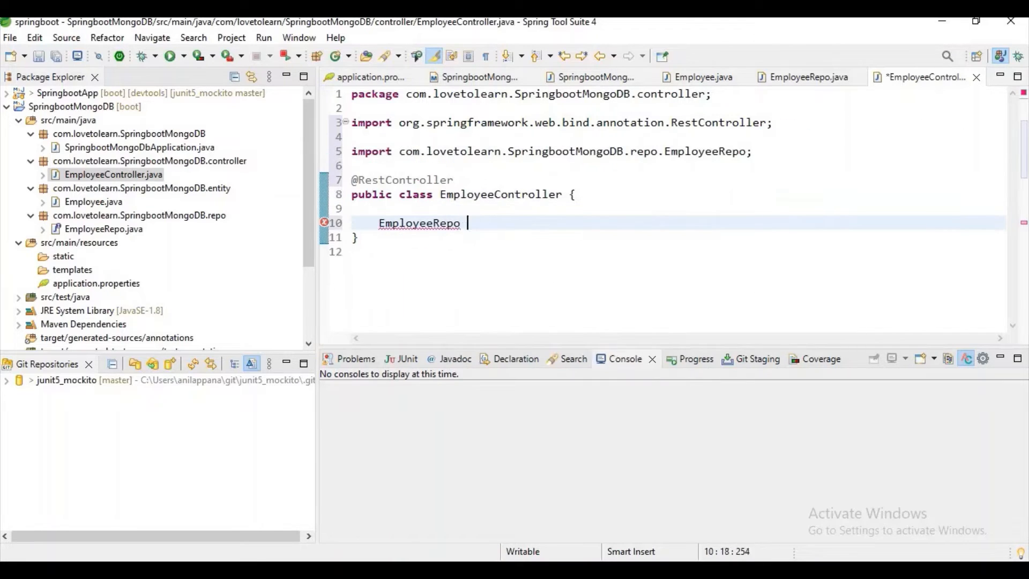
pyautogui.write('e')
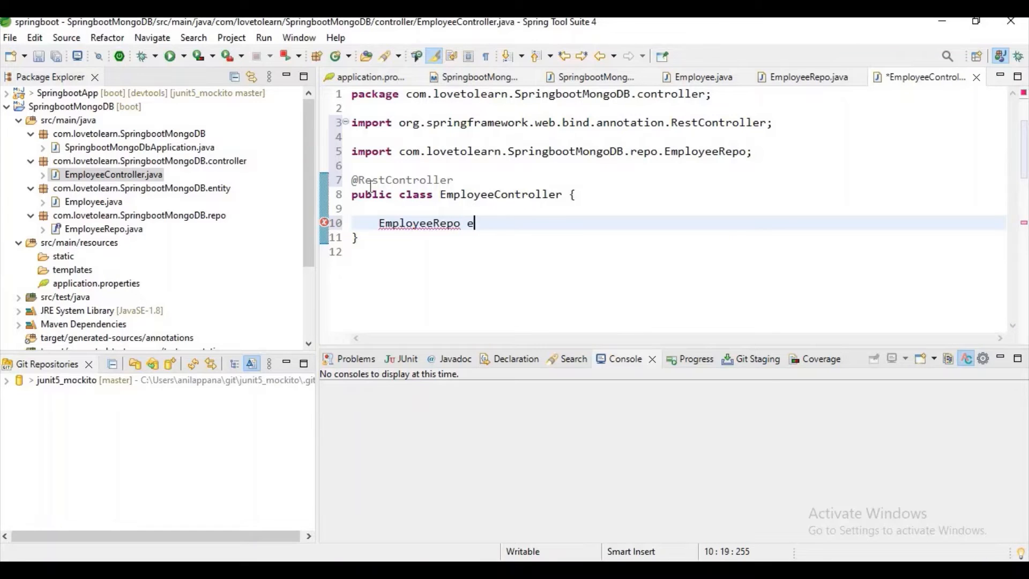
pyautogui.write('mployeeRepo;')
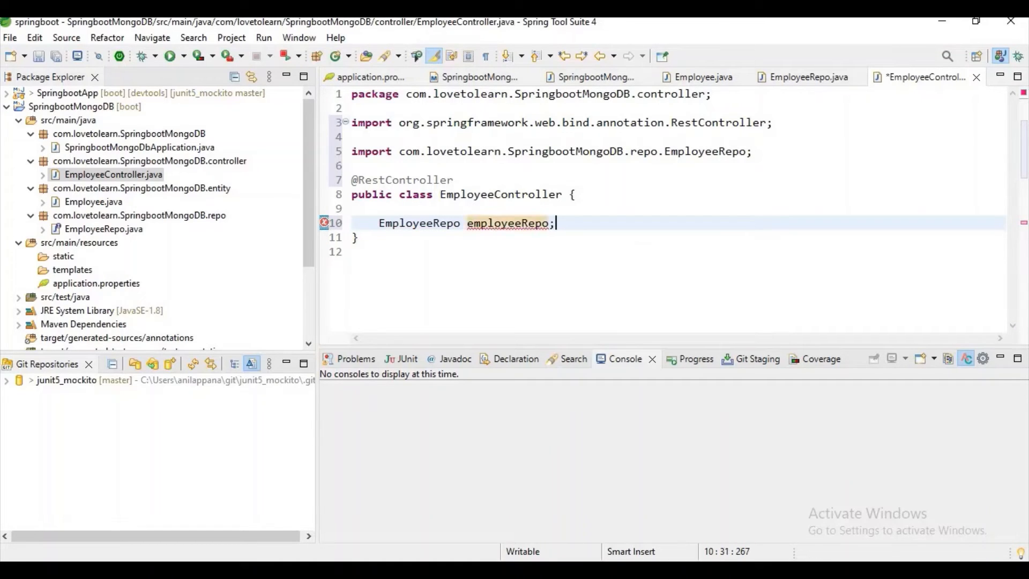
pyautogui.write('@')
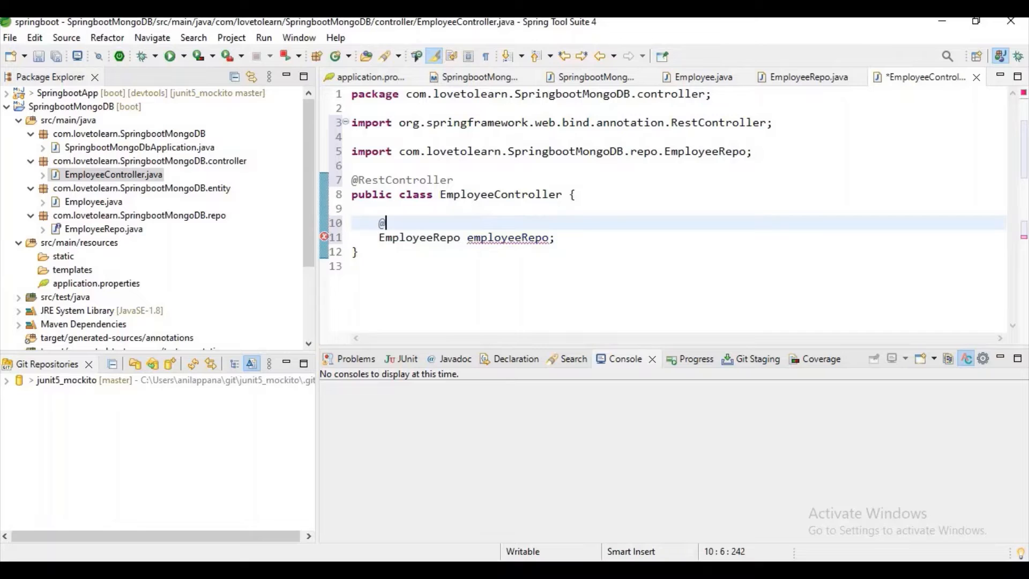
pyautogui.write('Autowired')
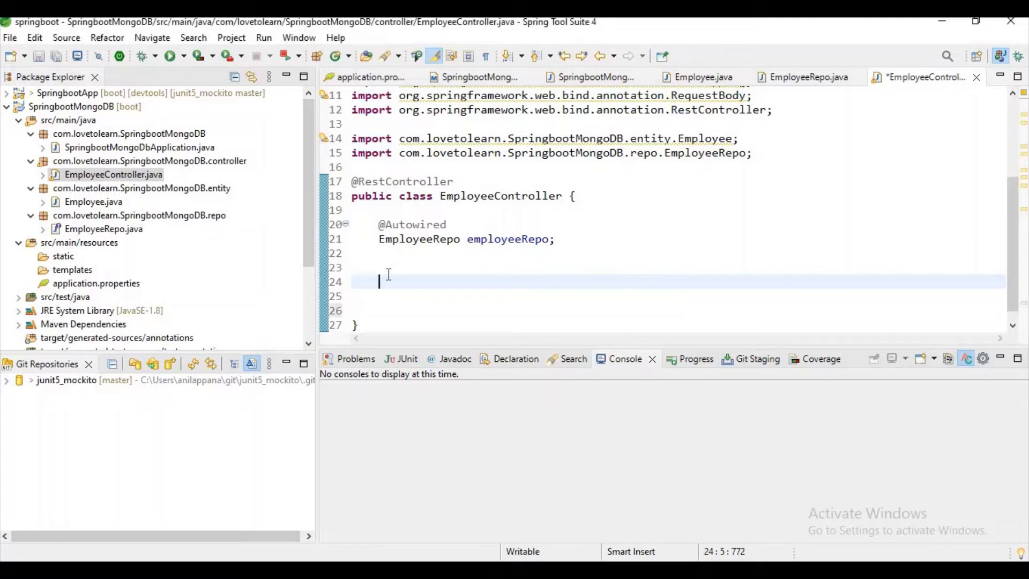
pyautogui.write('@PostMapping')
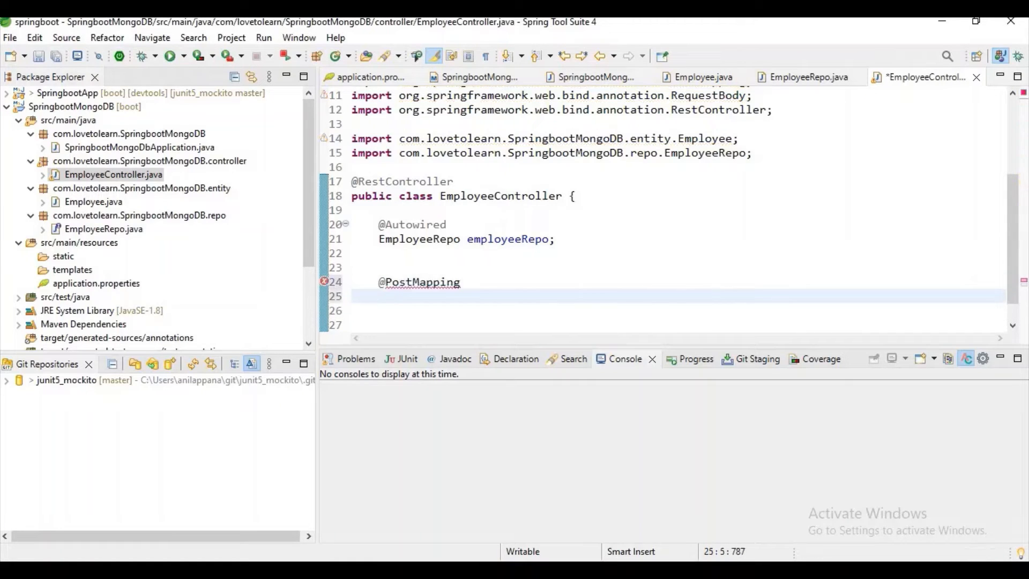
pyautogui.write('public')
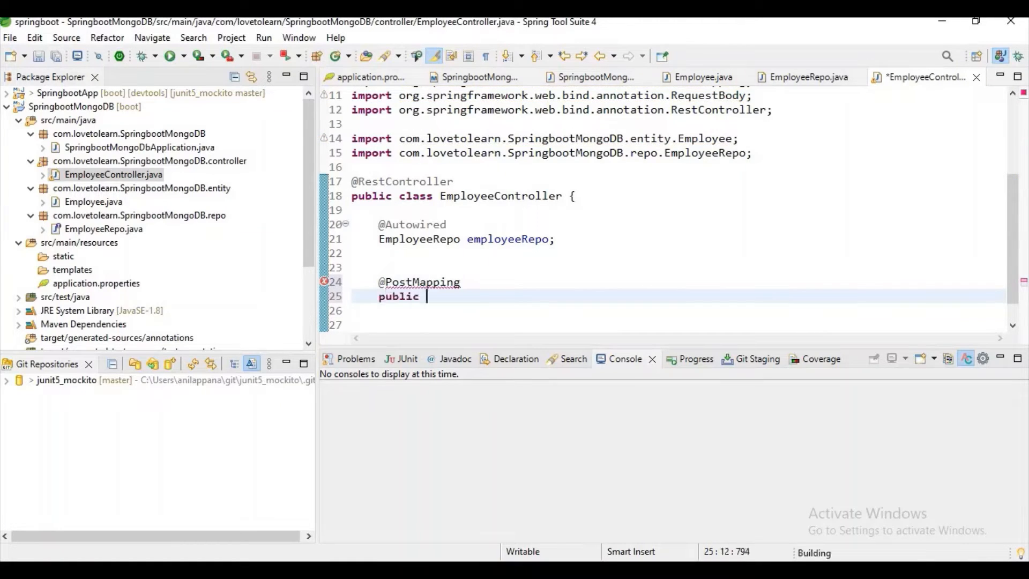
pyautogui.write('Employee')
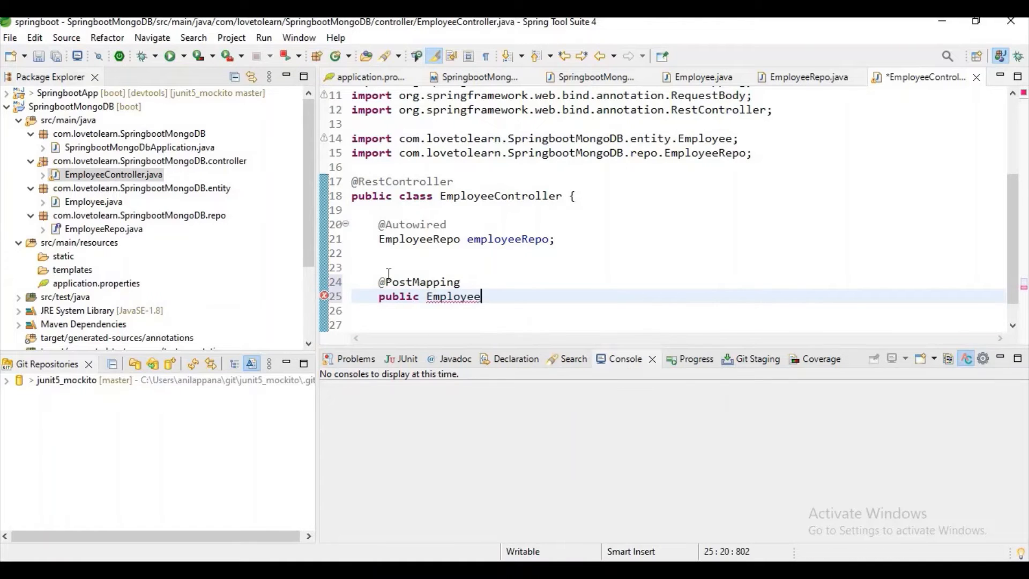
pyautogui.write('saveEmployee')
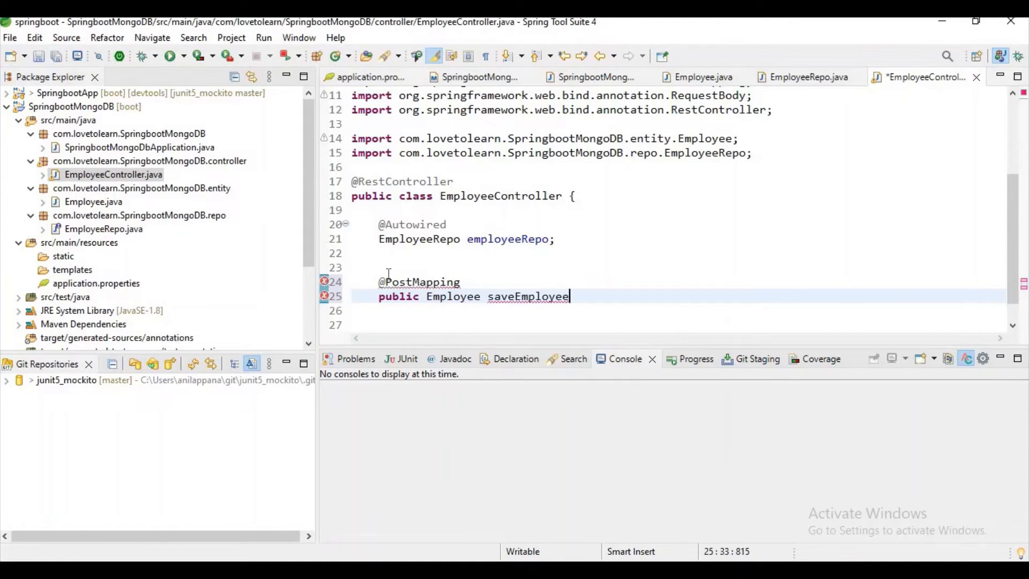
pyautogui.write('(@R')
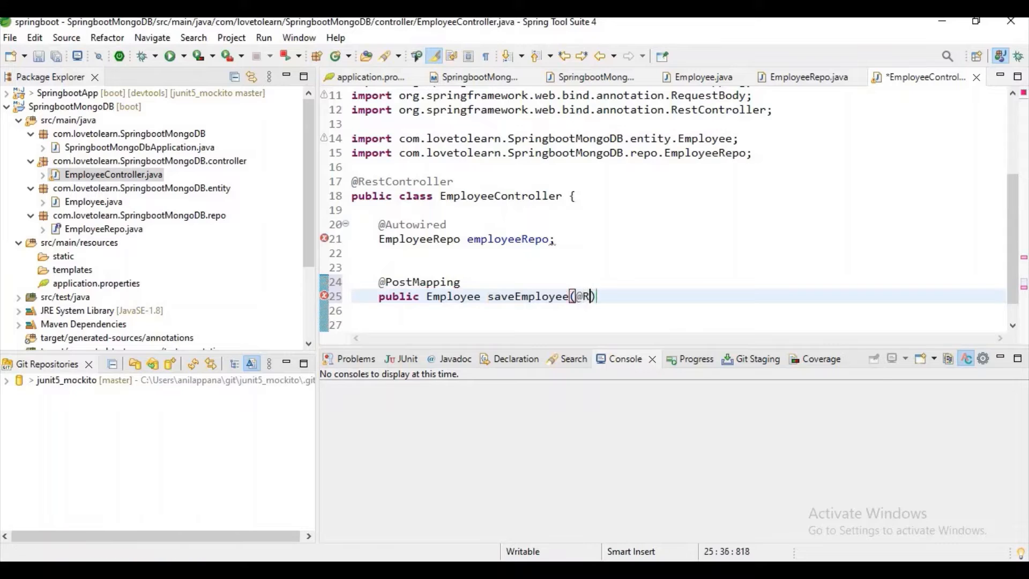
pyautogui.write('equestBody E')
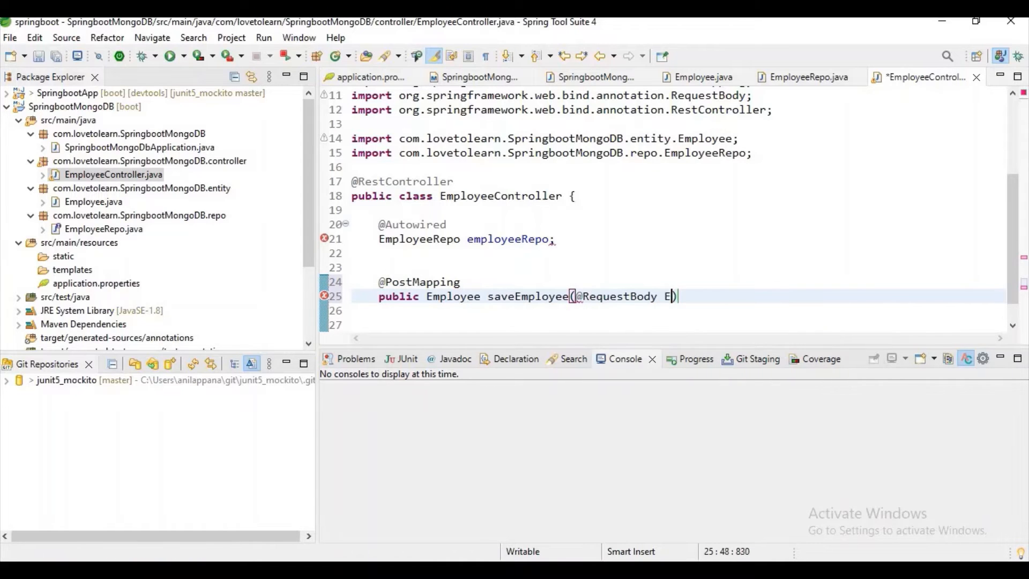
pyautogui.write('mployee e')
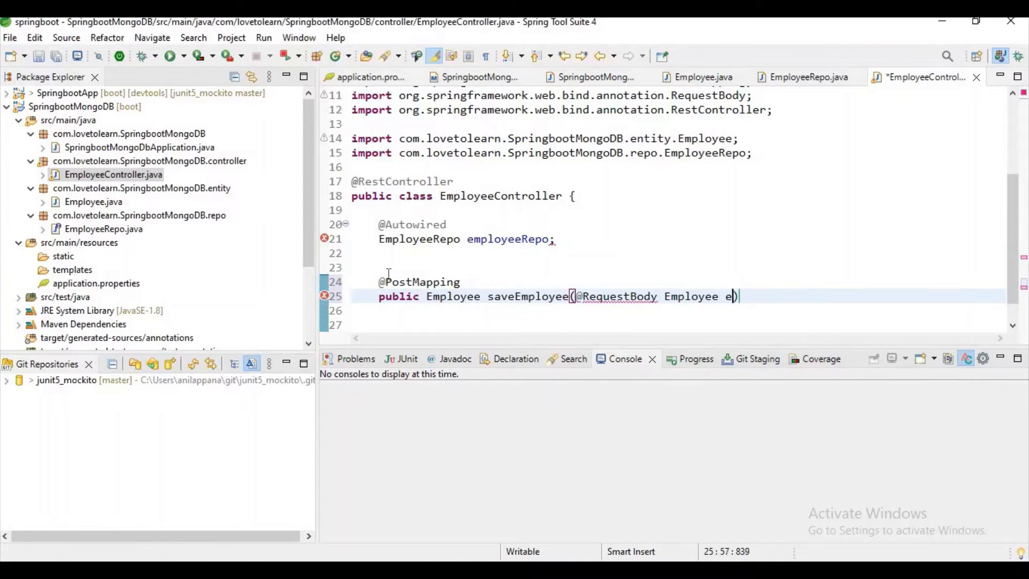
pyautogui.write('mployee) {')
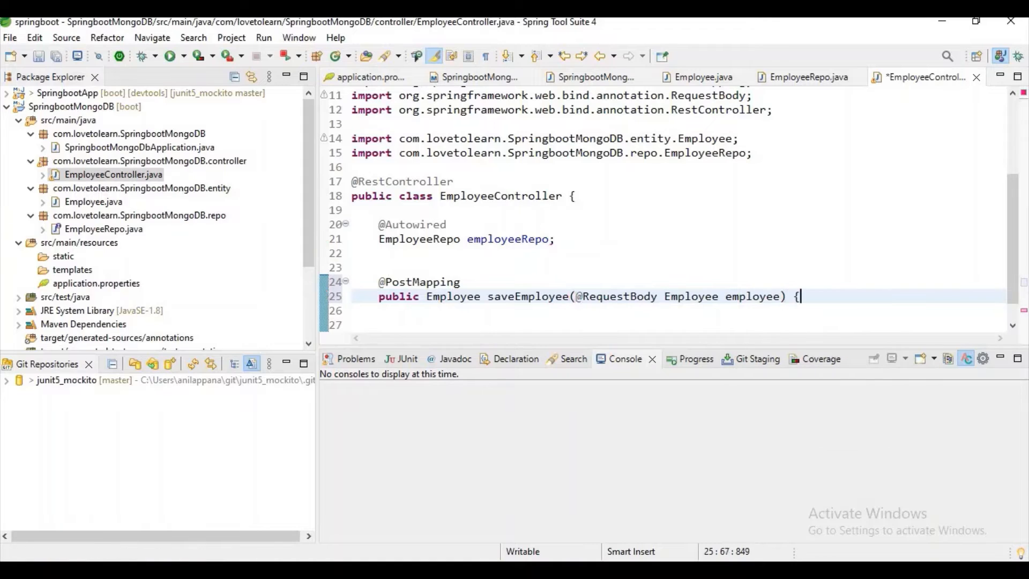
pyautogui.write('return')
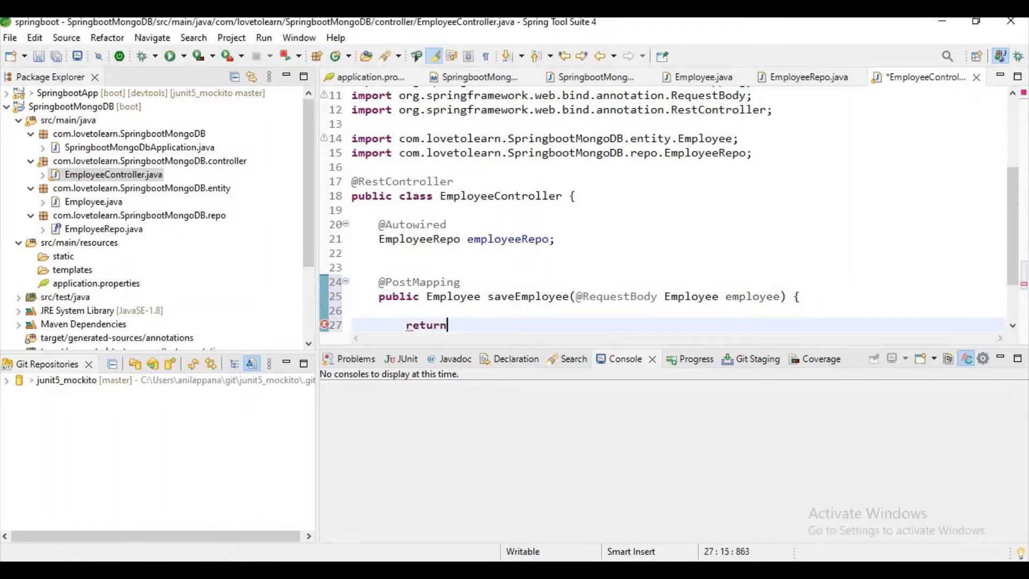
pyautogui.write('e')
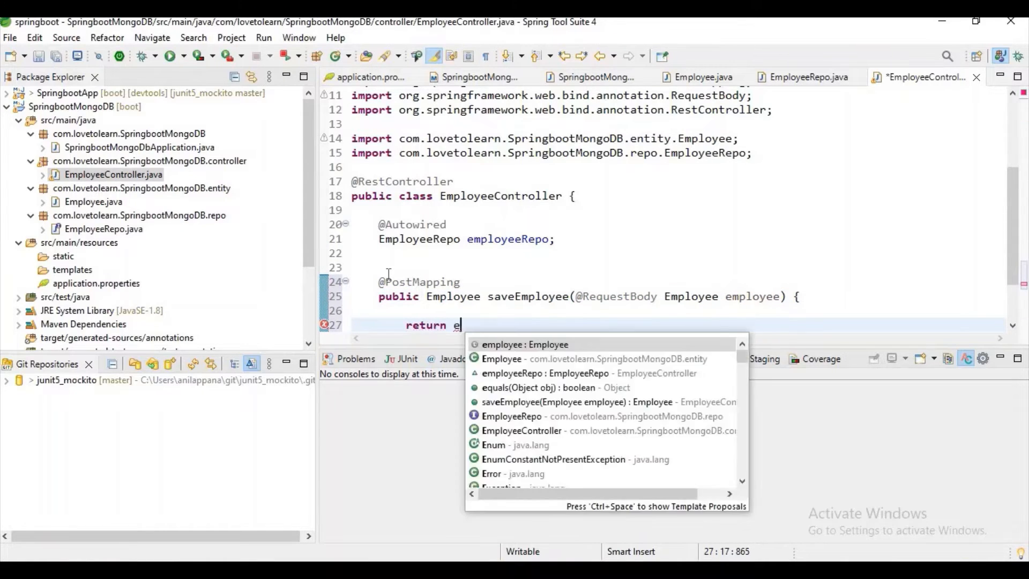
pyautogui.write('mployeeR')
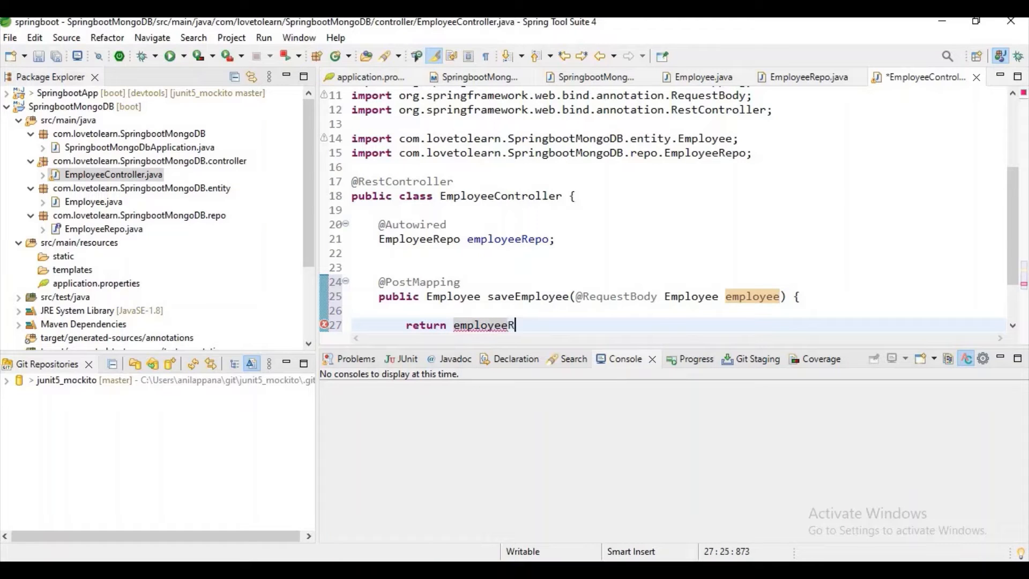
pyautogui.write('epo.sa')
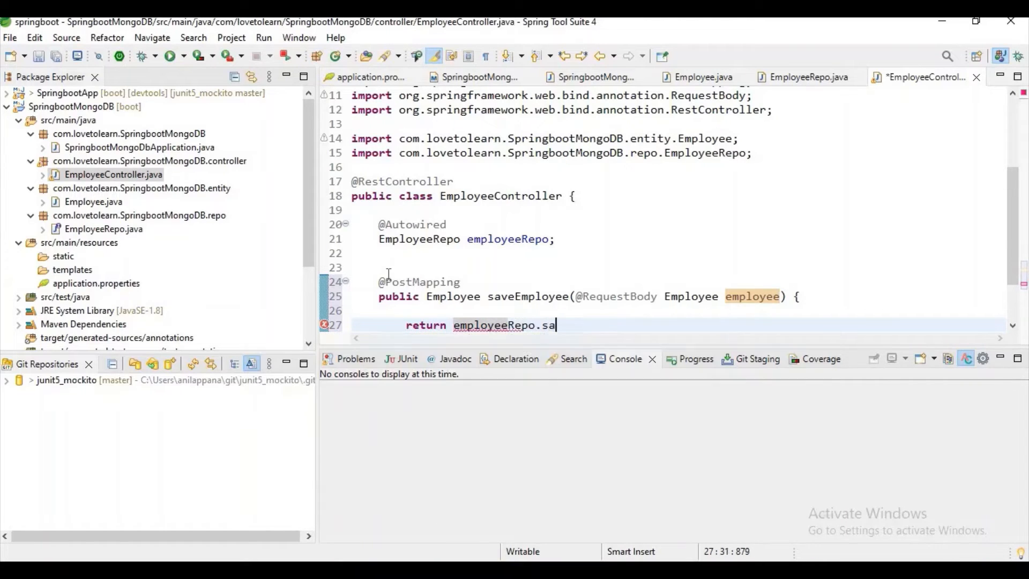
pyautogui.write('ve(employee);')
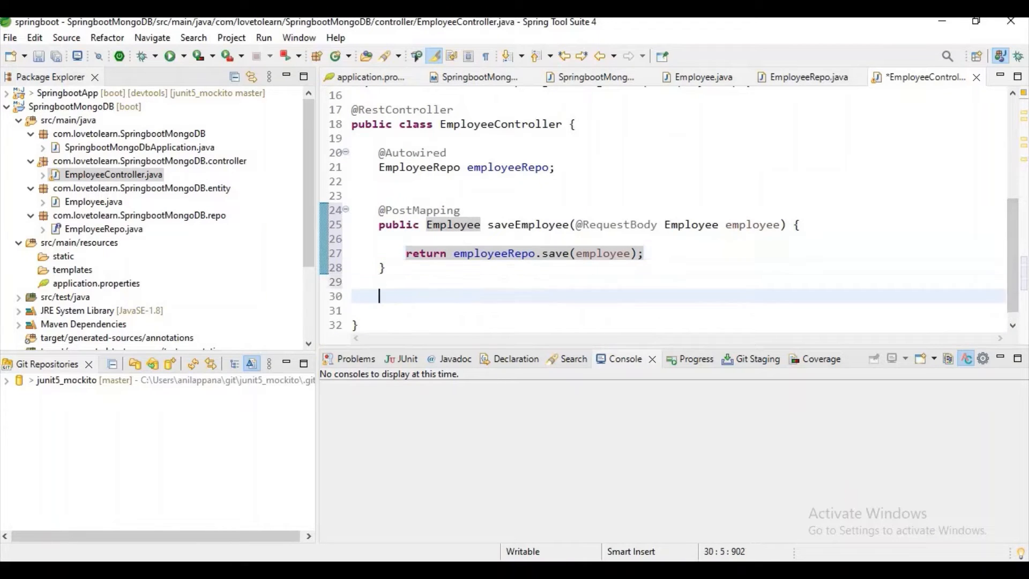
pyautogui.write('@')
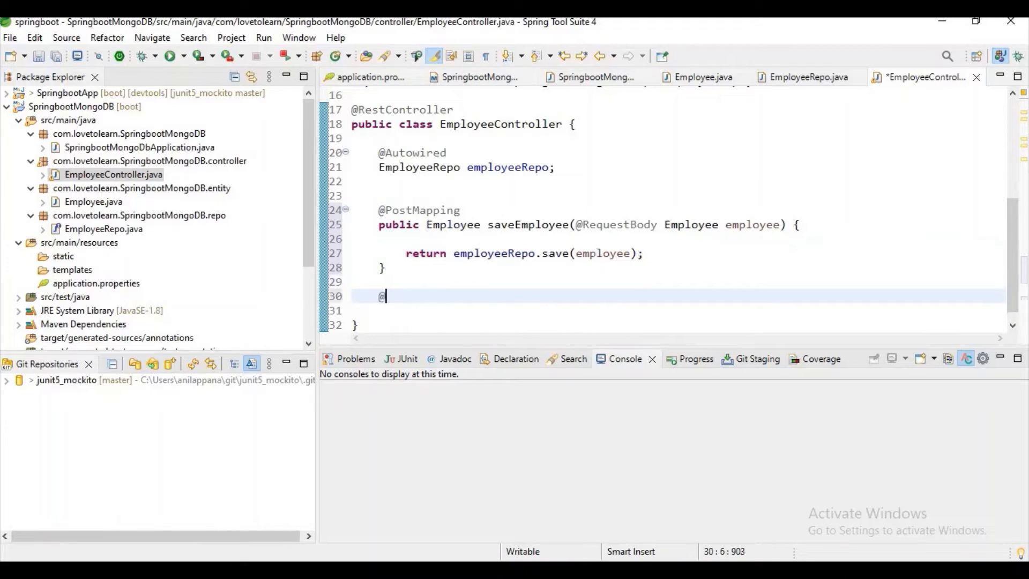
pyautogui.write('get')
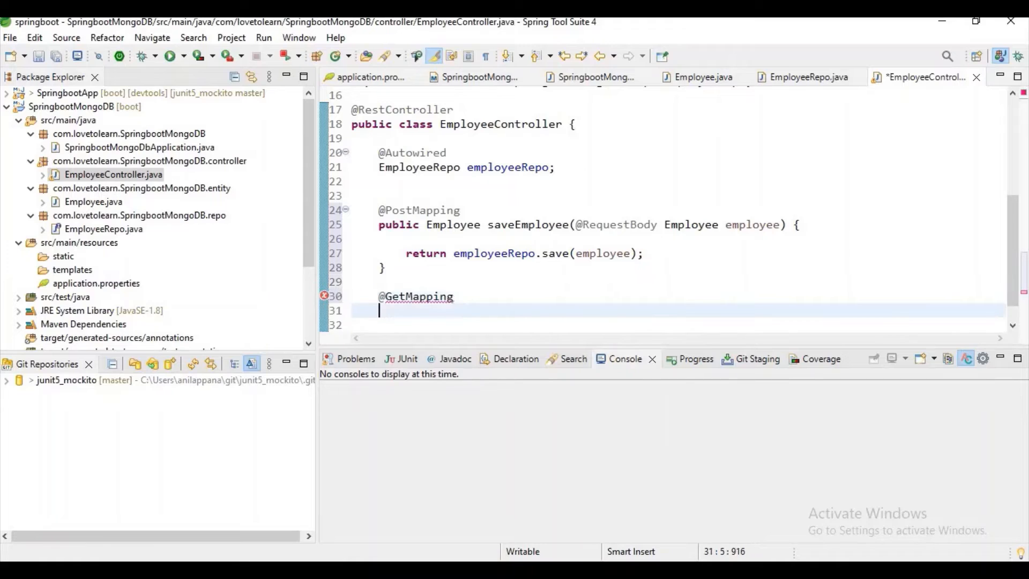
pyautogui.write('public')
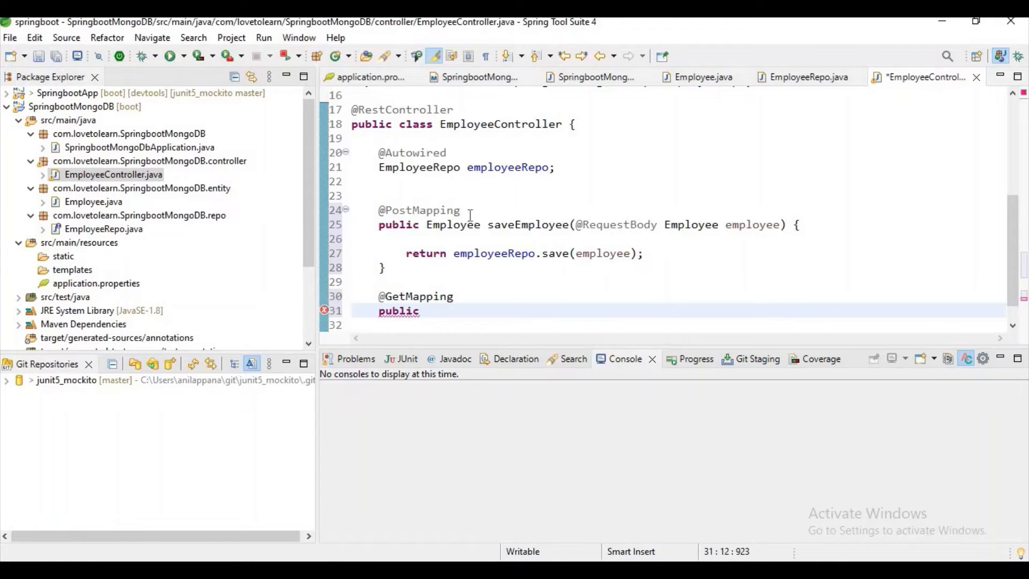
pyautogui.write('()')
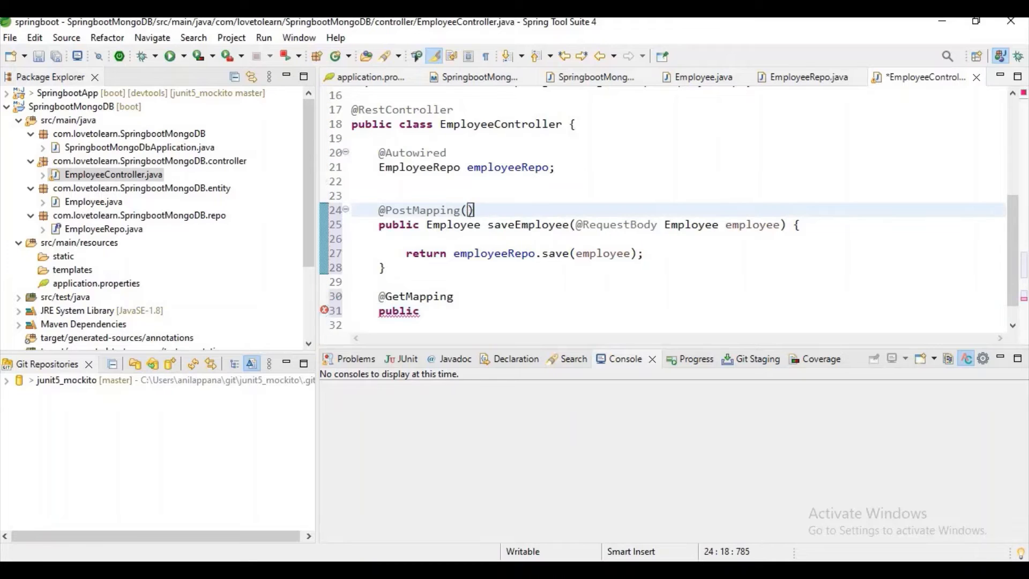
pyautogui.write('/save"')
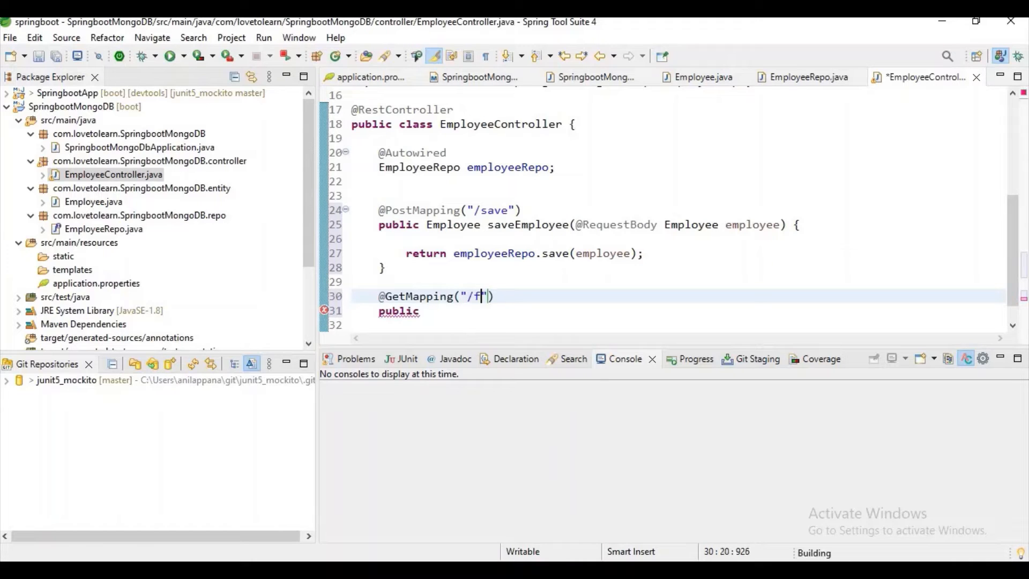
# Write getData() at "/findData" returning List<Employee> from employeeRepo.findAll().
pyautogui.write('indData')
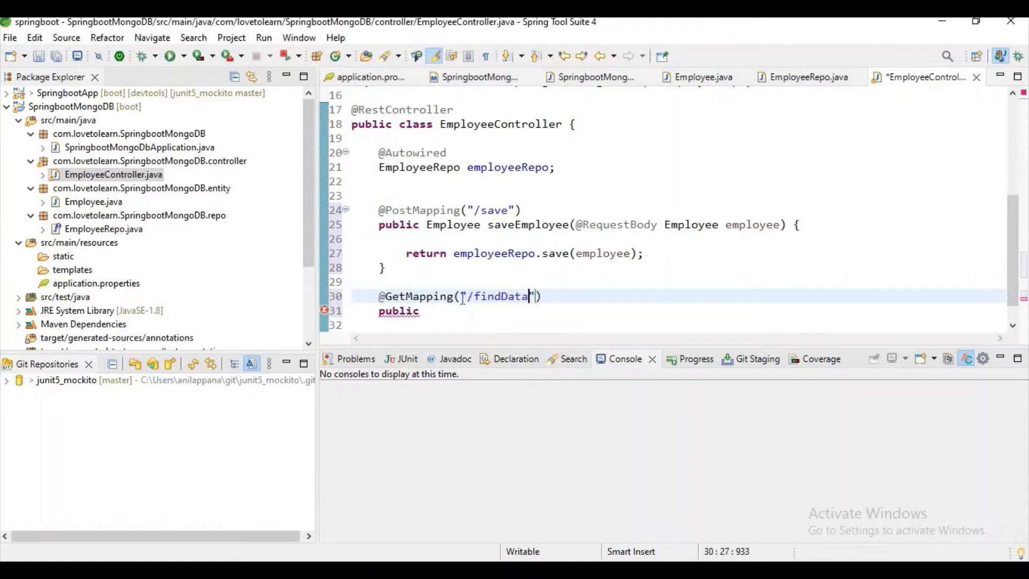
pyautogui.write('List<E>')
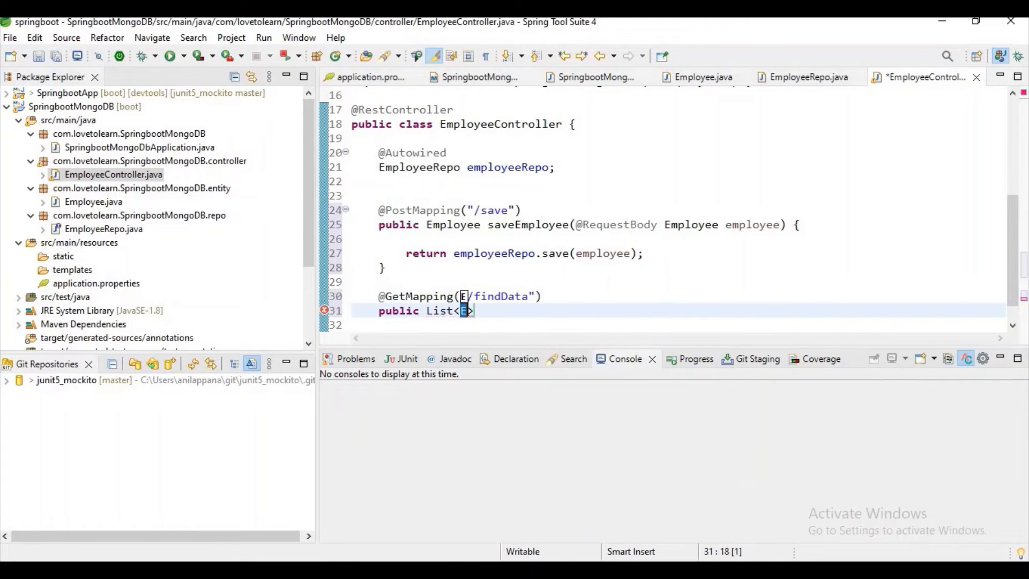
pyautogui.write('mployee')
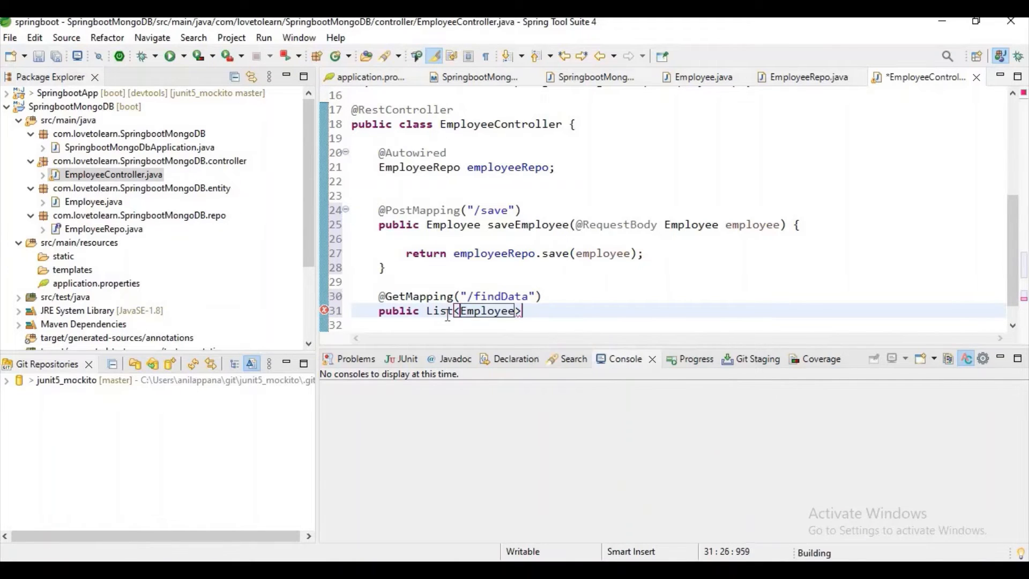
pyautogui.write('getDa')
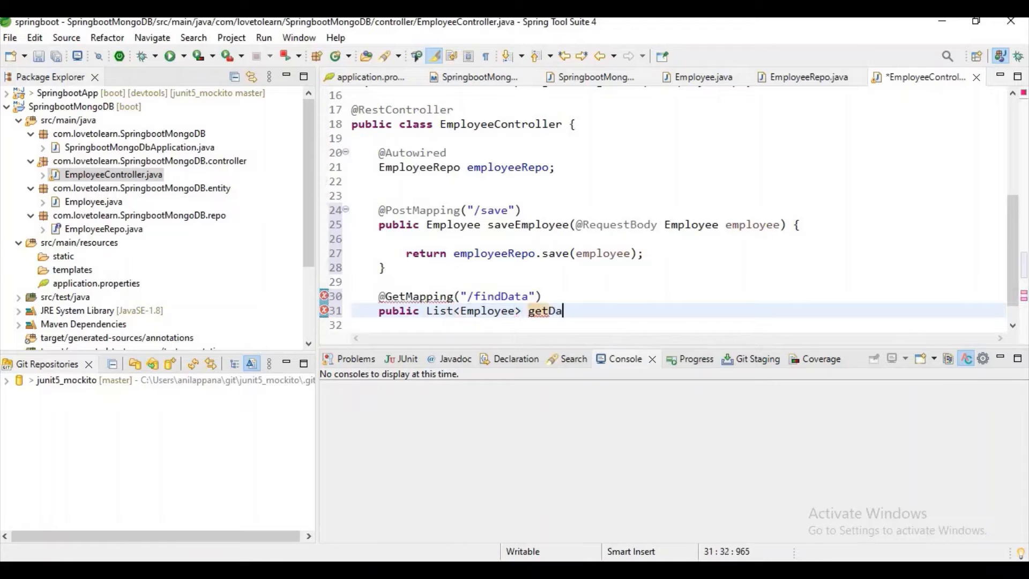
pyautogui.write('ta(){')
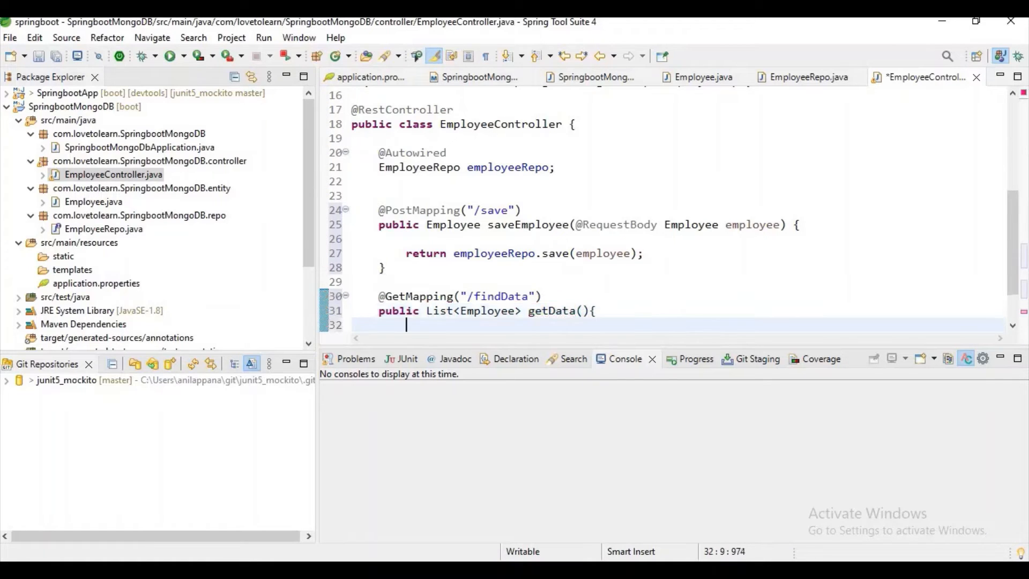
pyautogui.write('return')
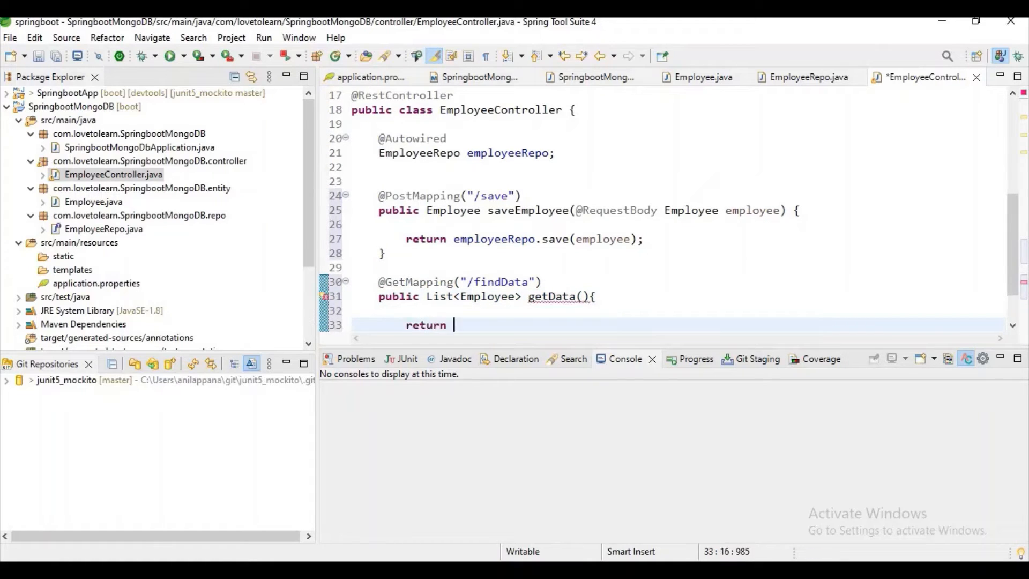
pyautogui.write('employeeRepo')
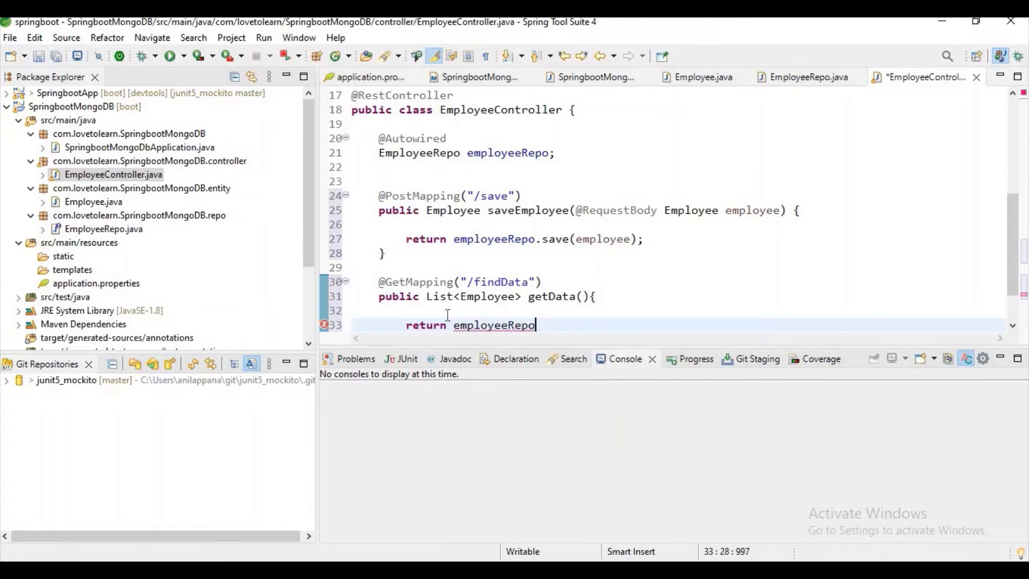
pyautogui.write('.findAll();')
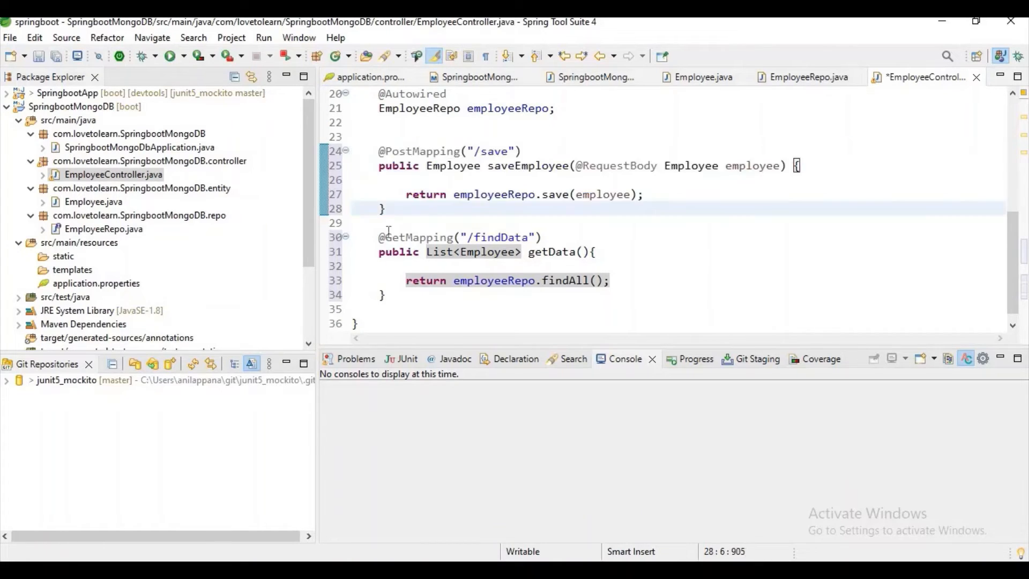
pyautogui.moveTo(378, 237); pyautogui.dragTo(387, 295)
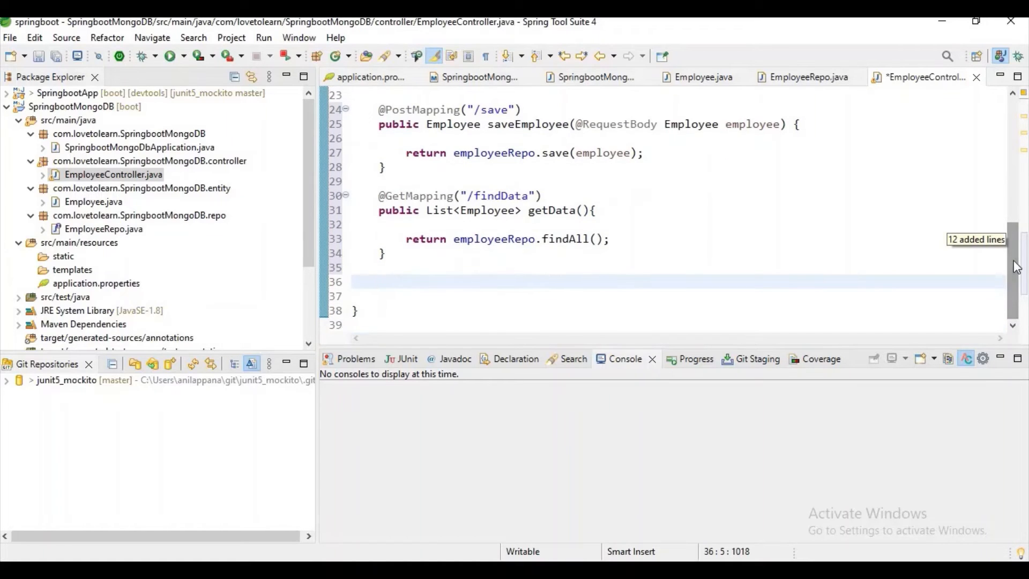
pyautogui.write('@DeleteMapping')
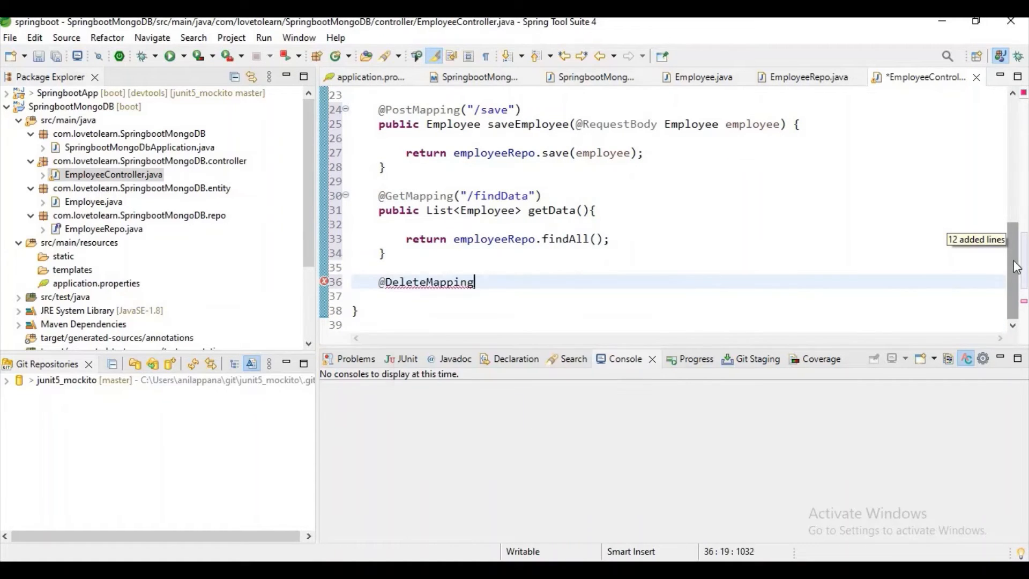
pyautogui.write('publ')
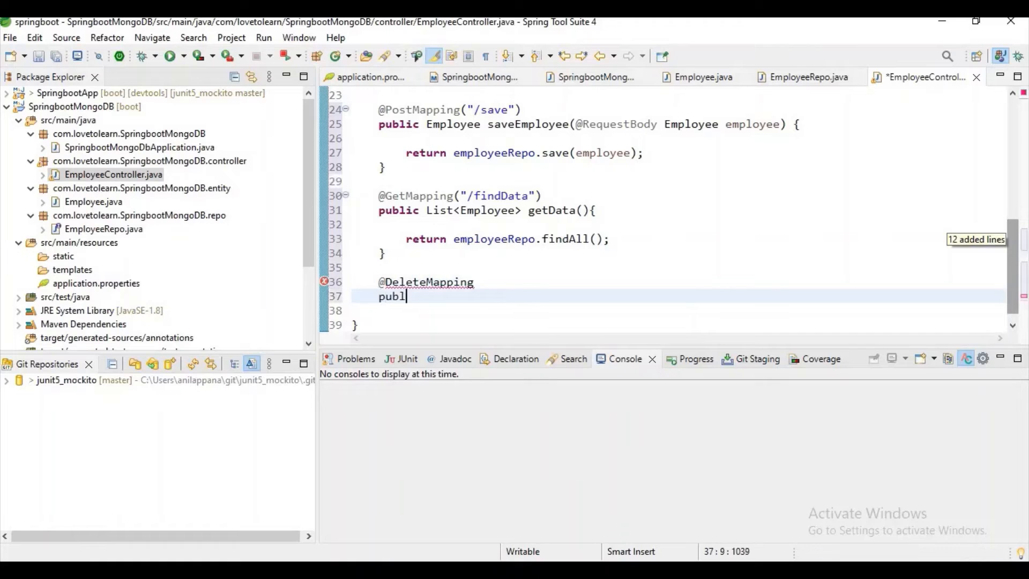
pyautogui.write('ic d')
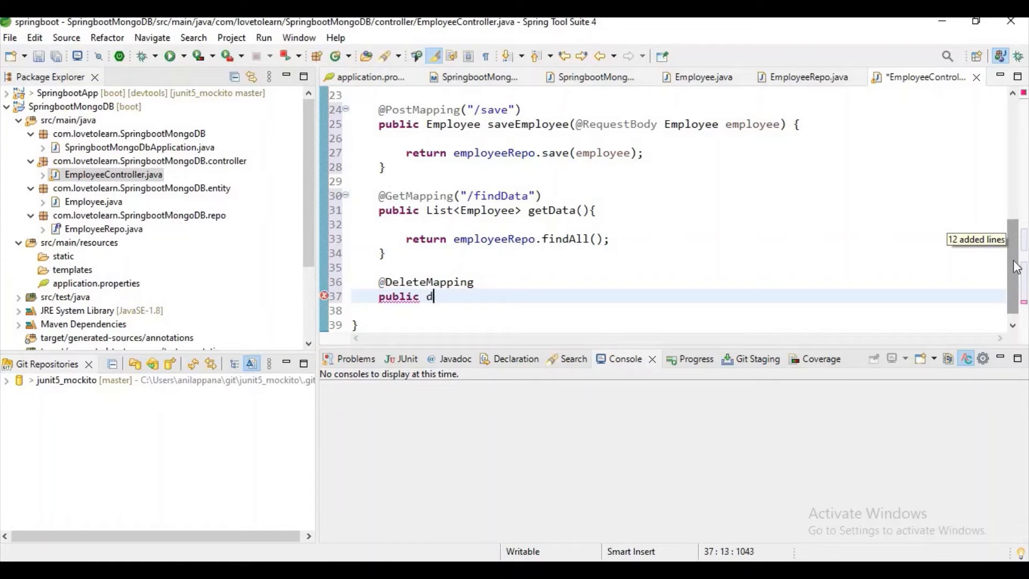
pyautogui.press('Backspace')
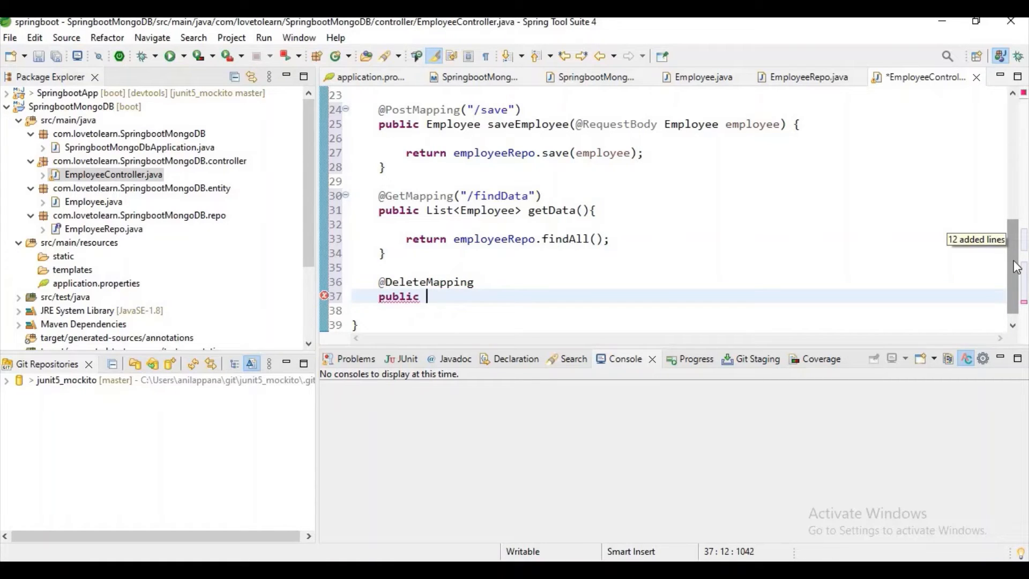
pyautogui.write('void')
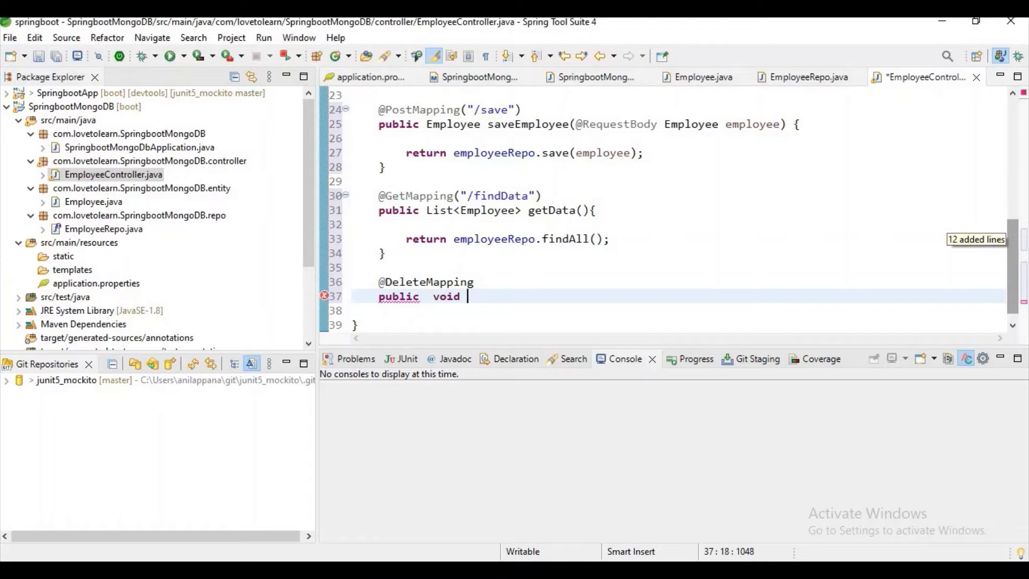
pyautogui.write('d')
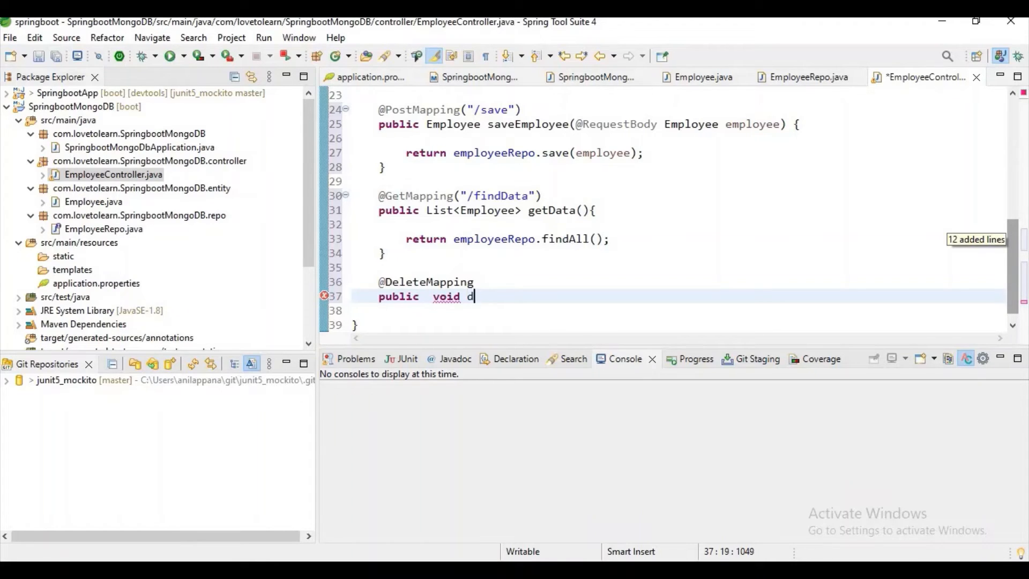
pyautogui.write('eleteByI')
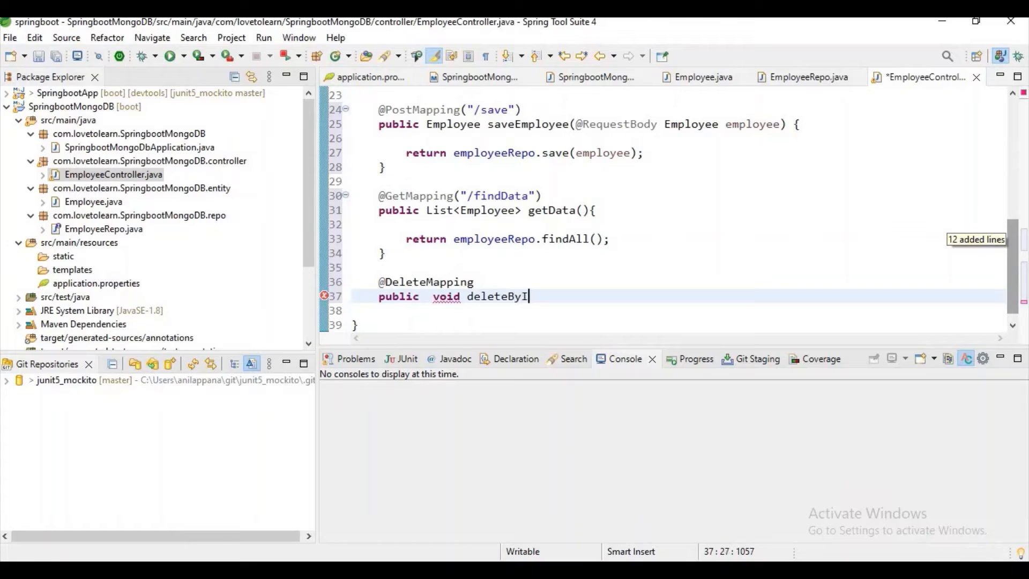
pyautogui.write('d() {')
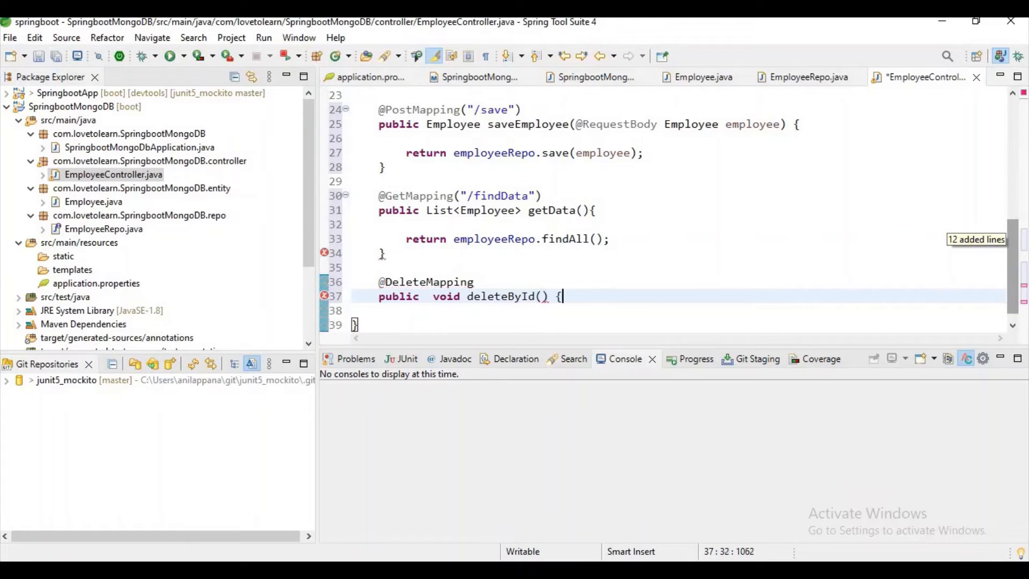
pyautogui.write('return')
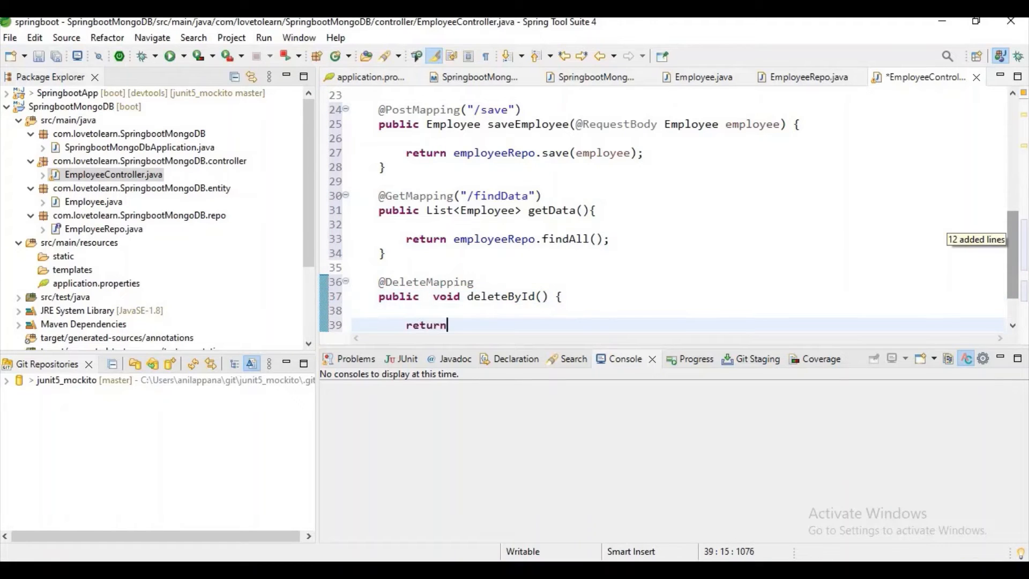
pyautogui.write('employeeRepo')
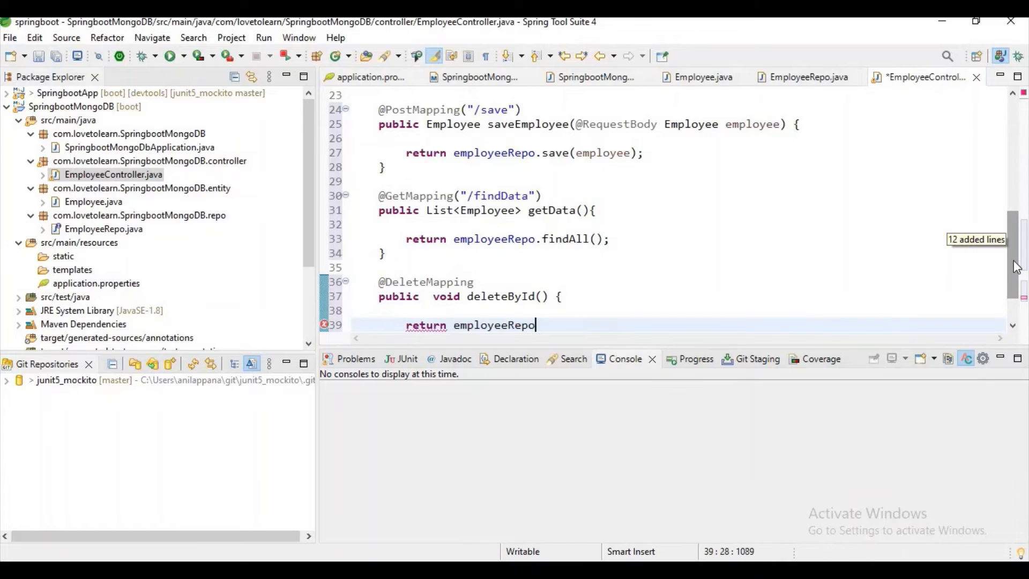
pyautogui.write('.deleteById(null);')
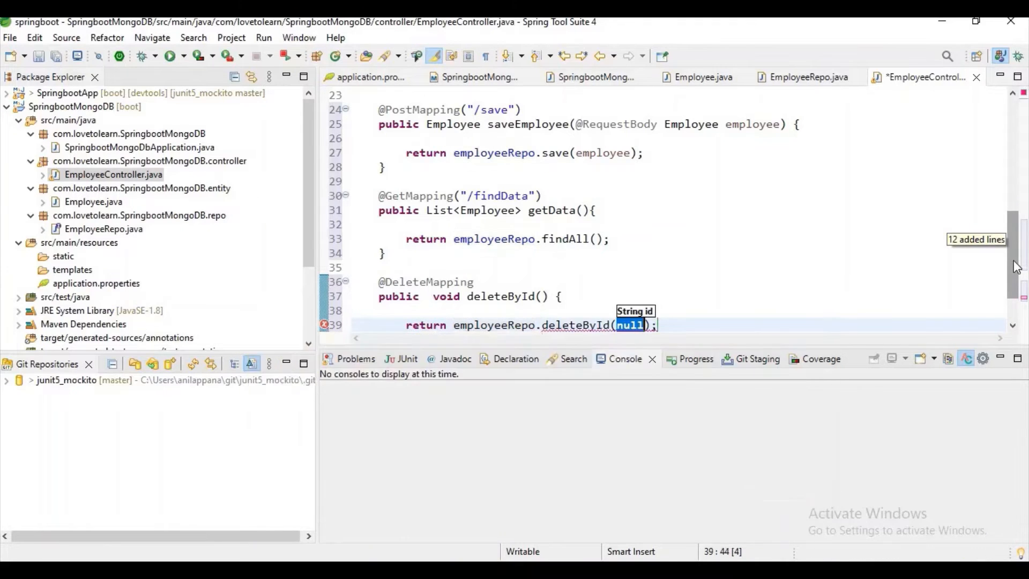
pyautogui.write('id')
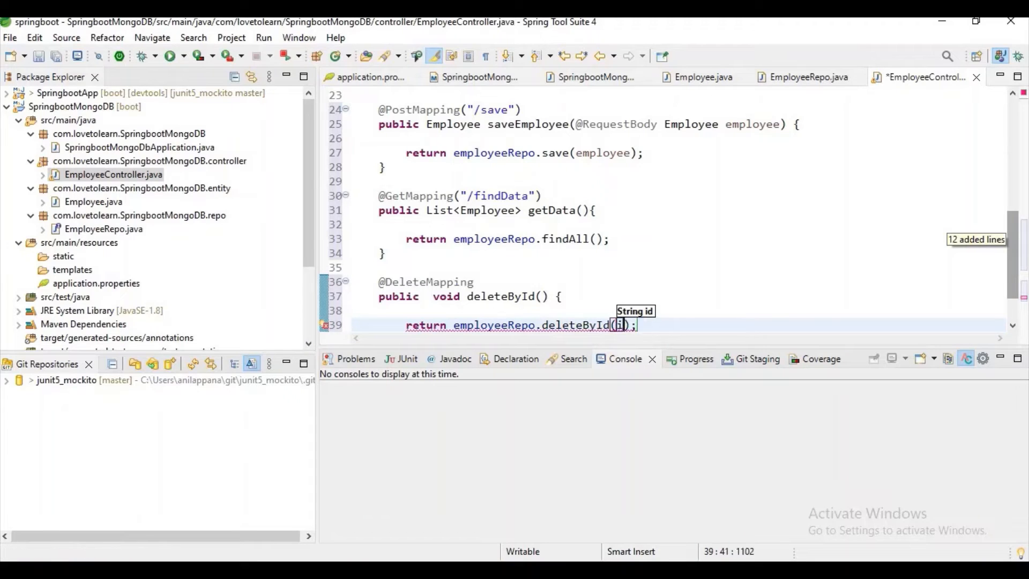
pyautogui.write('d')
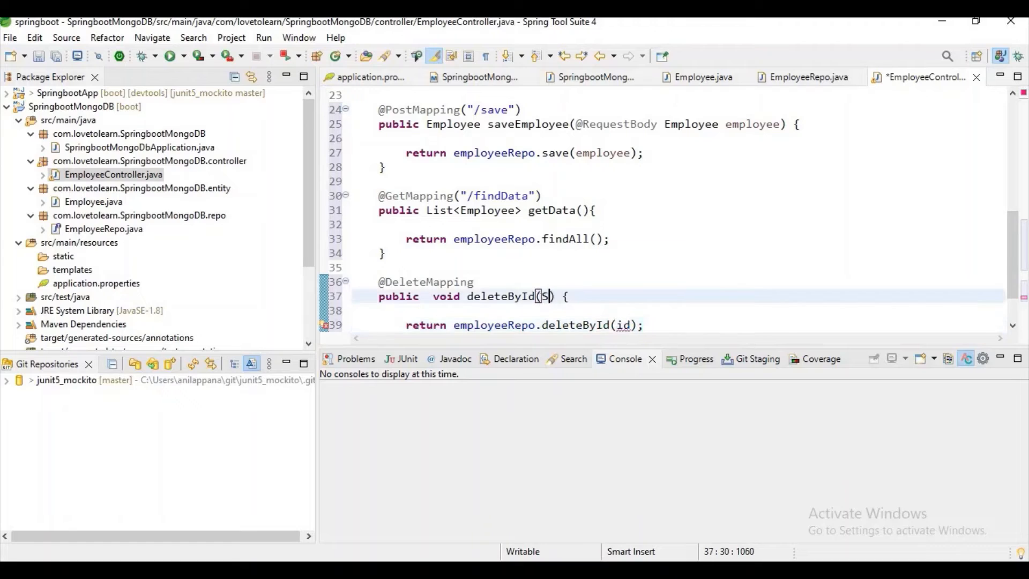
pyautogui.write('tring id')
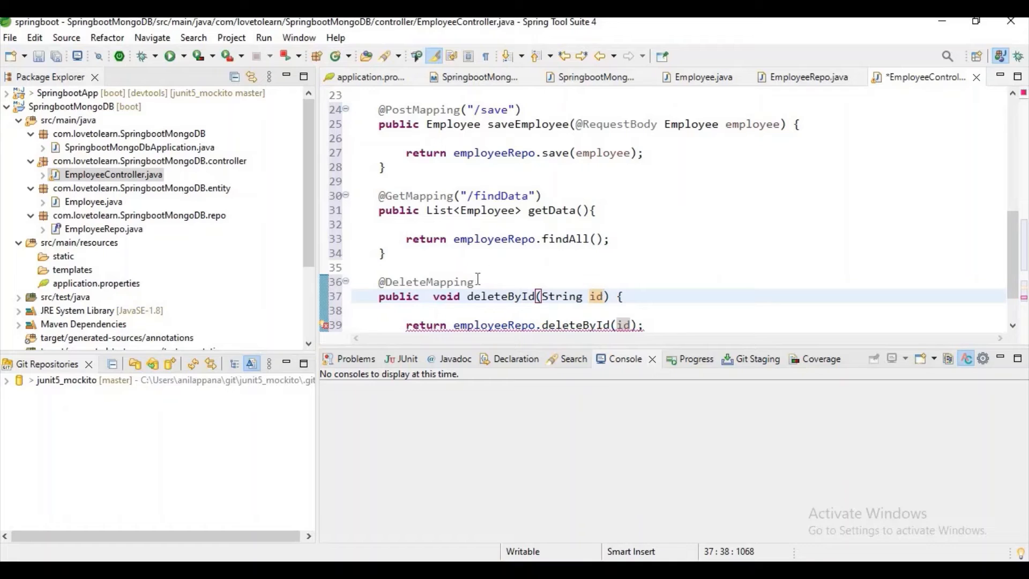
pyautogui.write('(')
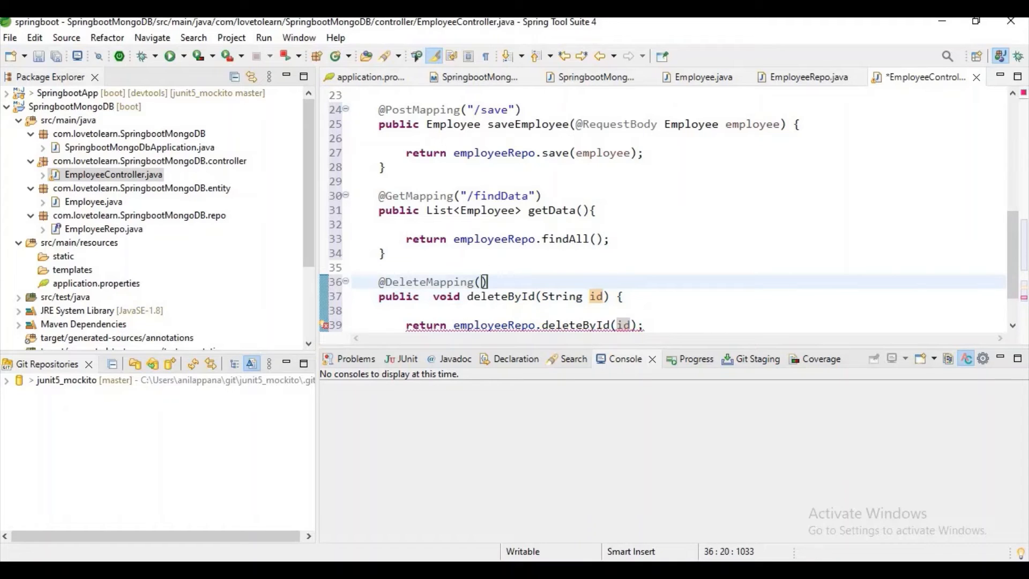
pyautogui.write('"delete"')
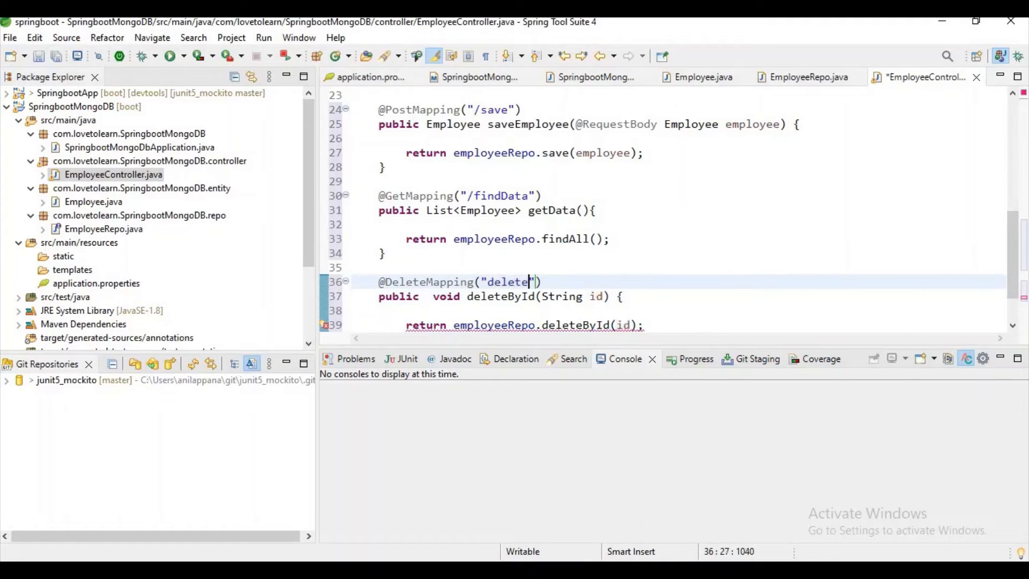
pyautogui.write('/{')
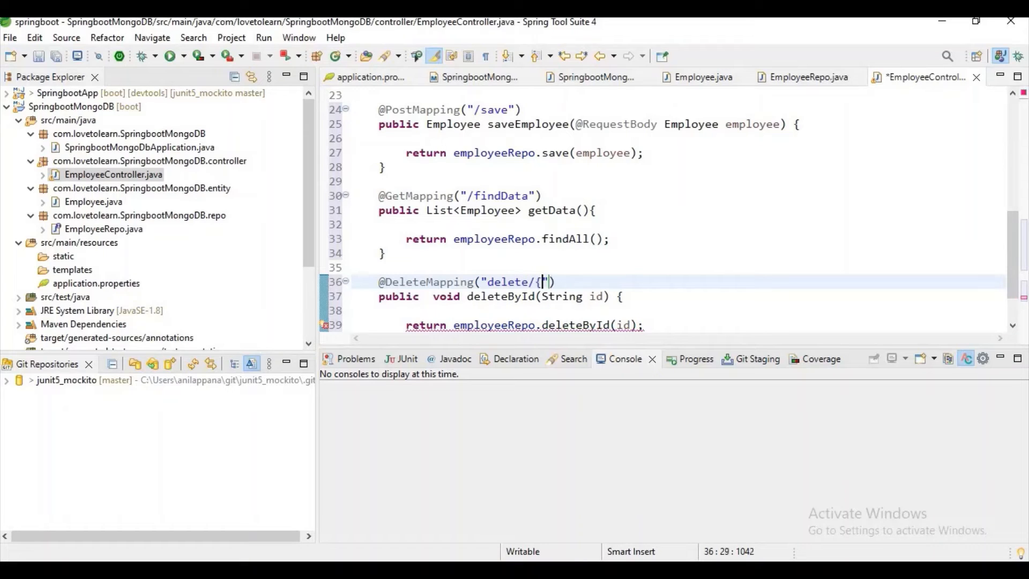
pyautogui.write('id}')
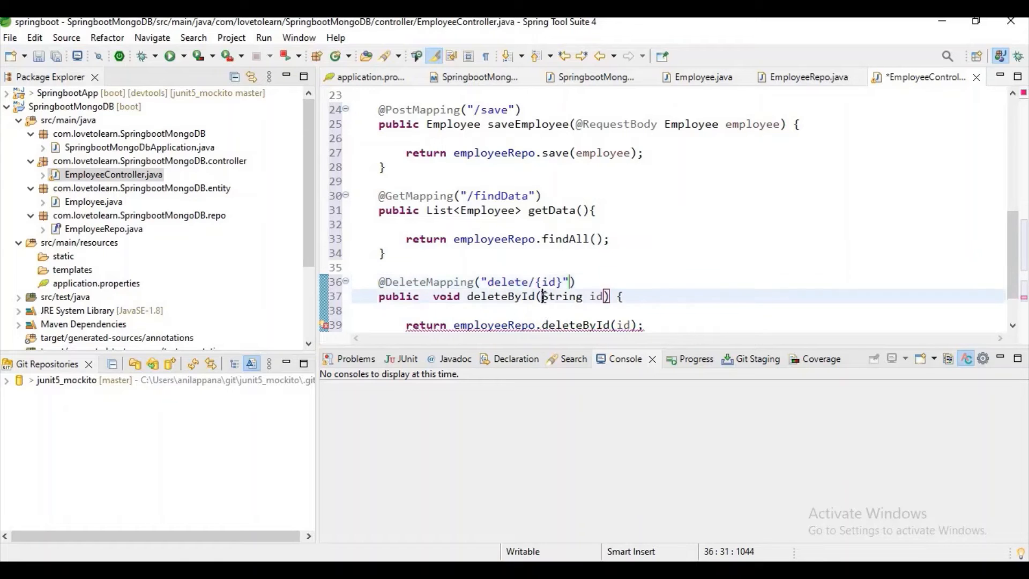
pyautogui.press('ctrl+space')
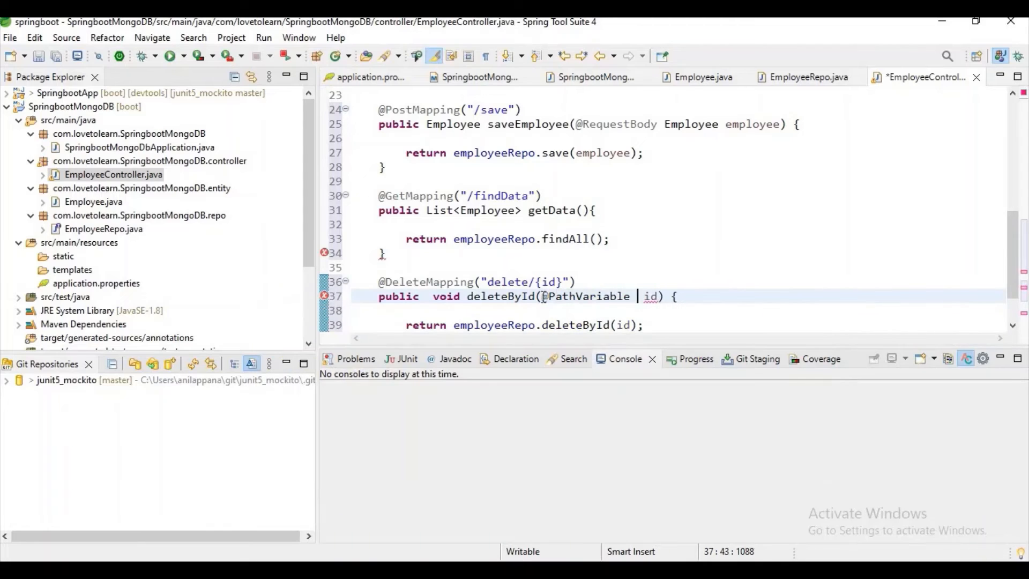
pyautogui.write('String')
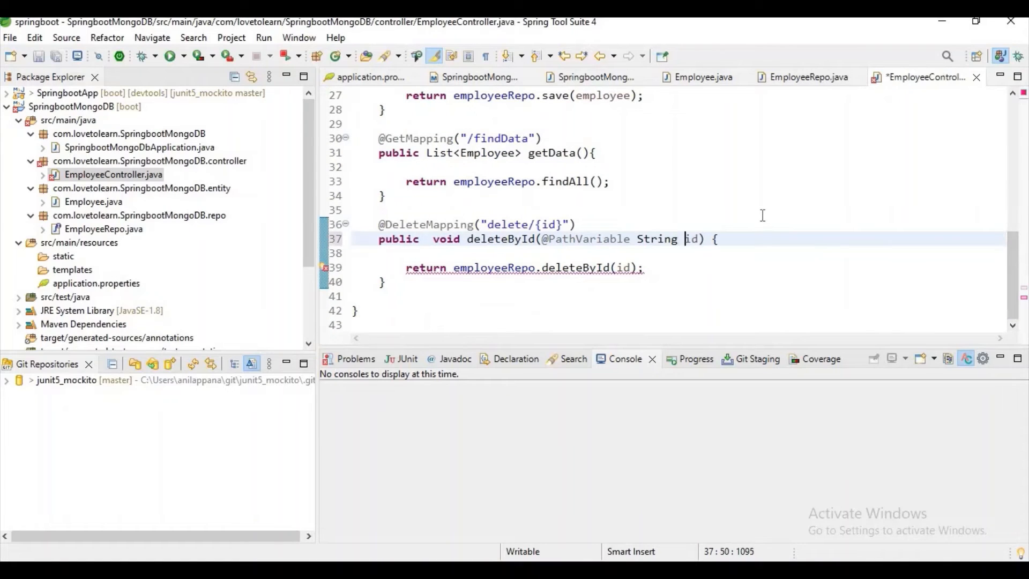
pyautogui.press('ctrl+s')
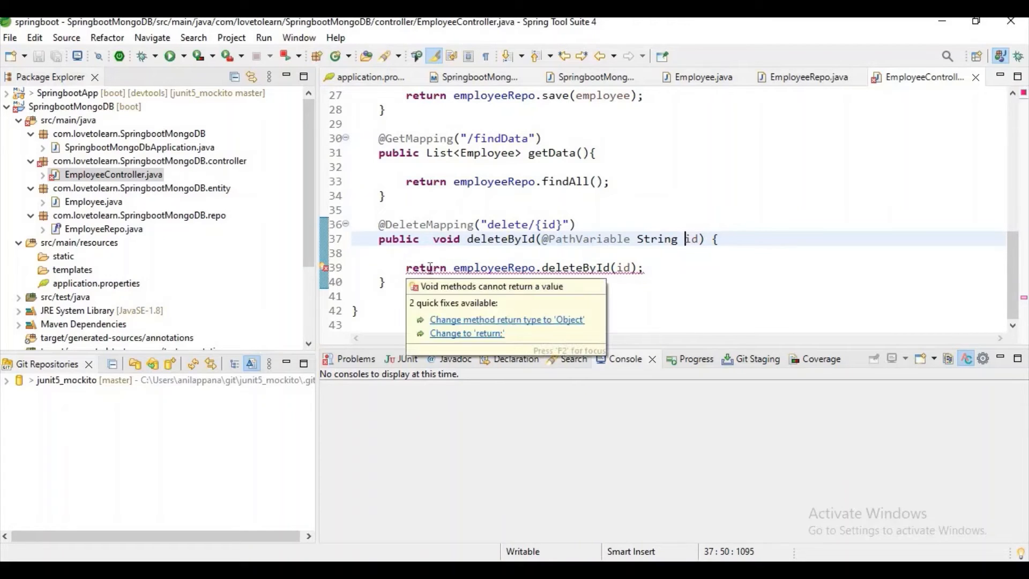
pyautogui.click(467, 333)
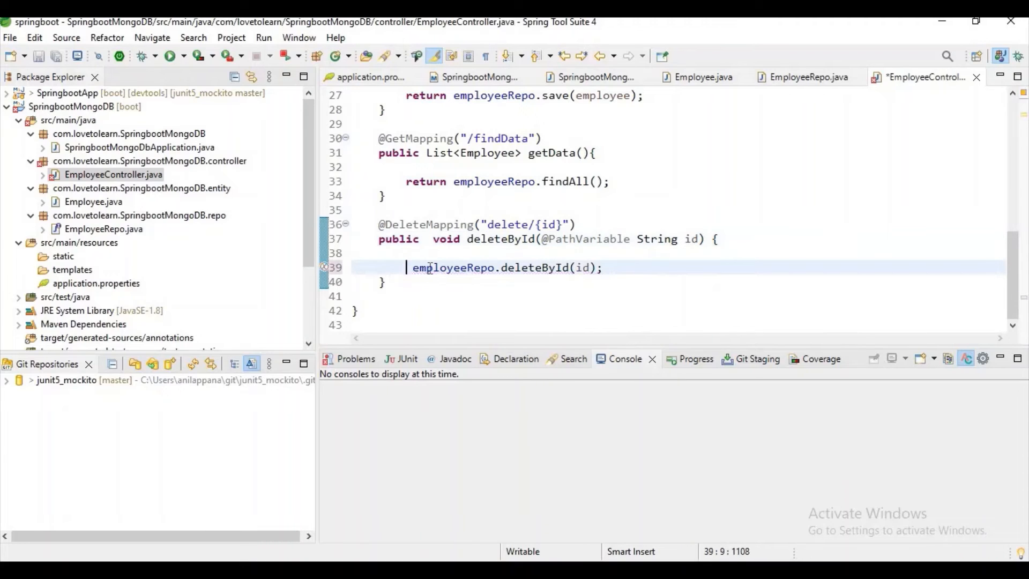
pyautogui.press('ctrl+s')
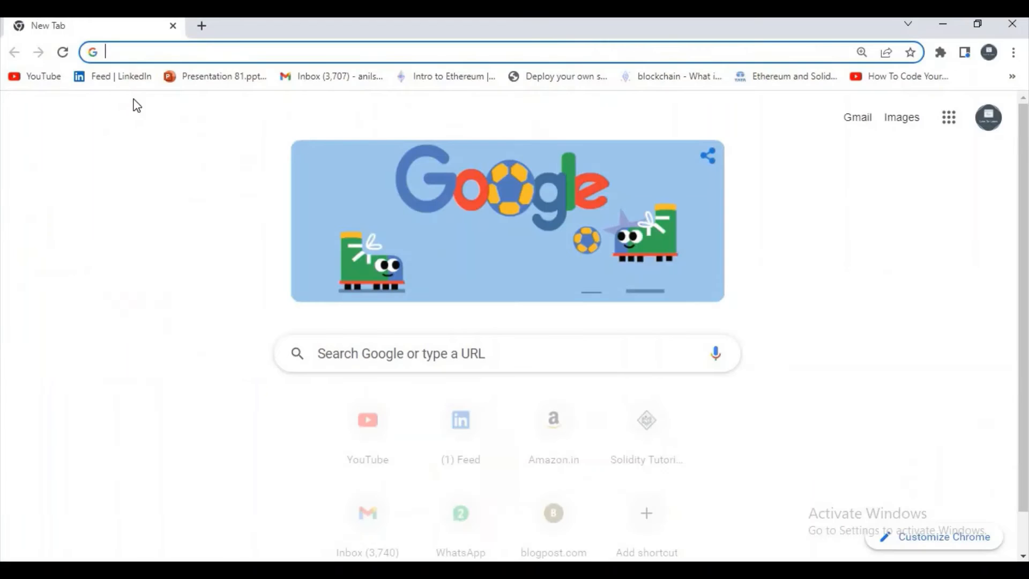
# Send POST /save with city hyd and name anil, getting a 400 Bad Request.
pyautogui.write('lo')
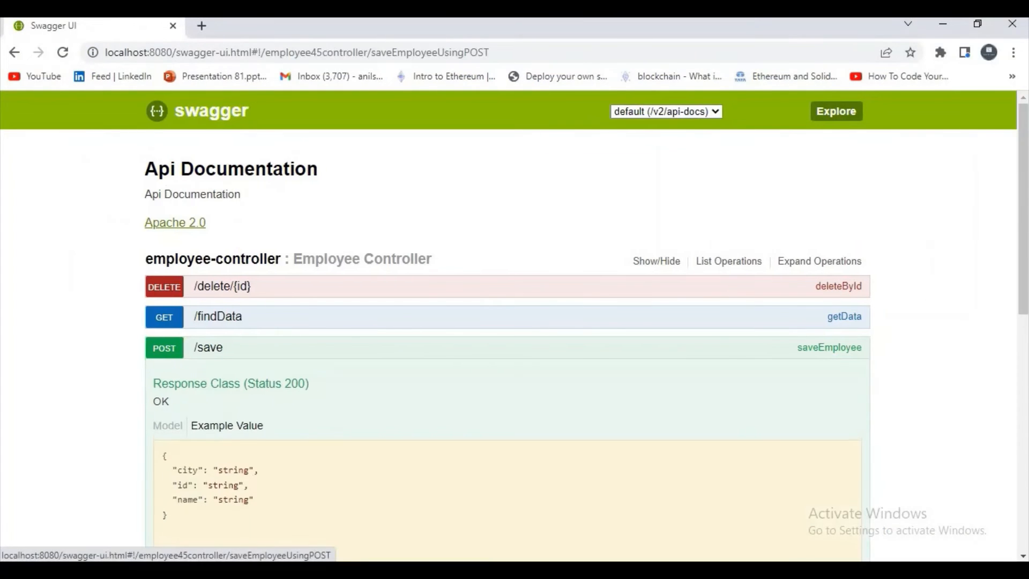
pyautogui.scroll(-3)
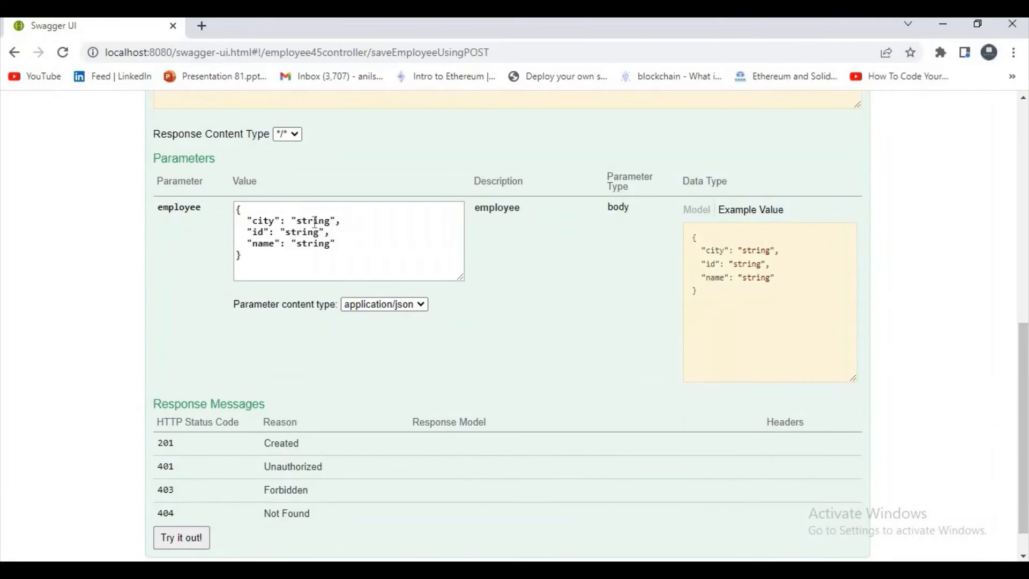
pyautogui.doubleClick(312, 220)
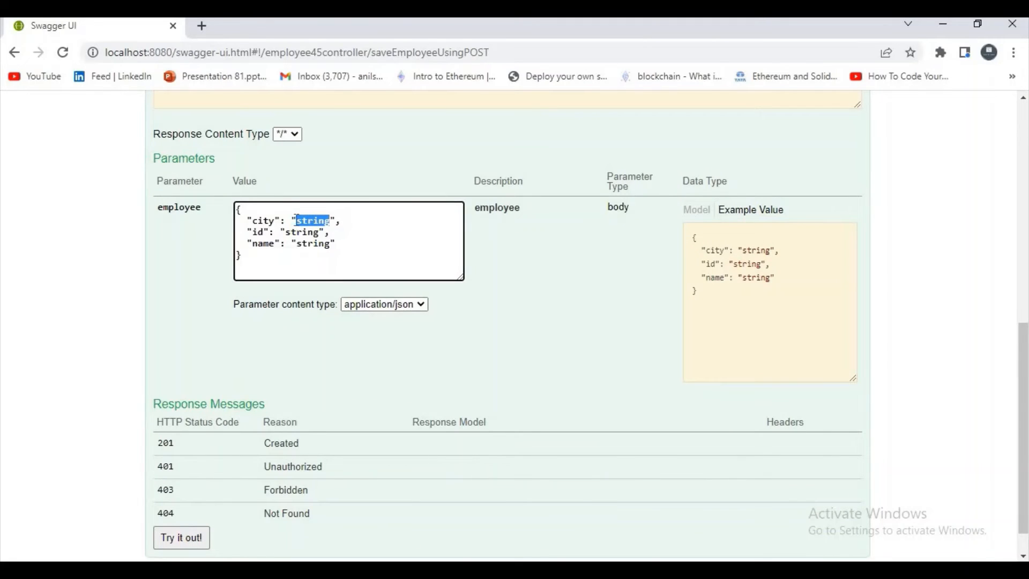
pyautogui.write('hyd')
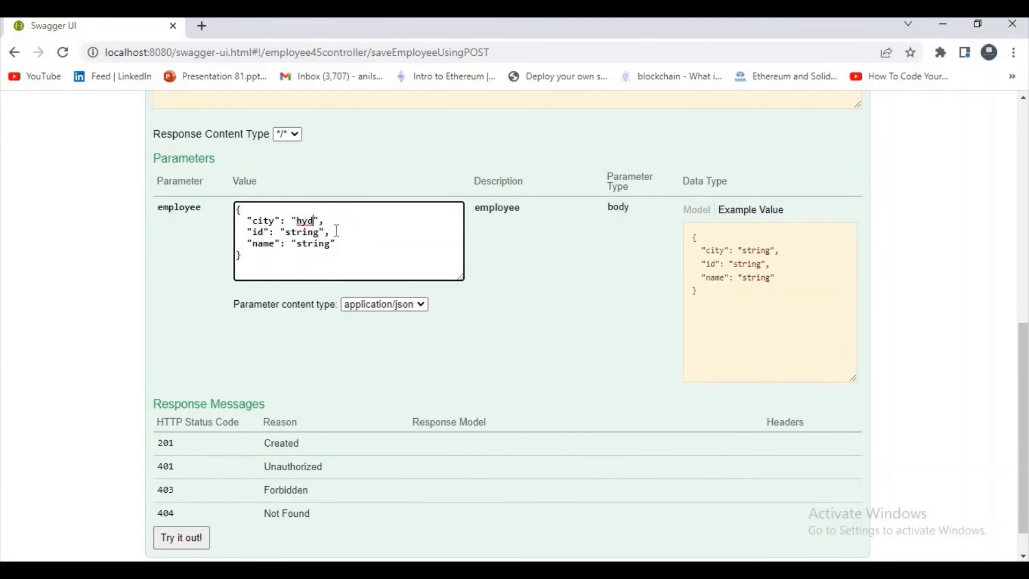
pyautogui.press('Backspace')
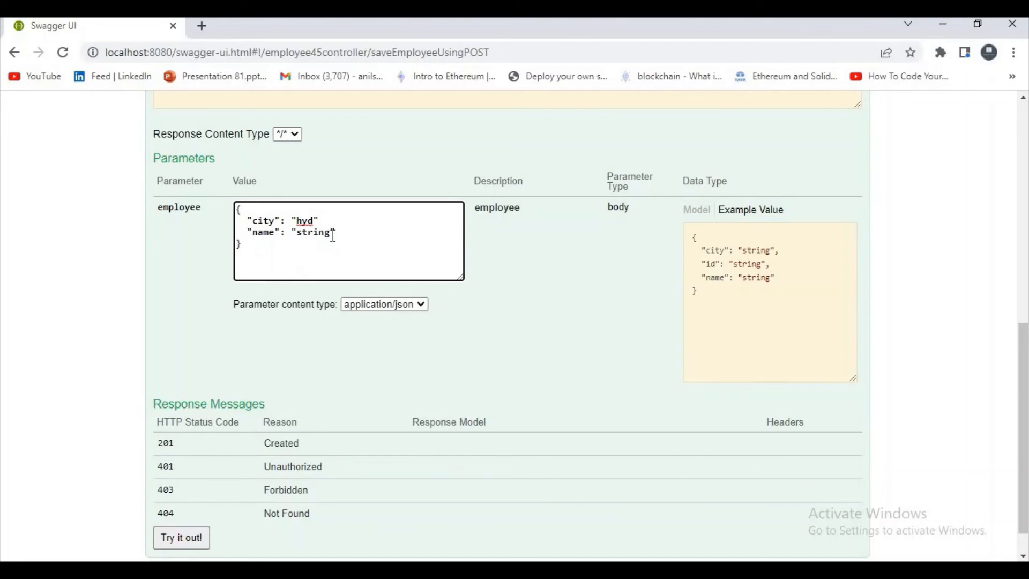
pyautogui.doubleClick(313, 231)
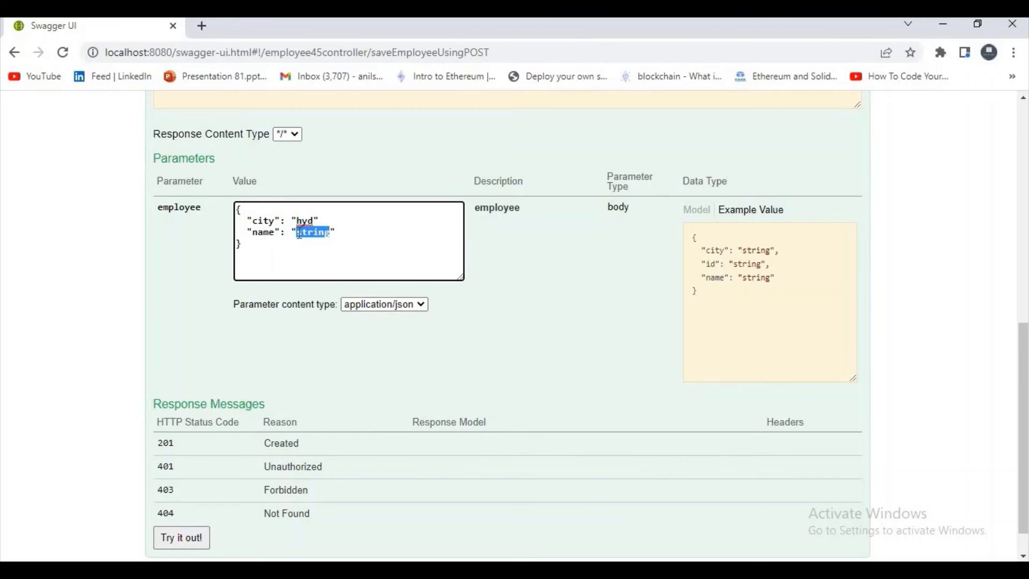
pyautogui.write('anil')
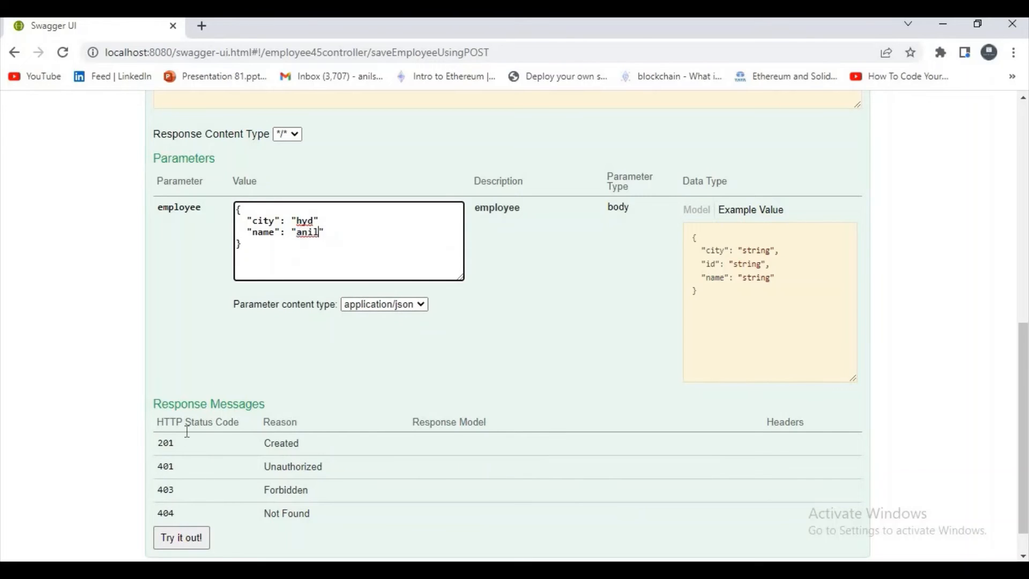
pyautogui.click(181, 537)
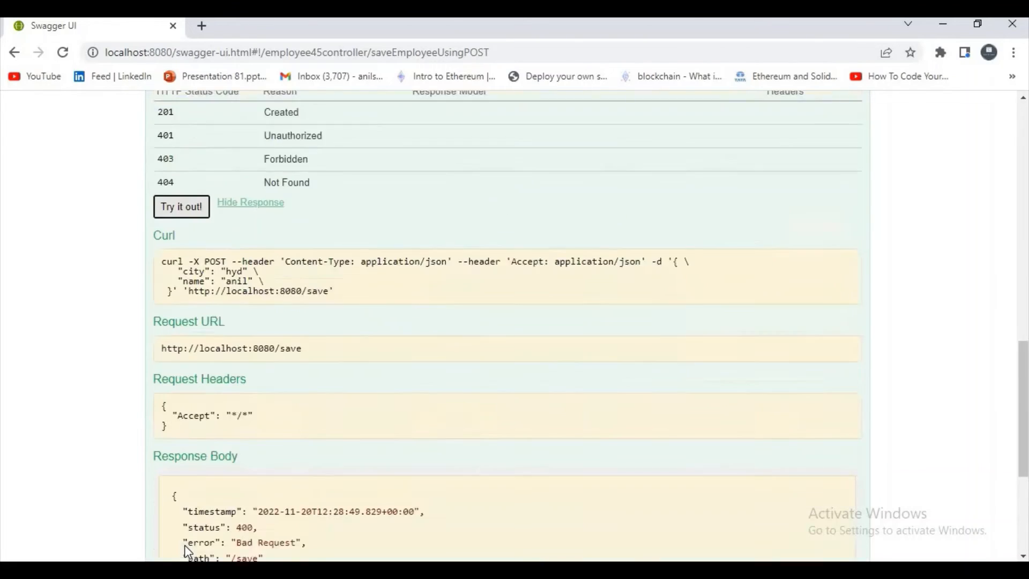
pyautogui.scroll(-3)
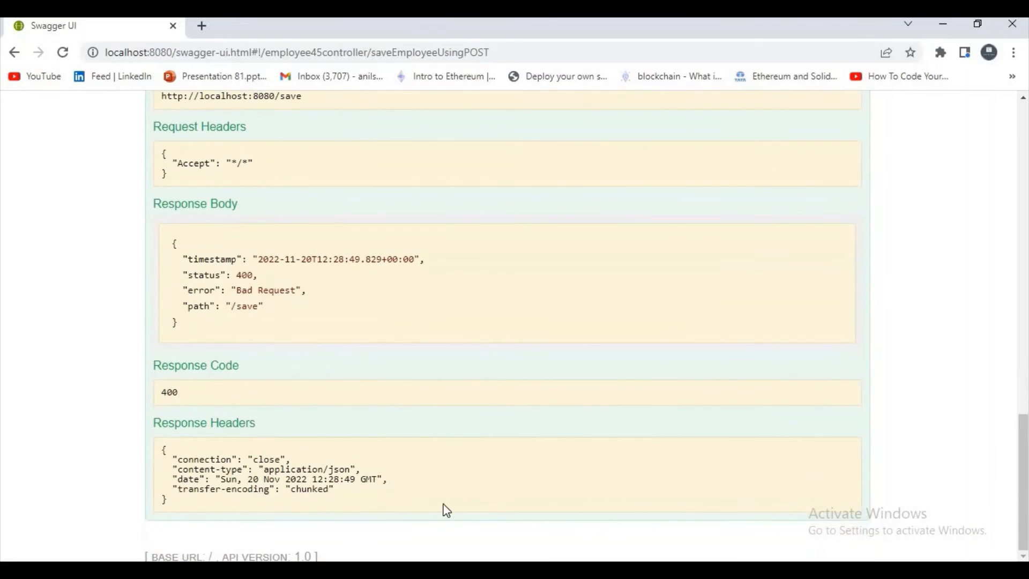
pyautogui.scroll(3)
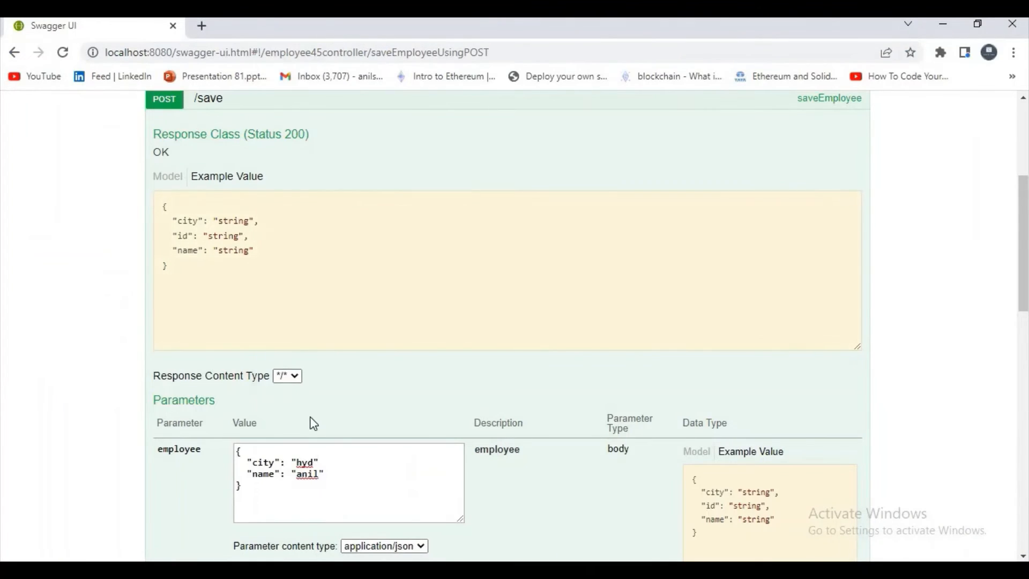
# Resend the corrected save request for anil in hyd.
pyautogui.scroll(-3)
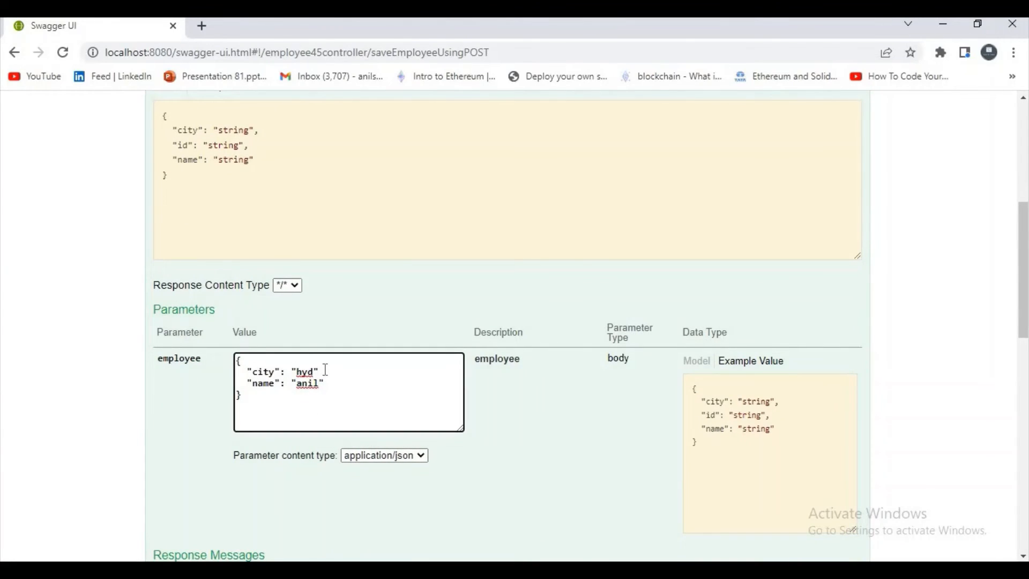
pyautogui.scroll(-3)
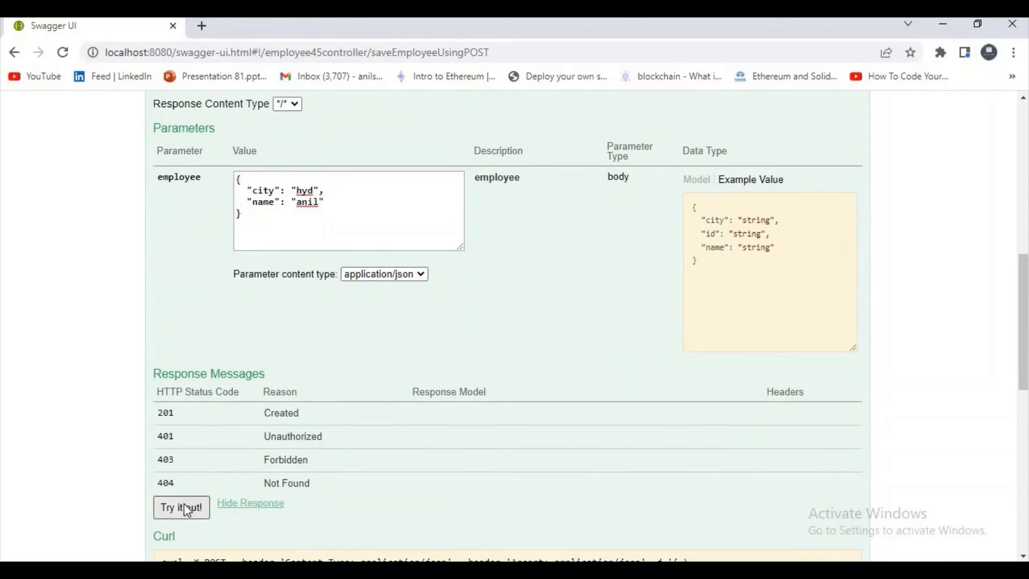
pyautogui.click(180, 506)
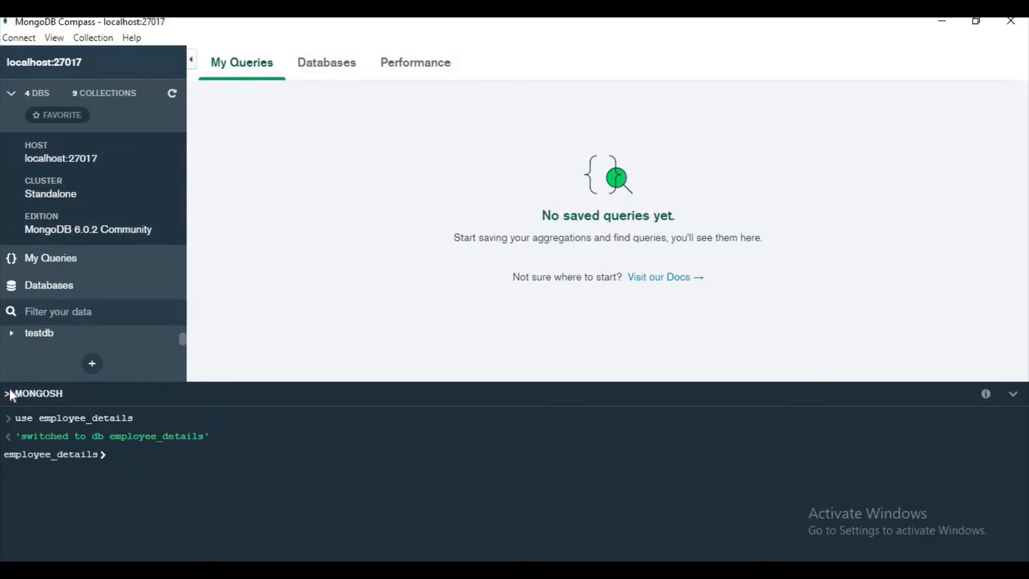
# Close the shell panel and refresh databases to reveal employee_details with the anil document.
pyautogui.click(172, 93)
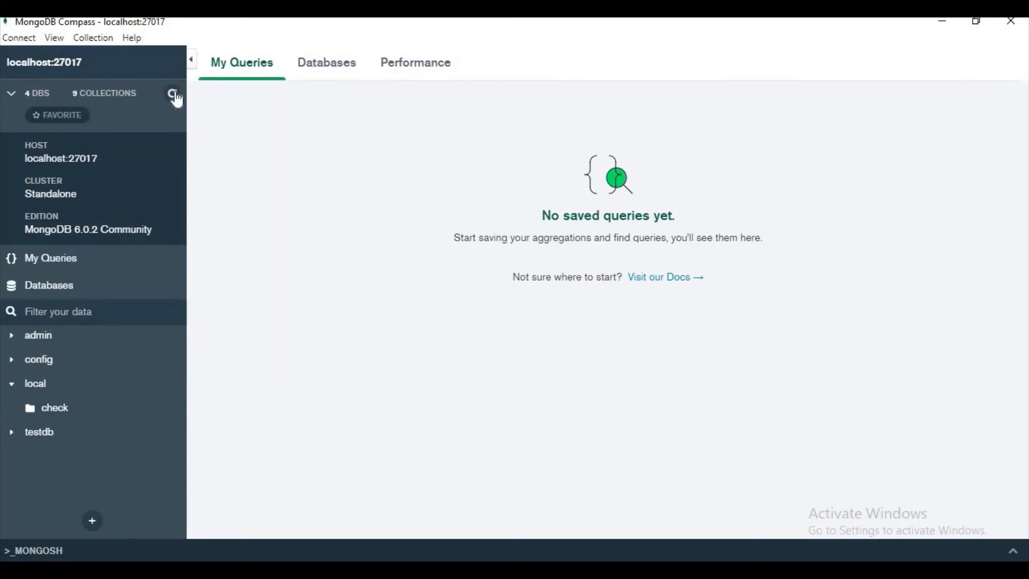
pyautogui.click(172, 94)
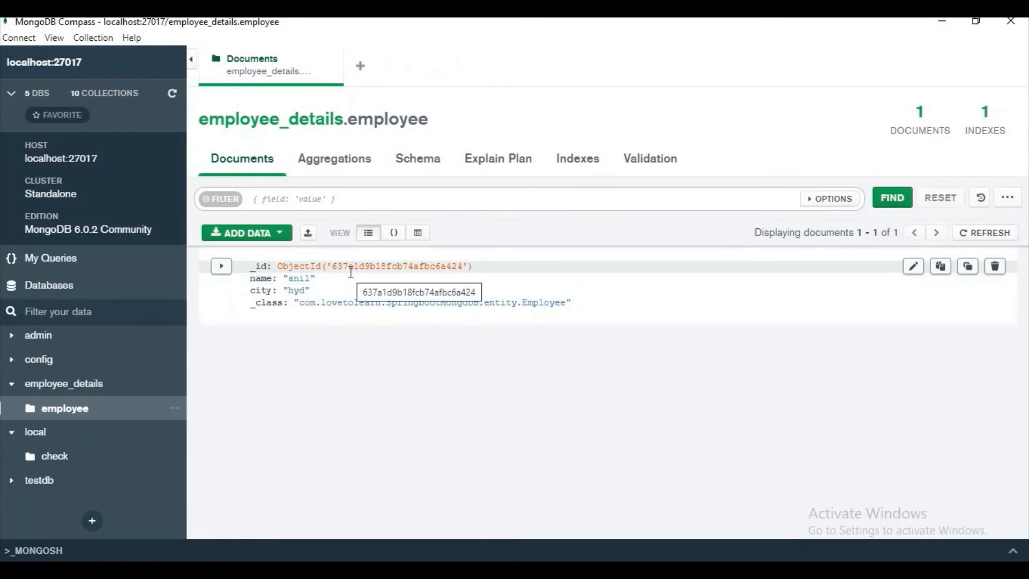
pyautogui.moveTo(466, 269)
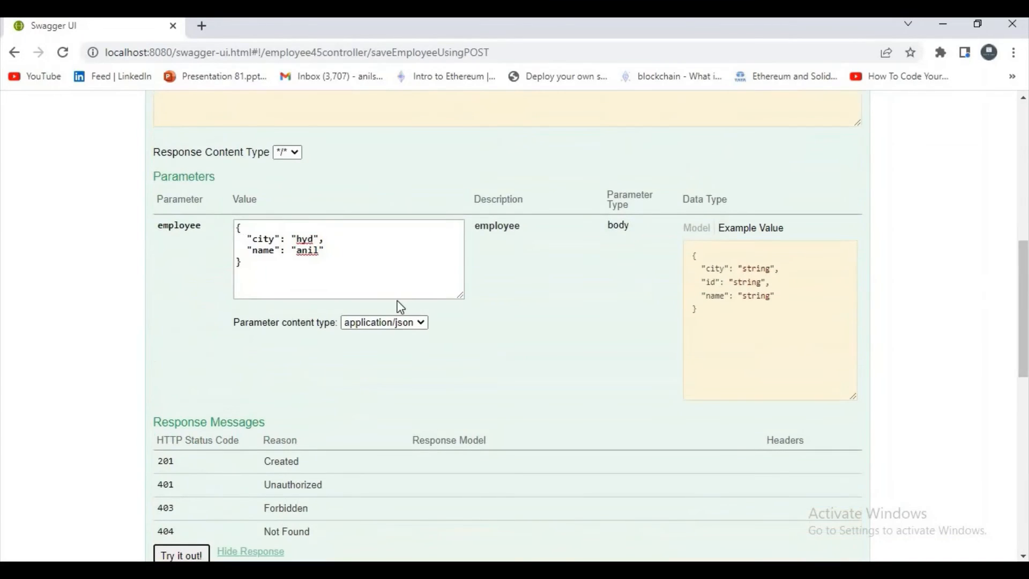
# Replace the name anil with satya in the save request body.
pyautogui.doubleClick(307, 250)
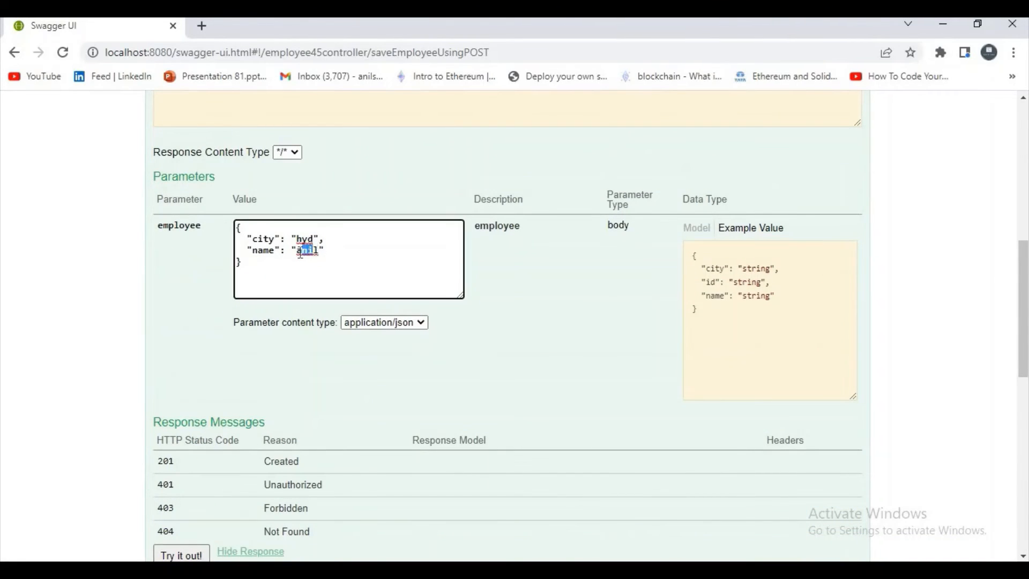
pyautogui.press('Backspace')
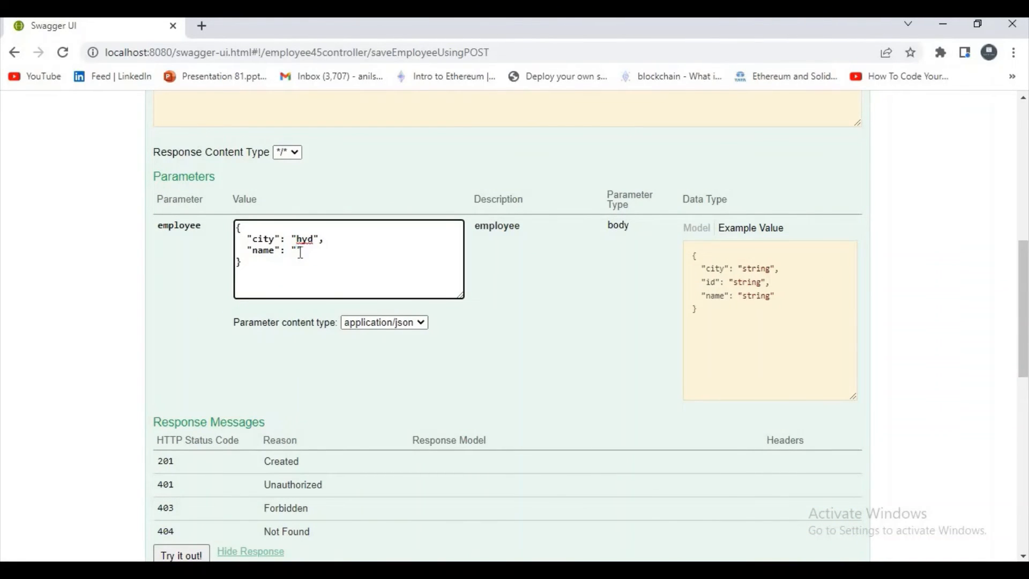
pyautogui.write('satya')
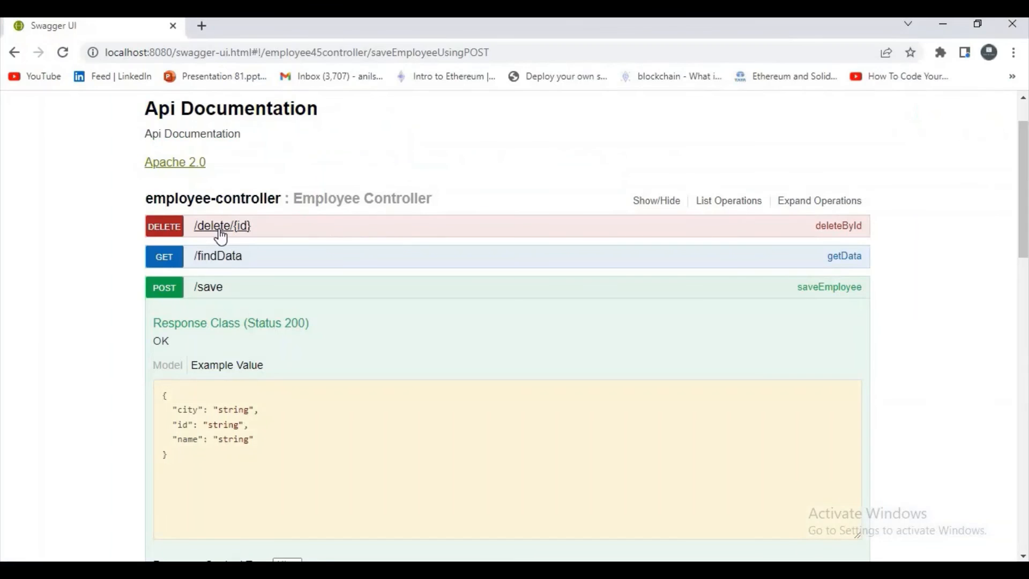
# Run DELETE /delete/{id} with id 637a1d9b18fcb74afbc6a424, getting 200 with no content.
pyautogui.click(222, 225)
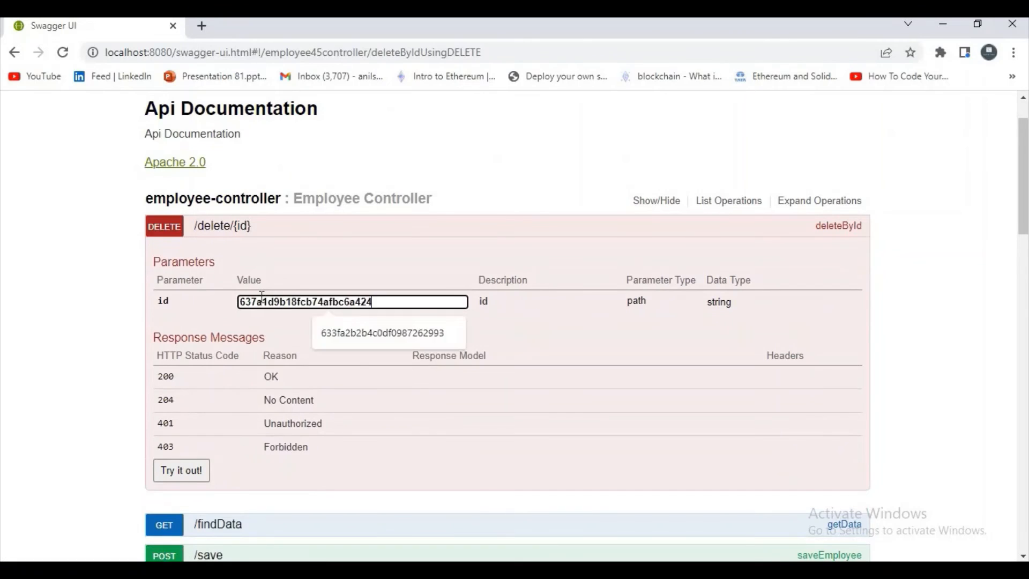
pyautogui.click(181, 470)
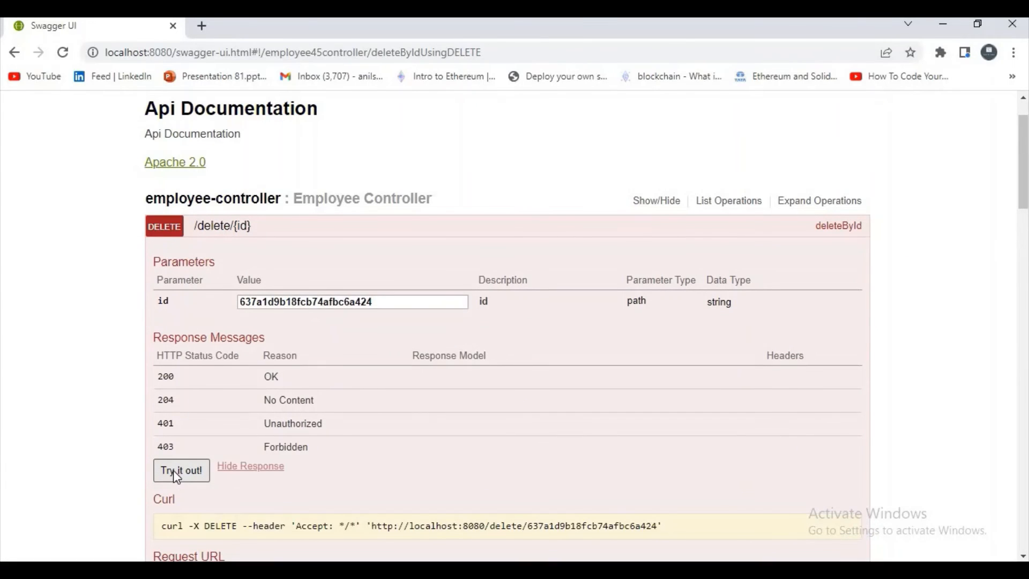
pyautogui.click(181, 471)
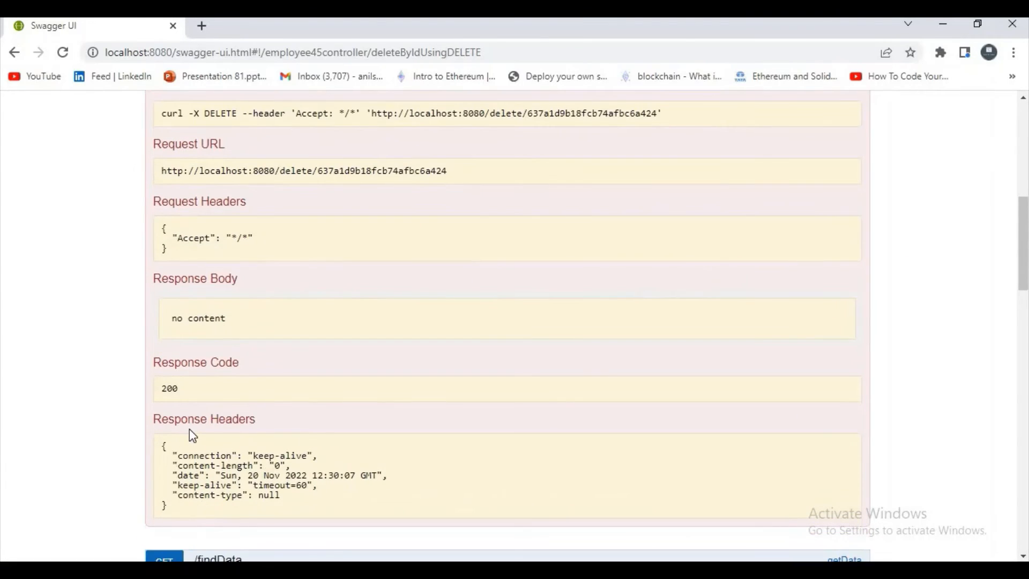
pyautogui.scroll(-3)
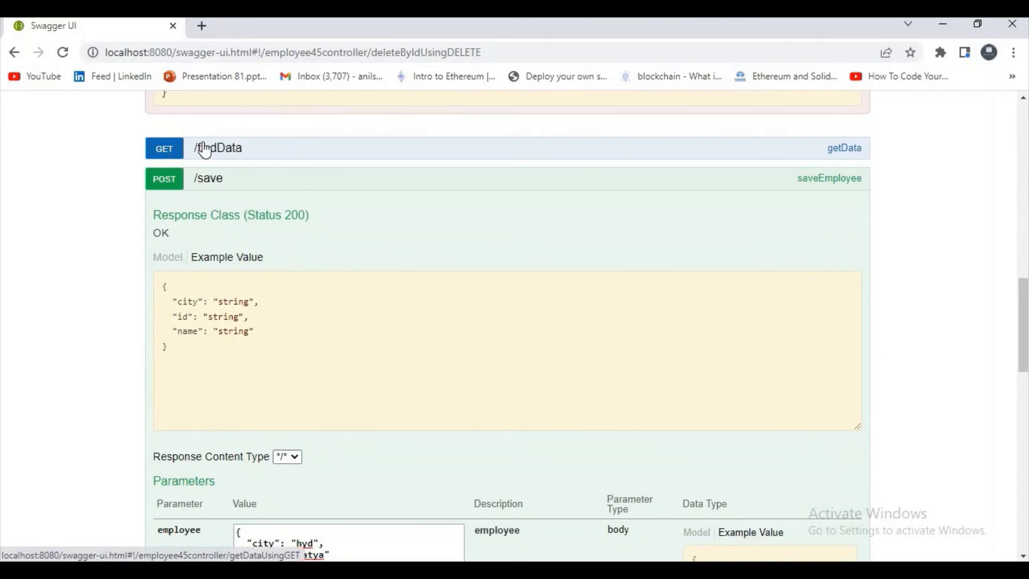
# Run the GET /findData request in Swagger UI and scroll through the employee list response.
pyautogui.click(218, 148)
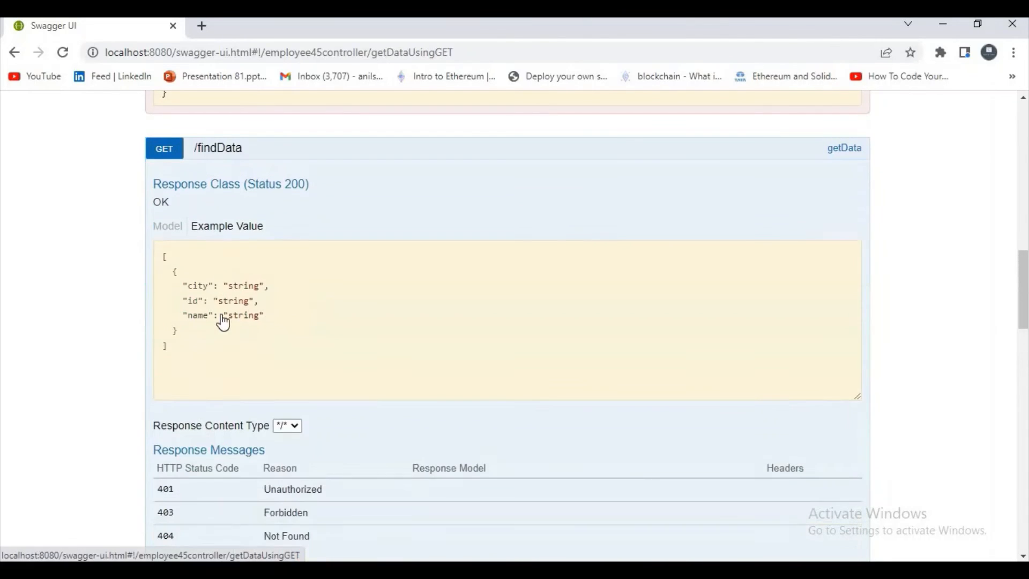
pyautogui.scroll(-3)
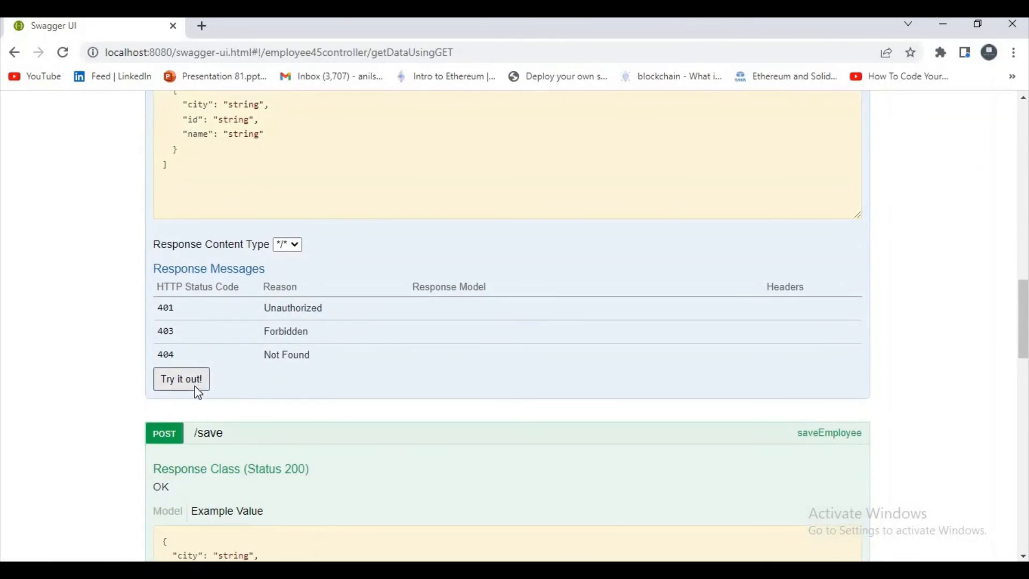
pyautogui.click(180, 379)
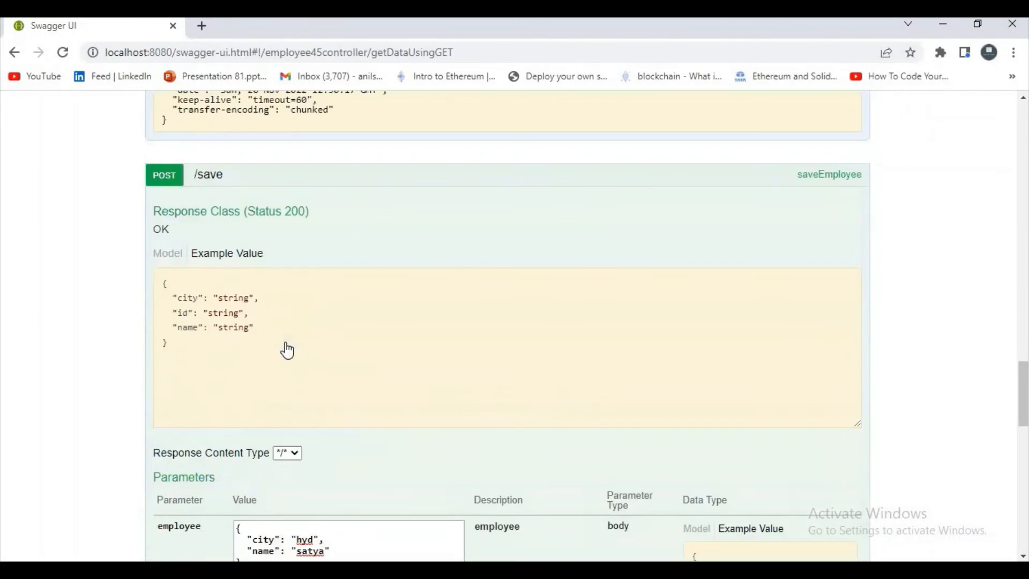
pyautogui.scroll(-3)
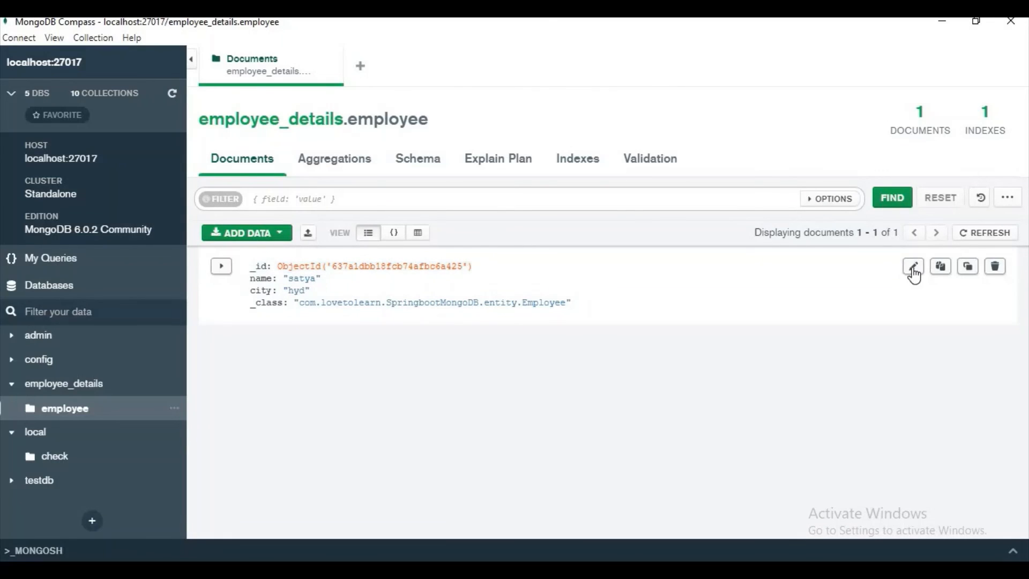
# Check the employee_details.employee collection in MongoDB Compass for the remaining satya document.
pyautogui.click(913, 266)
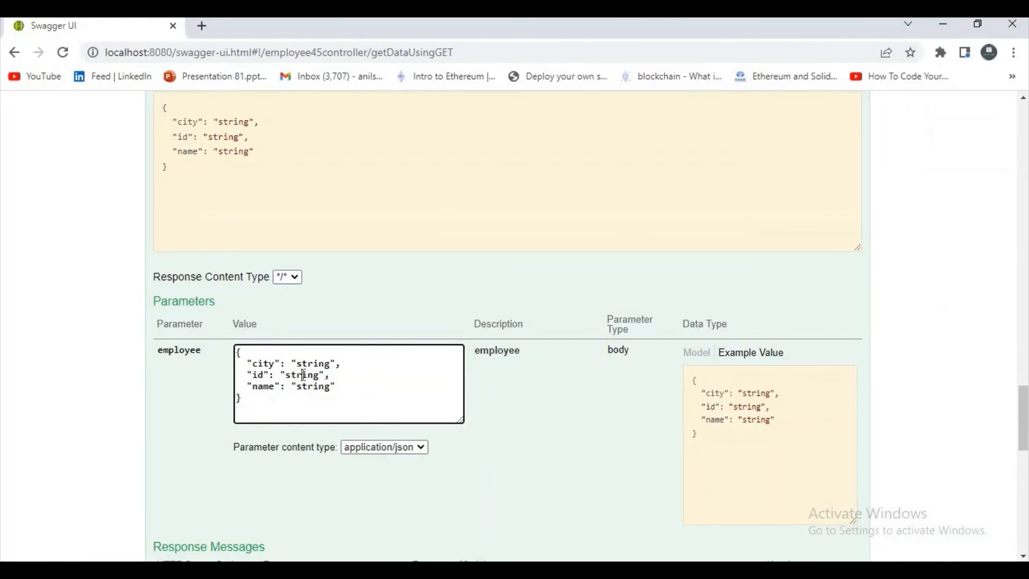
# Enter id 637a1dbb18fcb74afbc6a425, name venkat and city 'bang…' in the save body.
pyautogui.write('637a1dbb18fcb74afbc6a425')
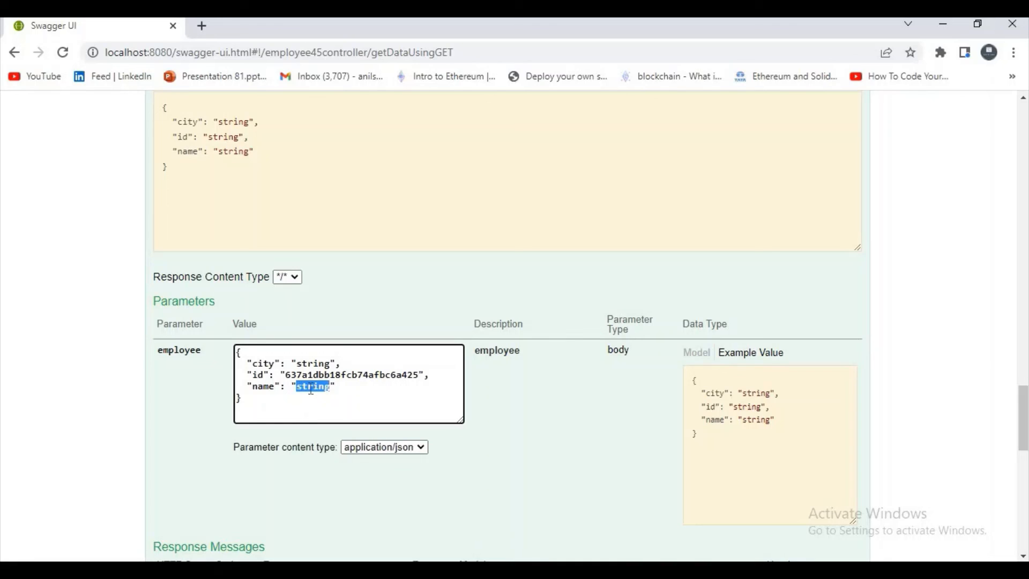
pyautogui.write('veña')
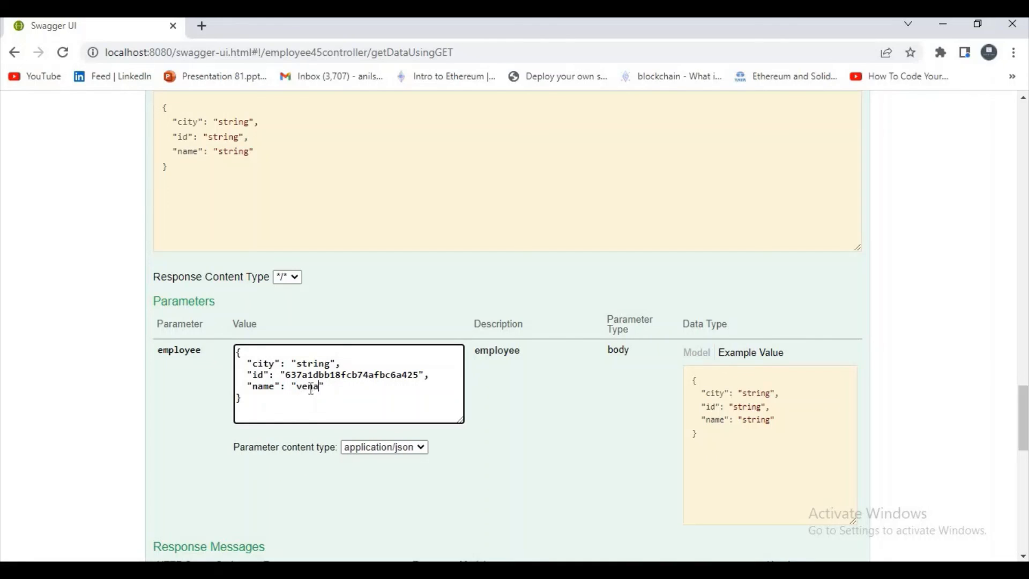
pyautogui.write('kat')
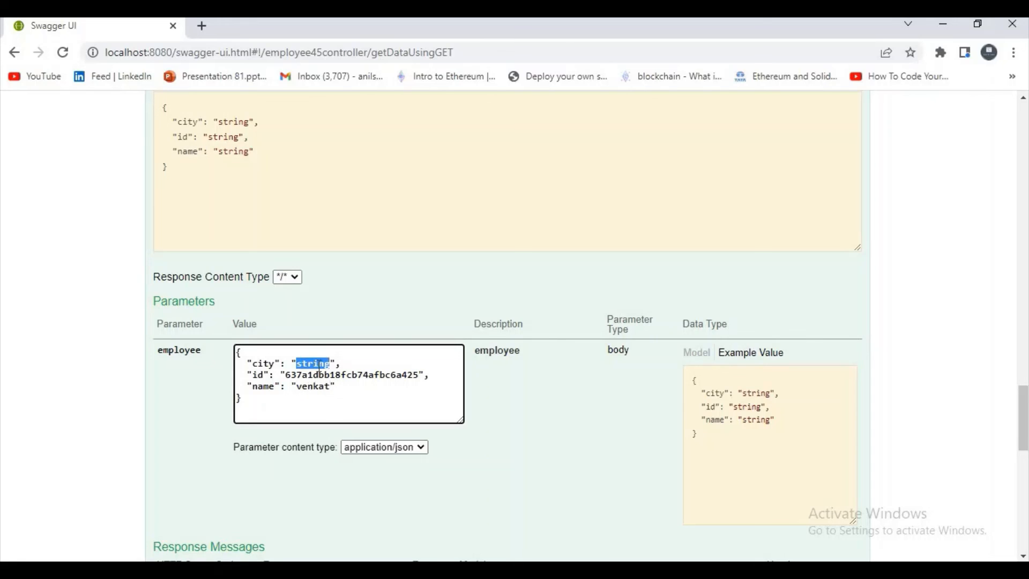
pyautogui.write('bangl')
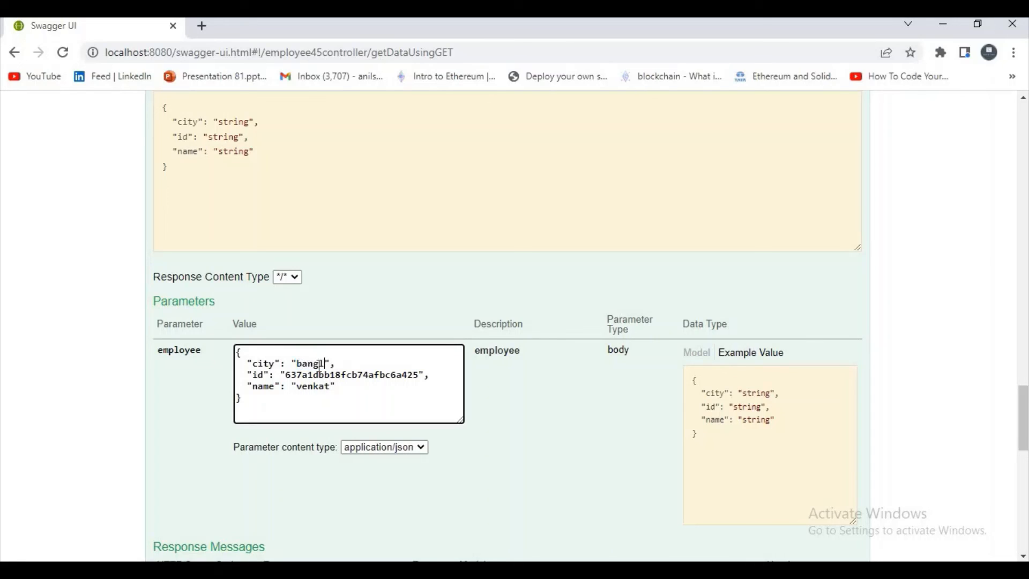